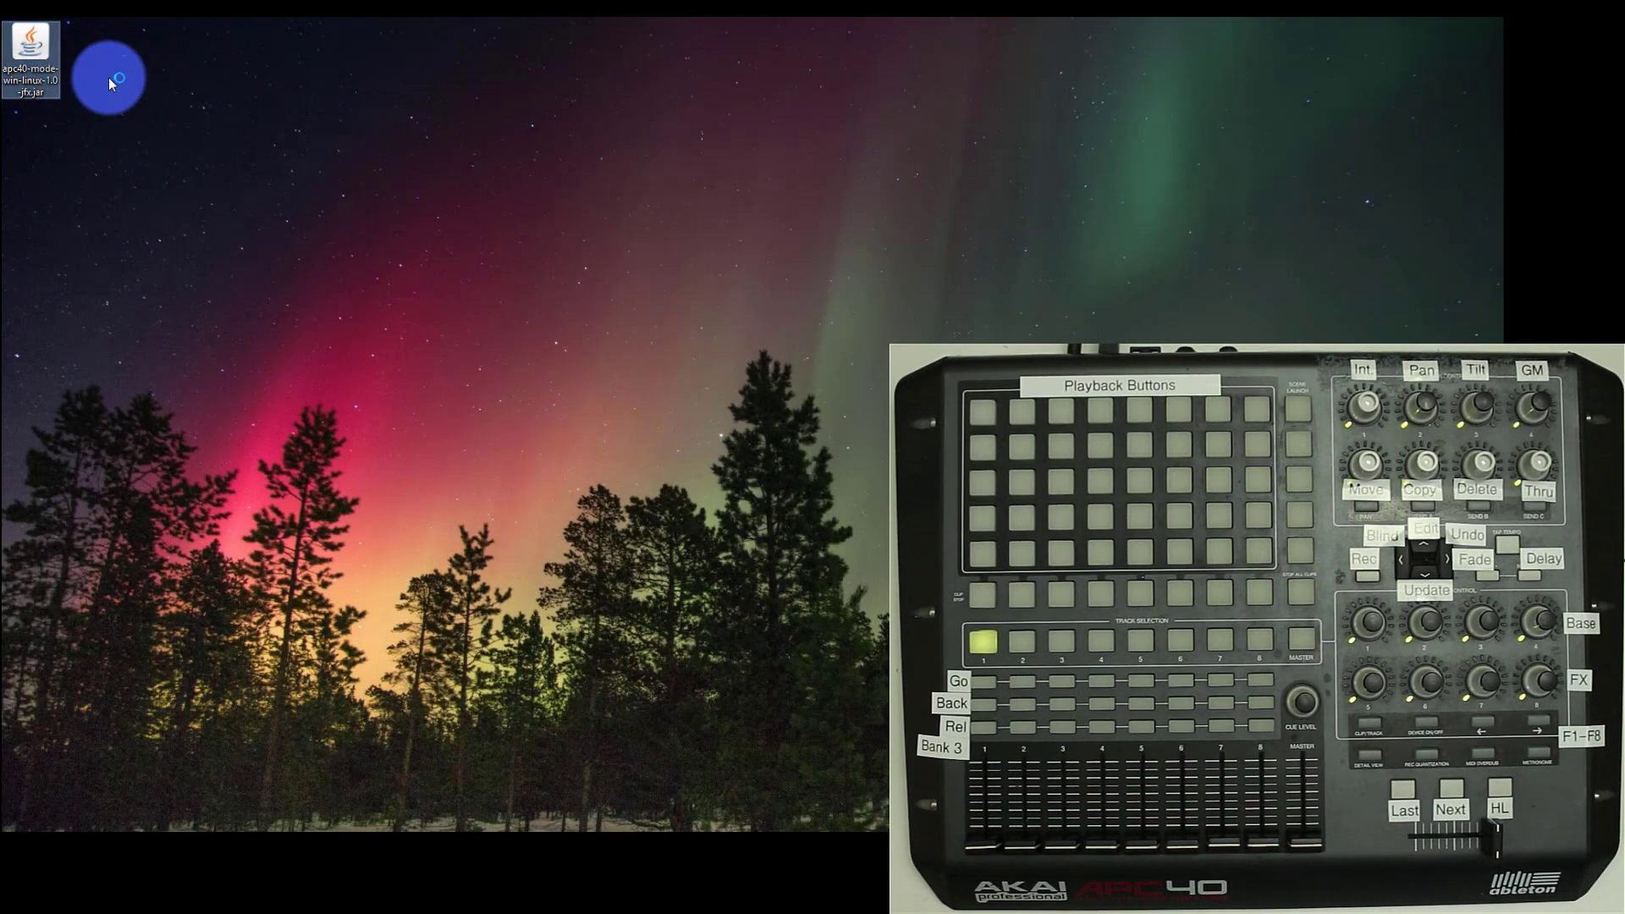
Launch the APC40 Mode Changer and switch the controller to Alternate Ableton Live Mode
double_click(31, 47)
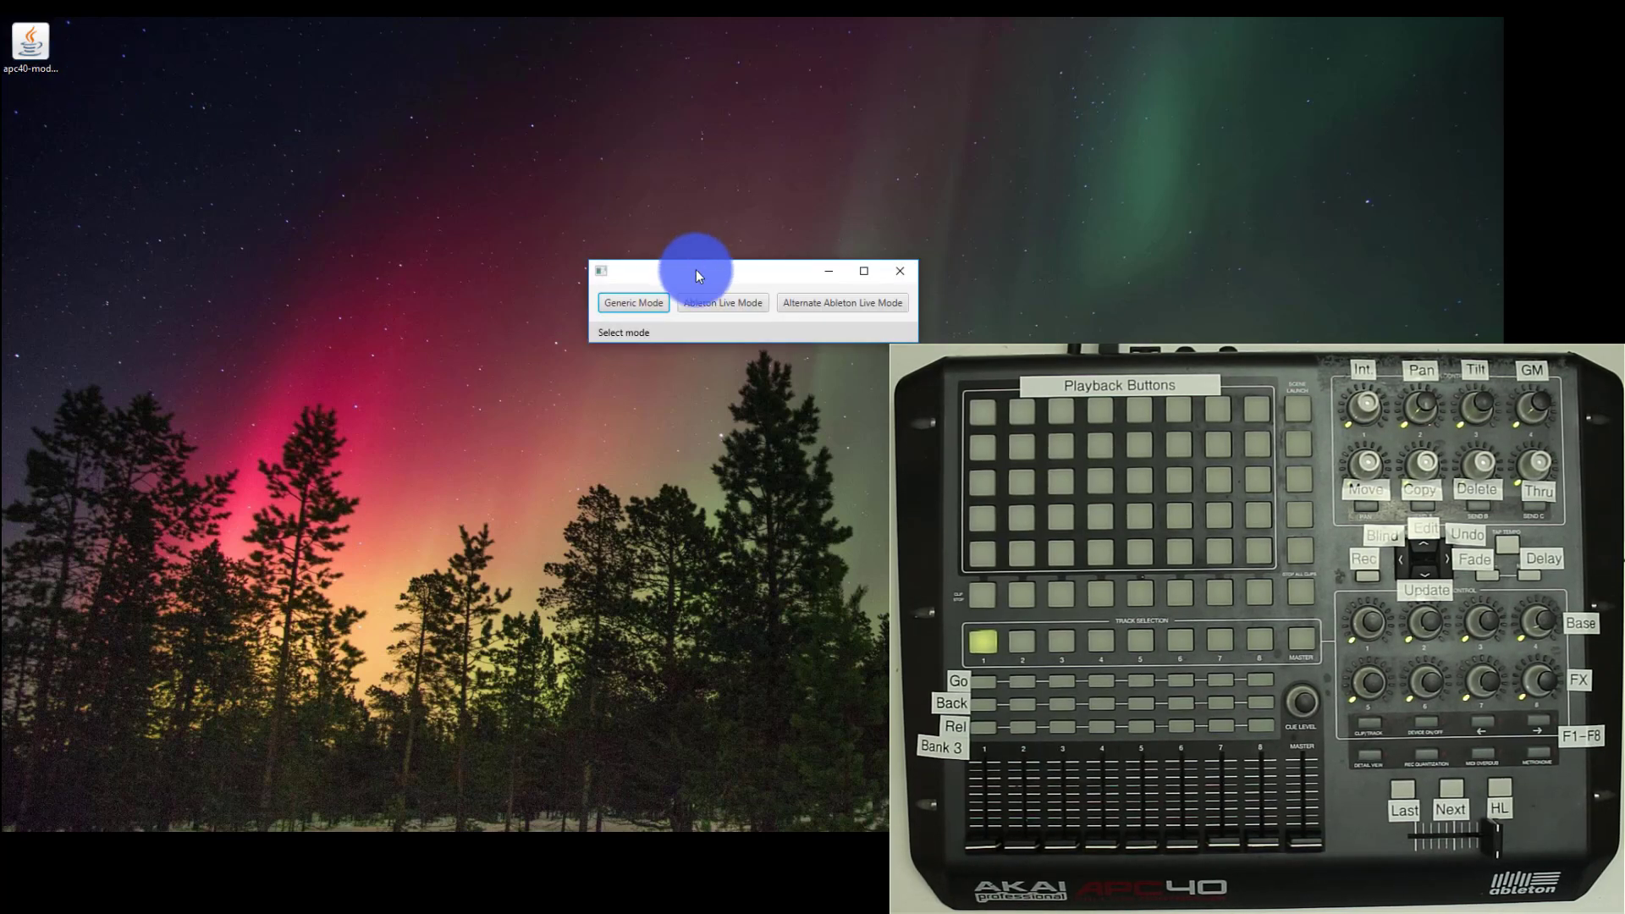
left_click(841, 303)
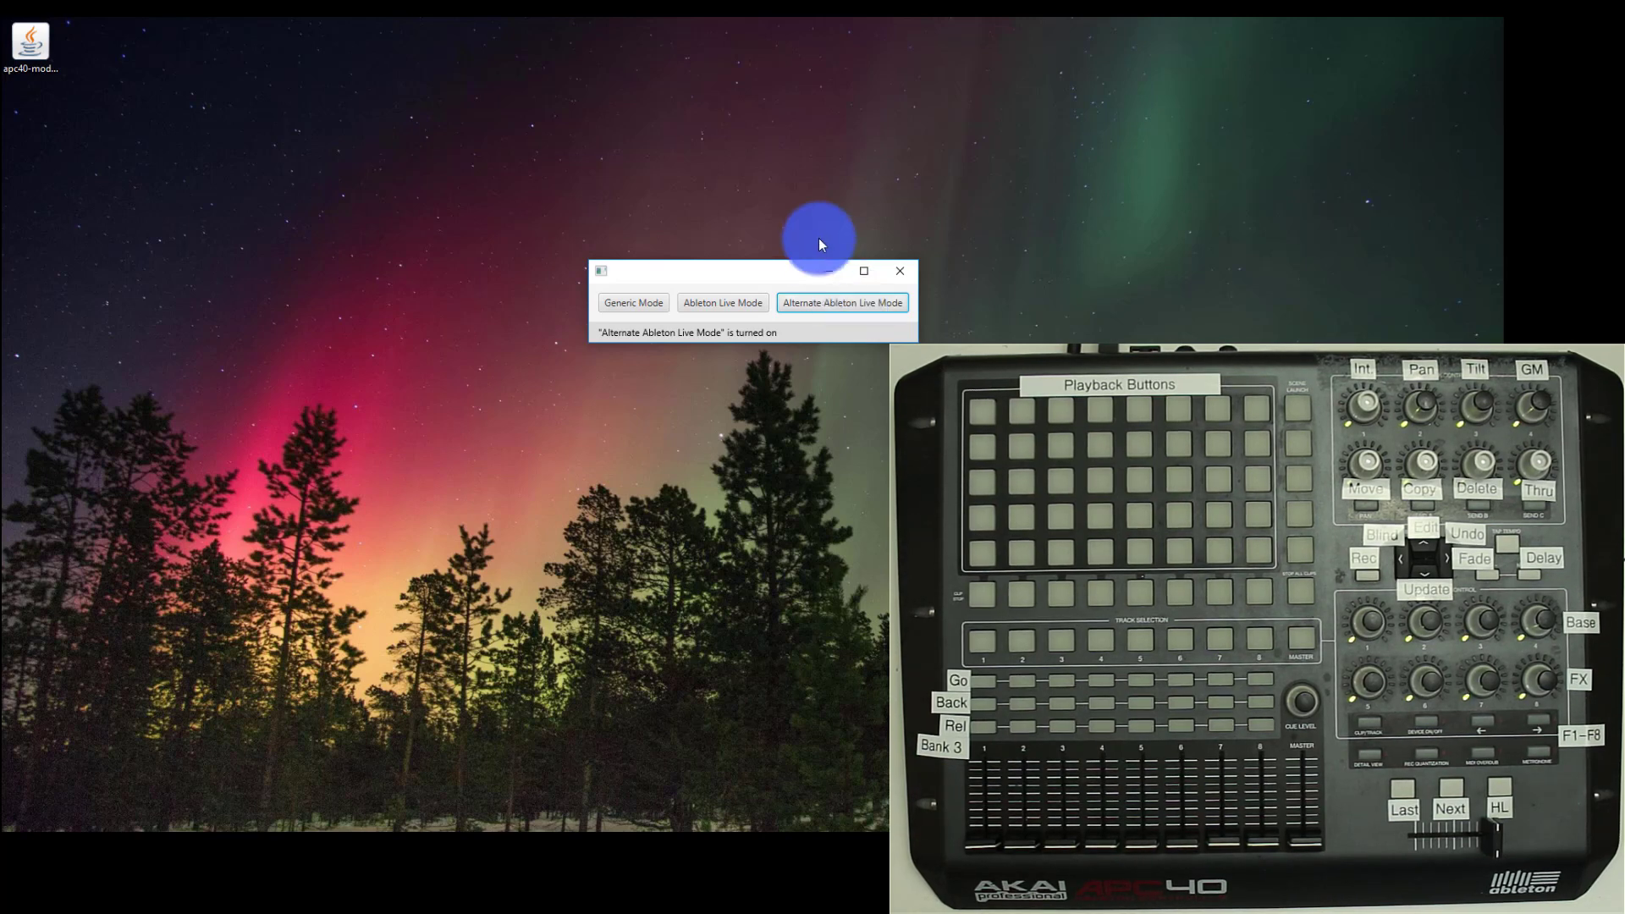
left_click(900, 271)
type("dmxis")
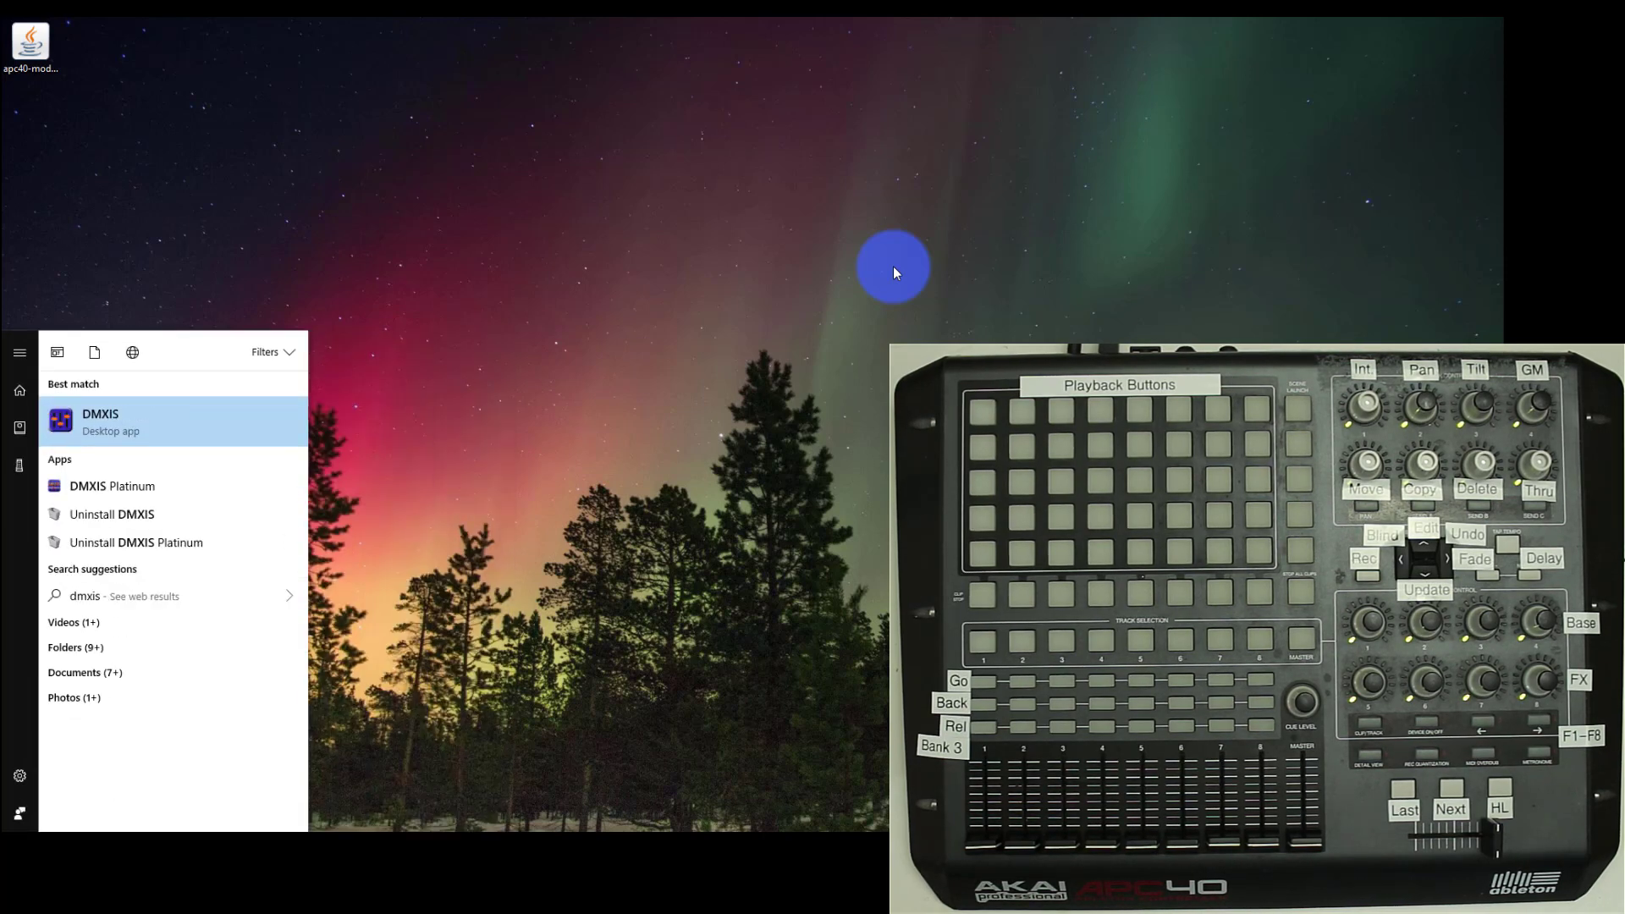
Launch DMXIS and tick Akai APC40 under Preferences' Audio/MIDI Settings
left_click(100, 421)
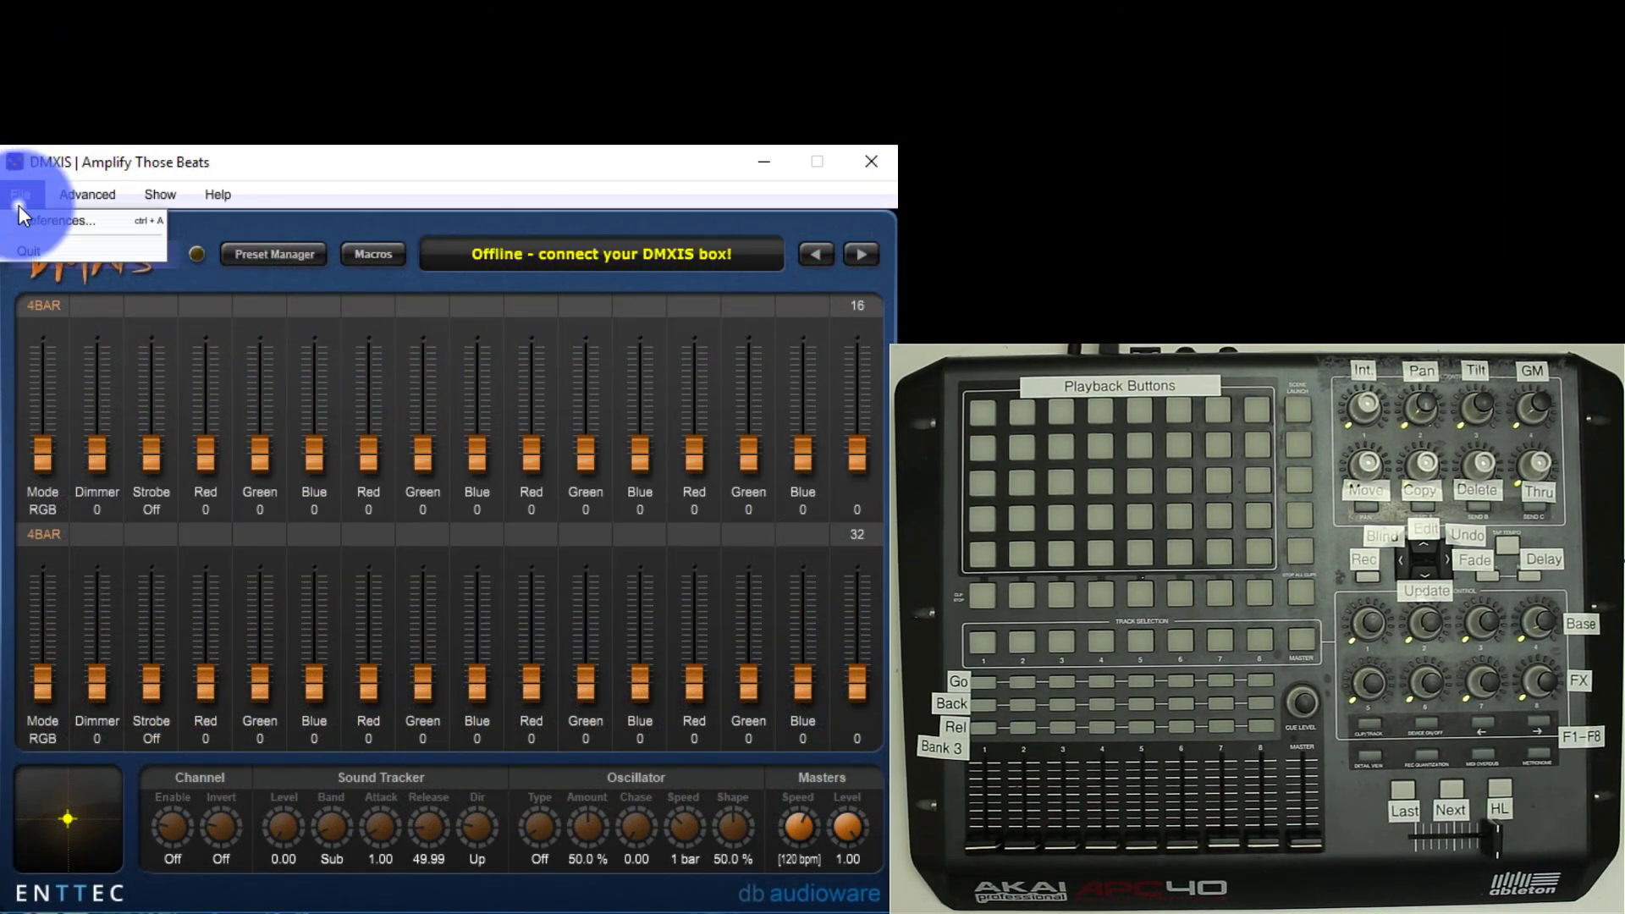
left_click(56, 220)
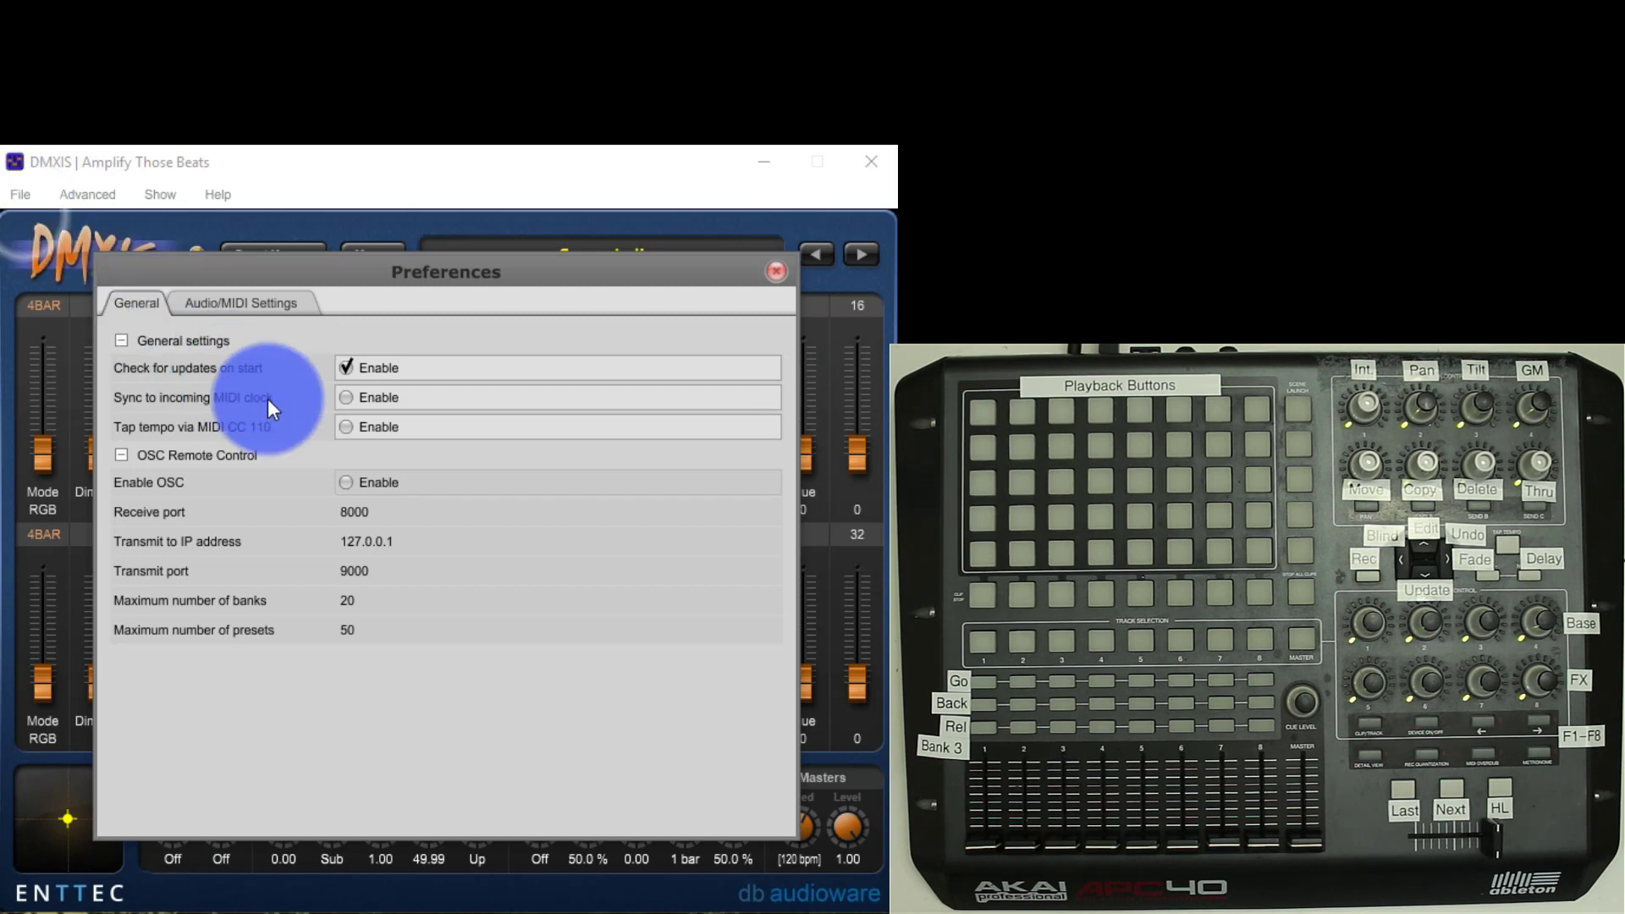
left_click(241, 303)
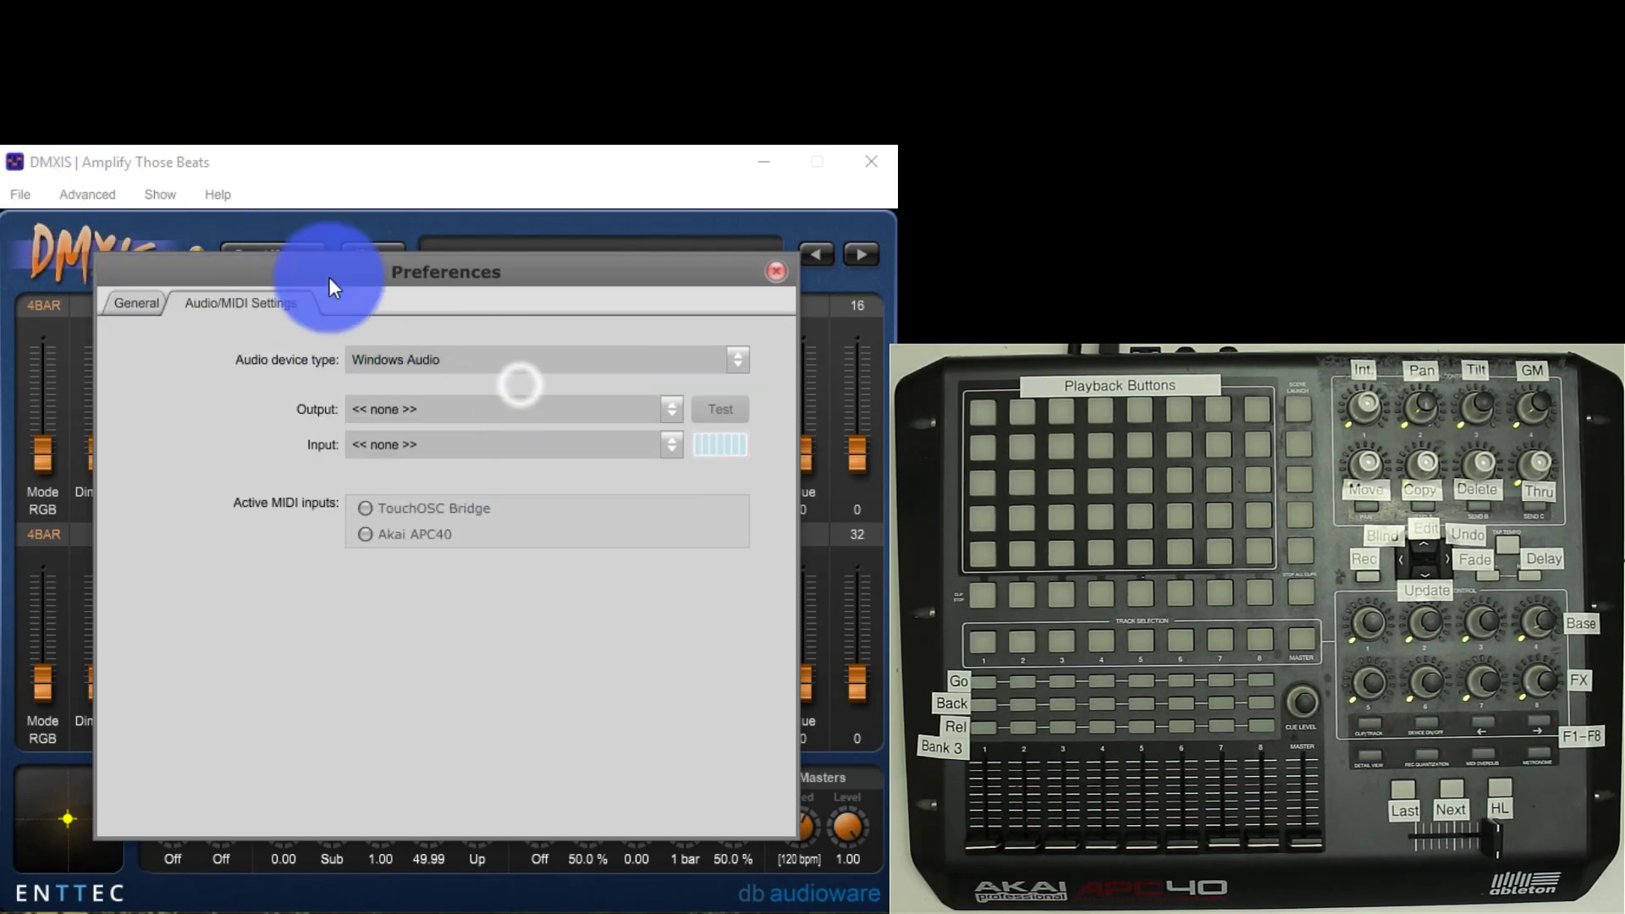
left_click(365, 534)
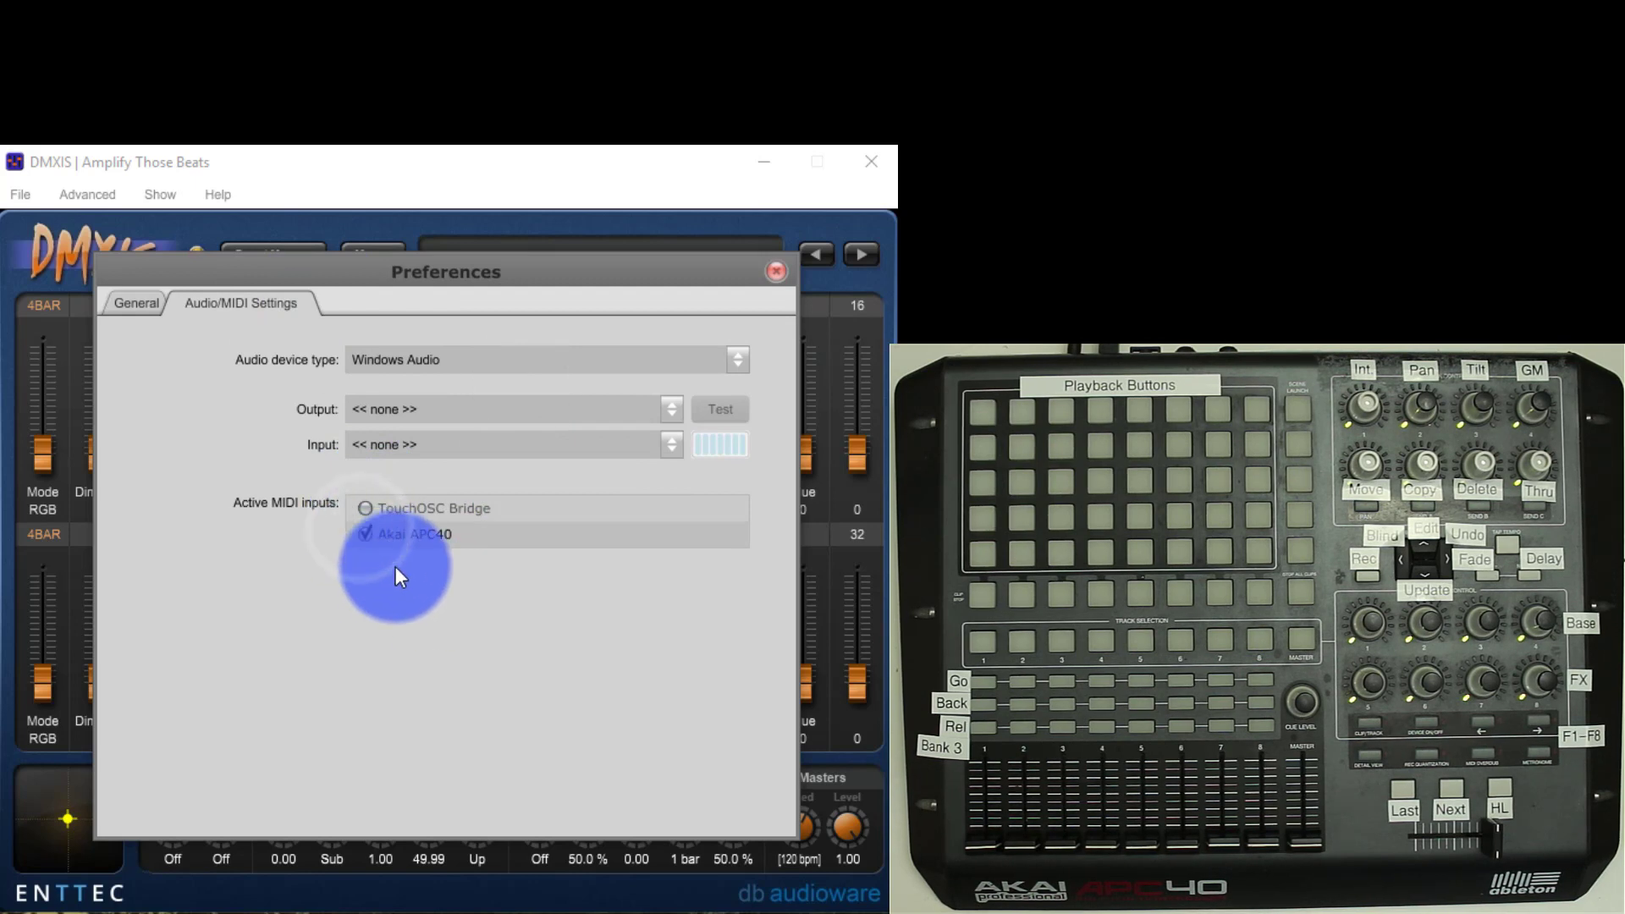
left_click(775, 271)
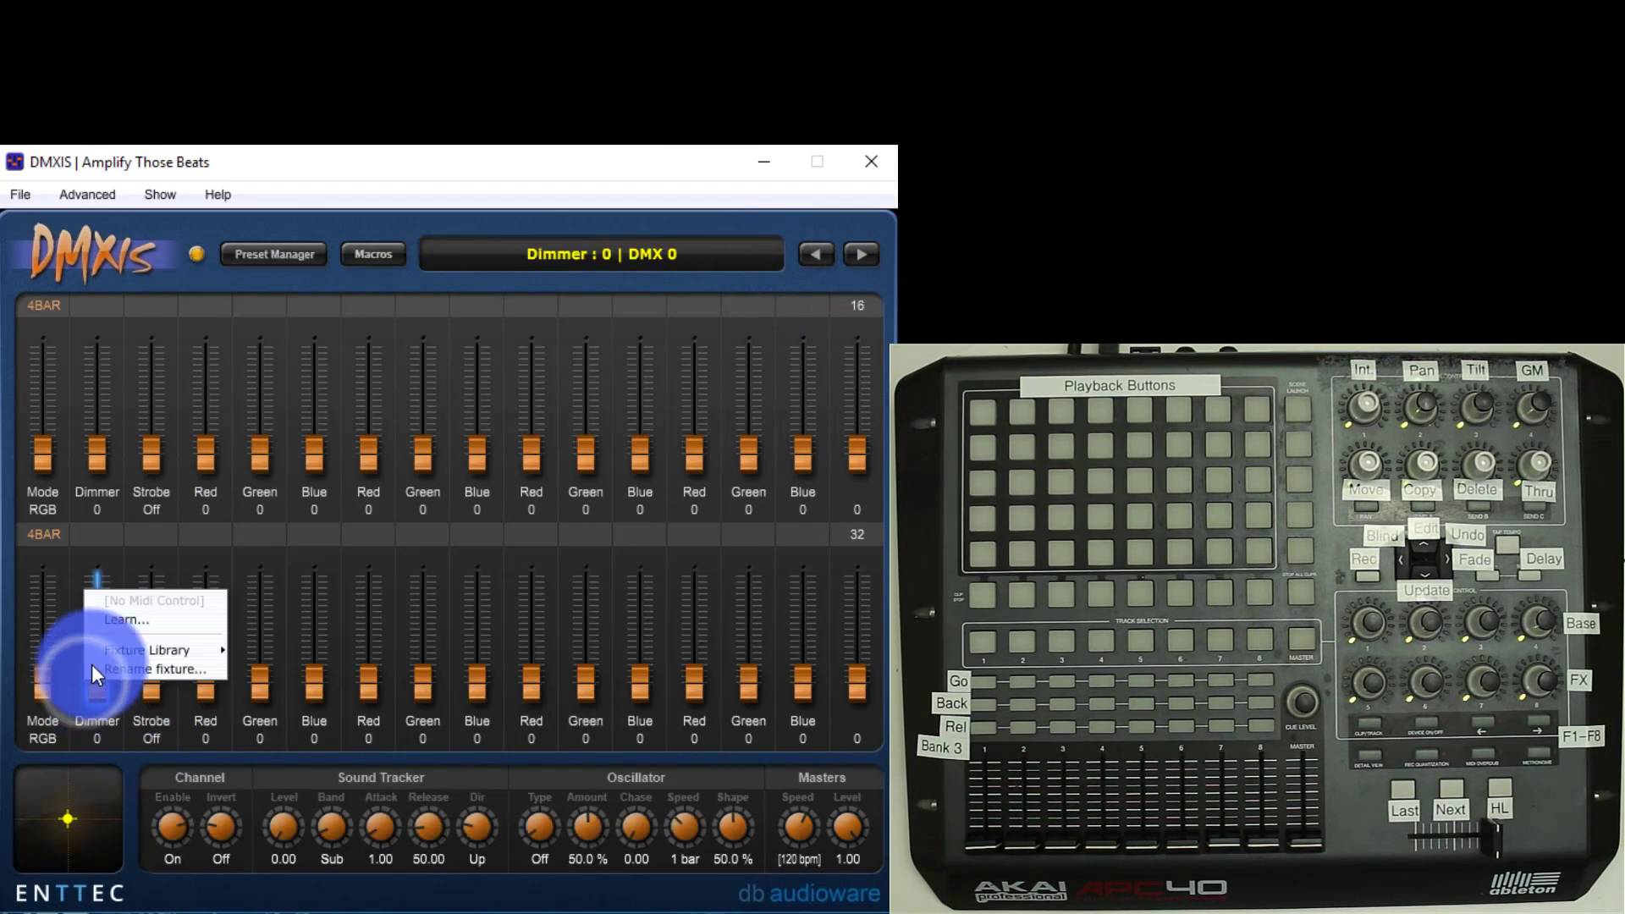
Try MIDI Learn on the top Dimmer fader in DMXIS
left_click(125, 618)
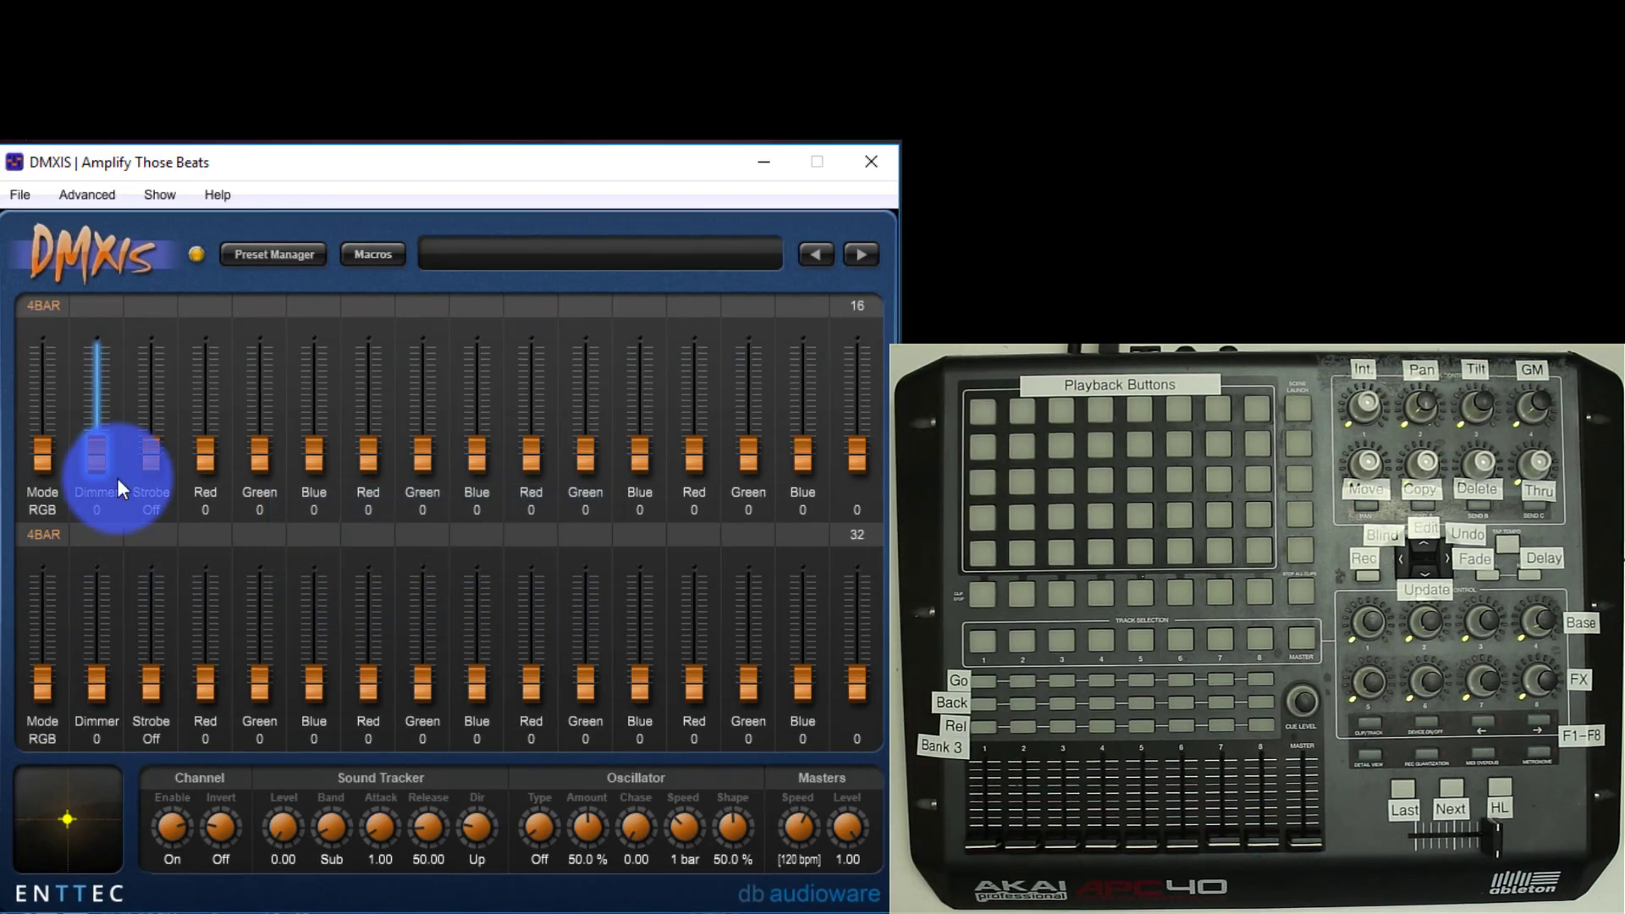
right_click(97, 611)
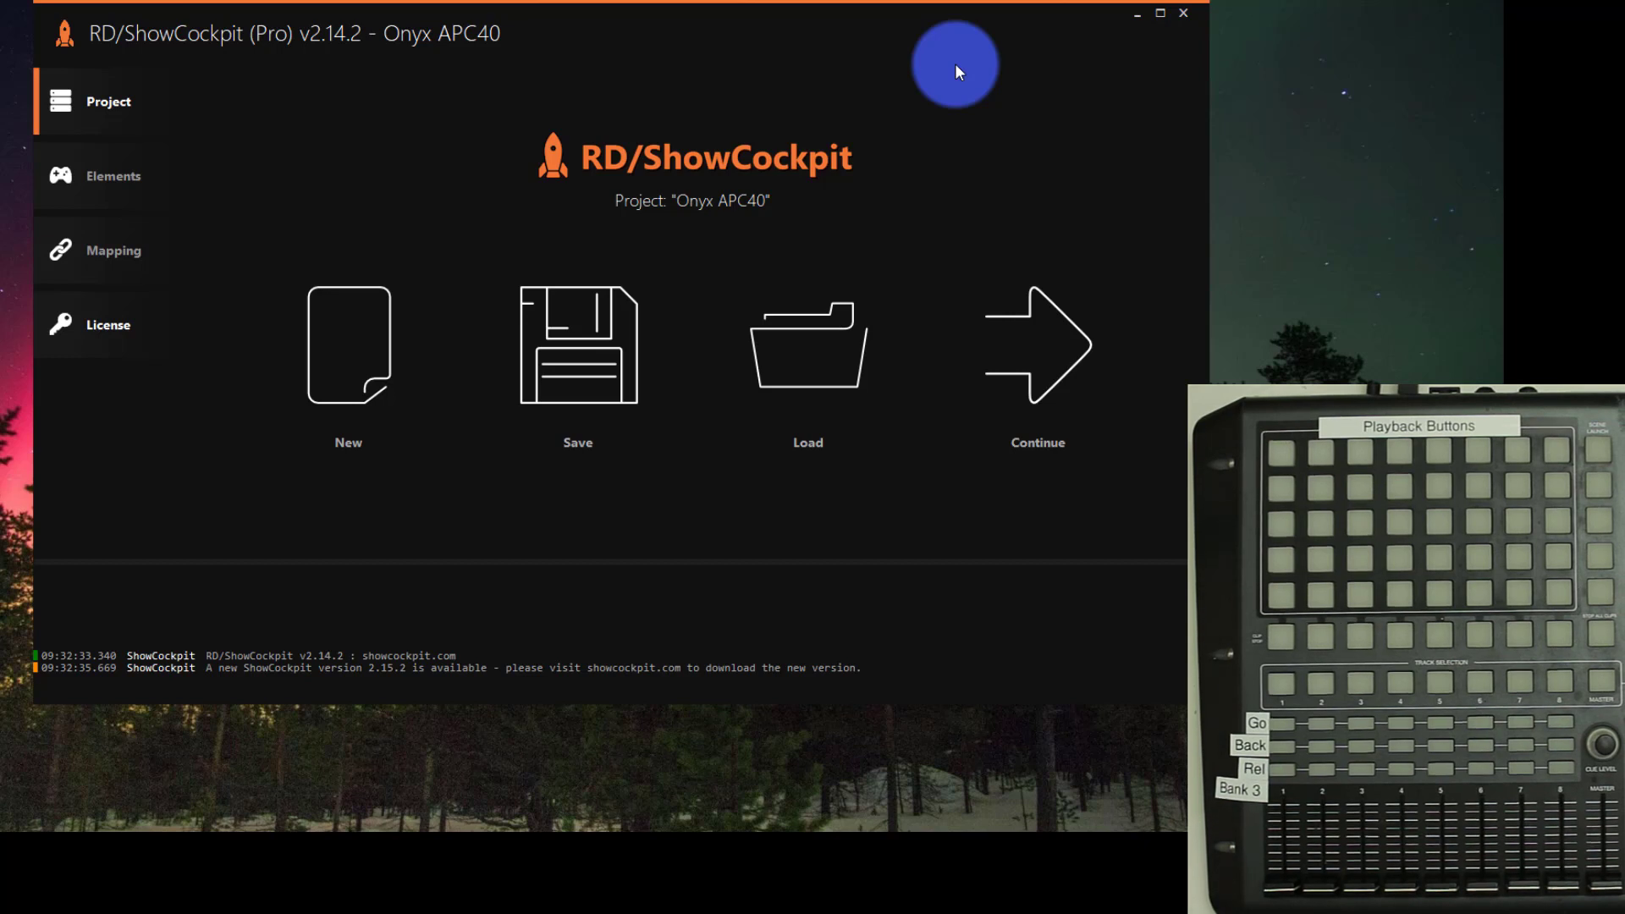
Start a new project and add a Generic MIDI element with its default ID
left_click(347, 347)
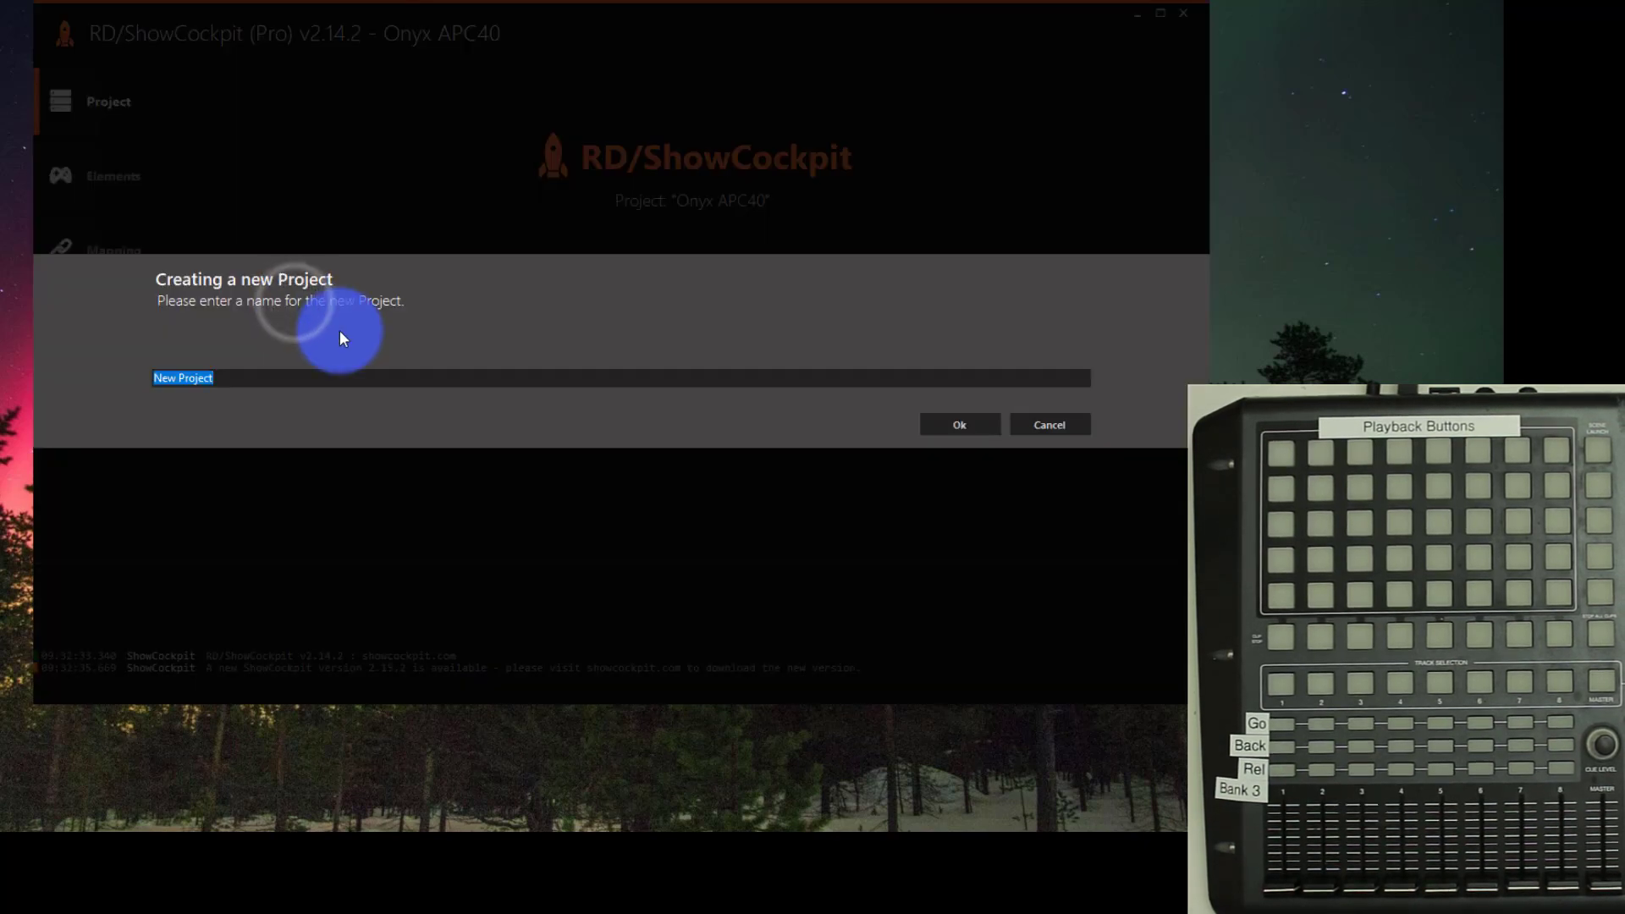
left_click(957, 424)
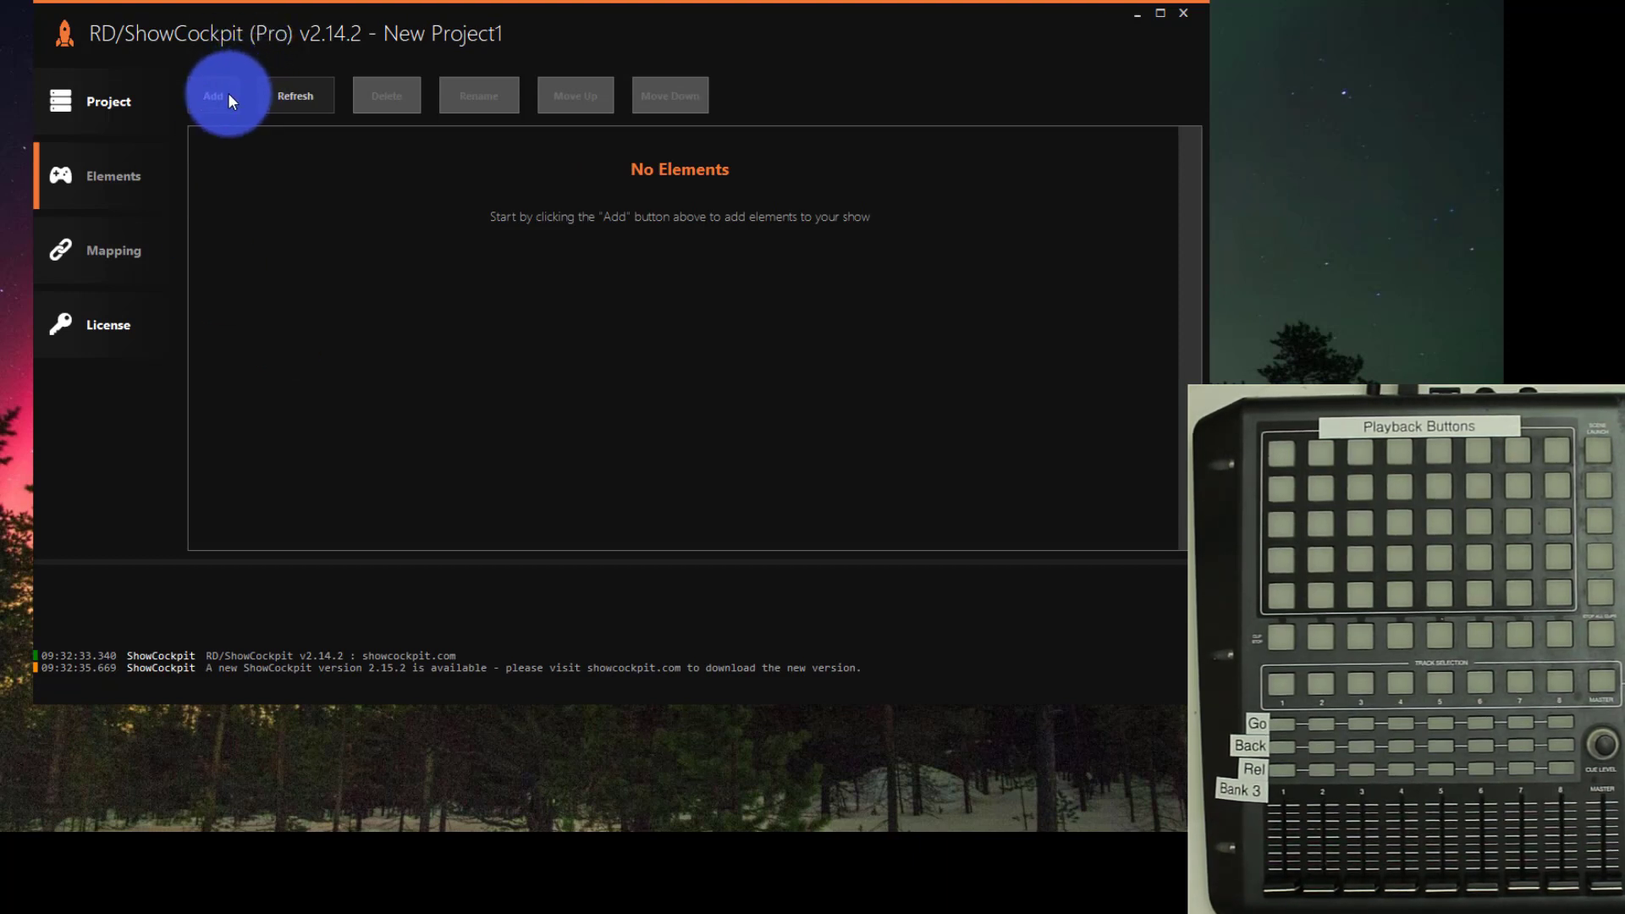
left_click(222, 94)
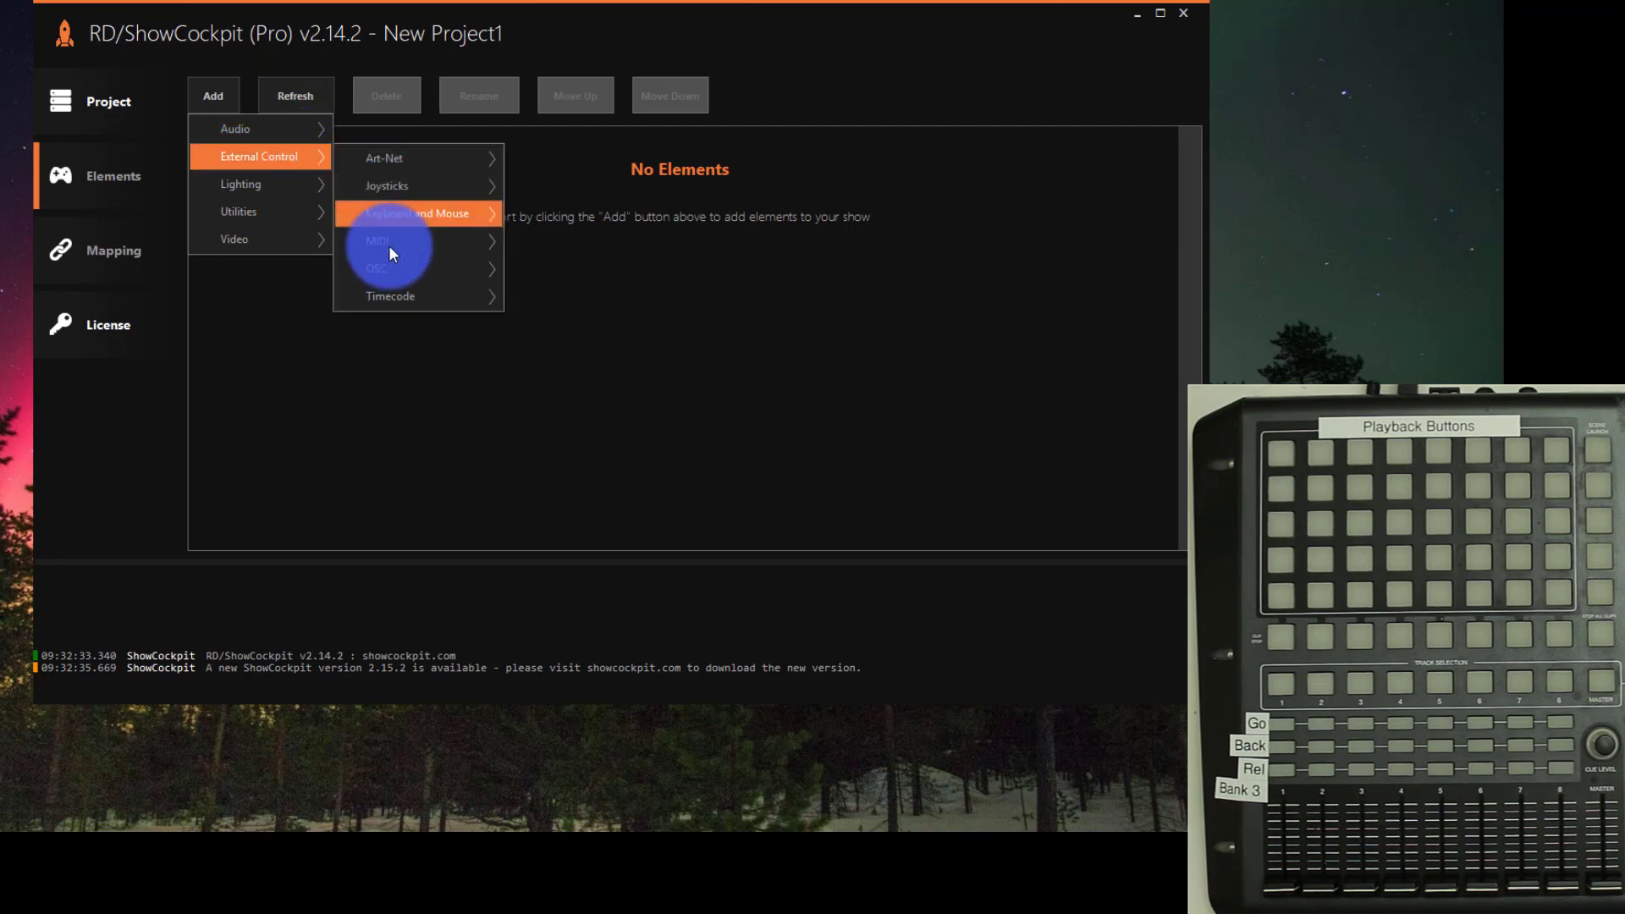
mouse_move(378, 240)
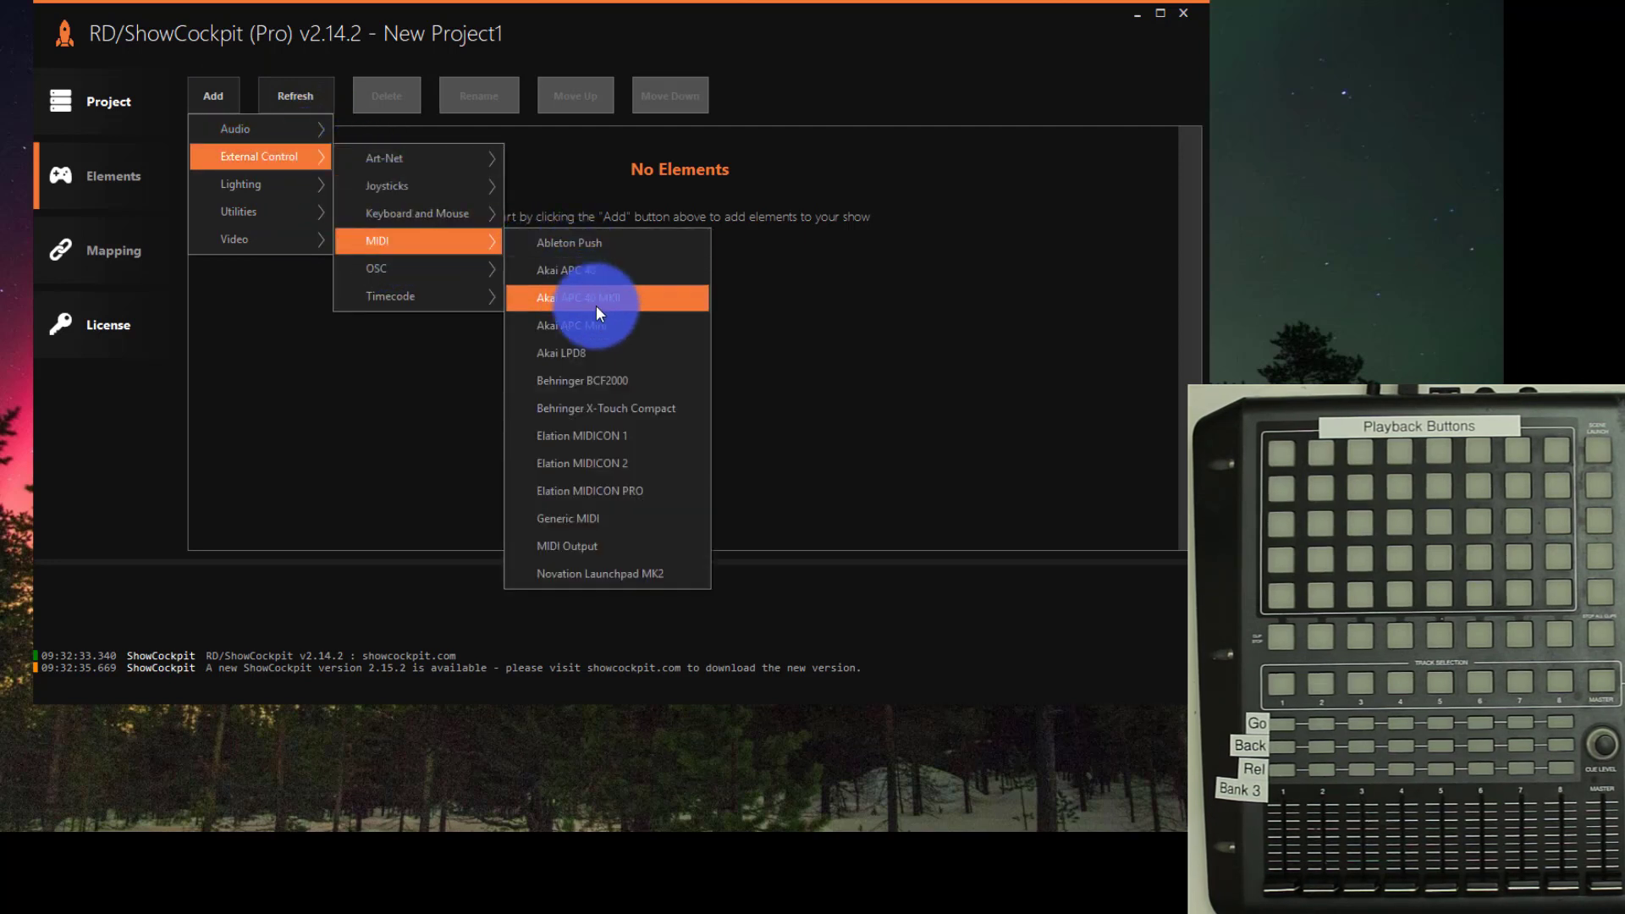
mouse_move(639, 270)
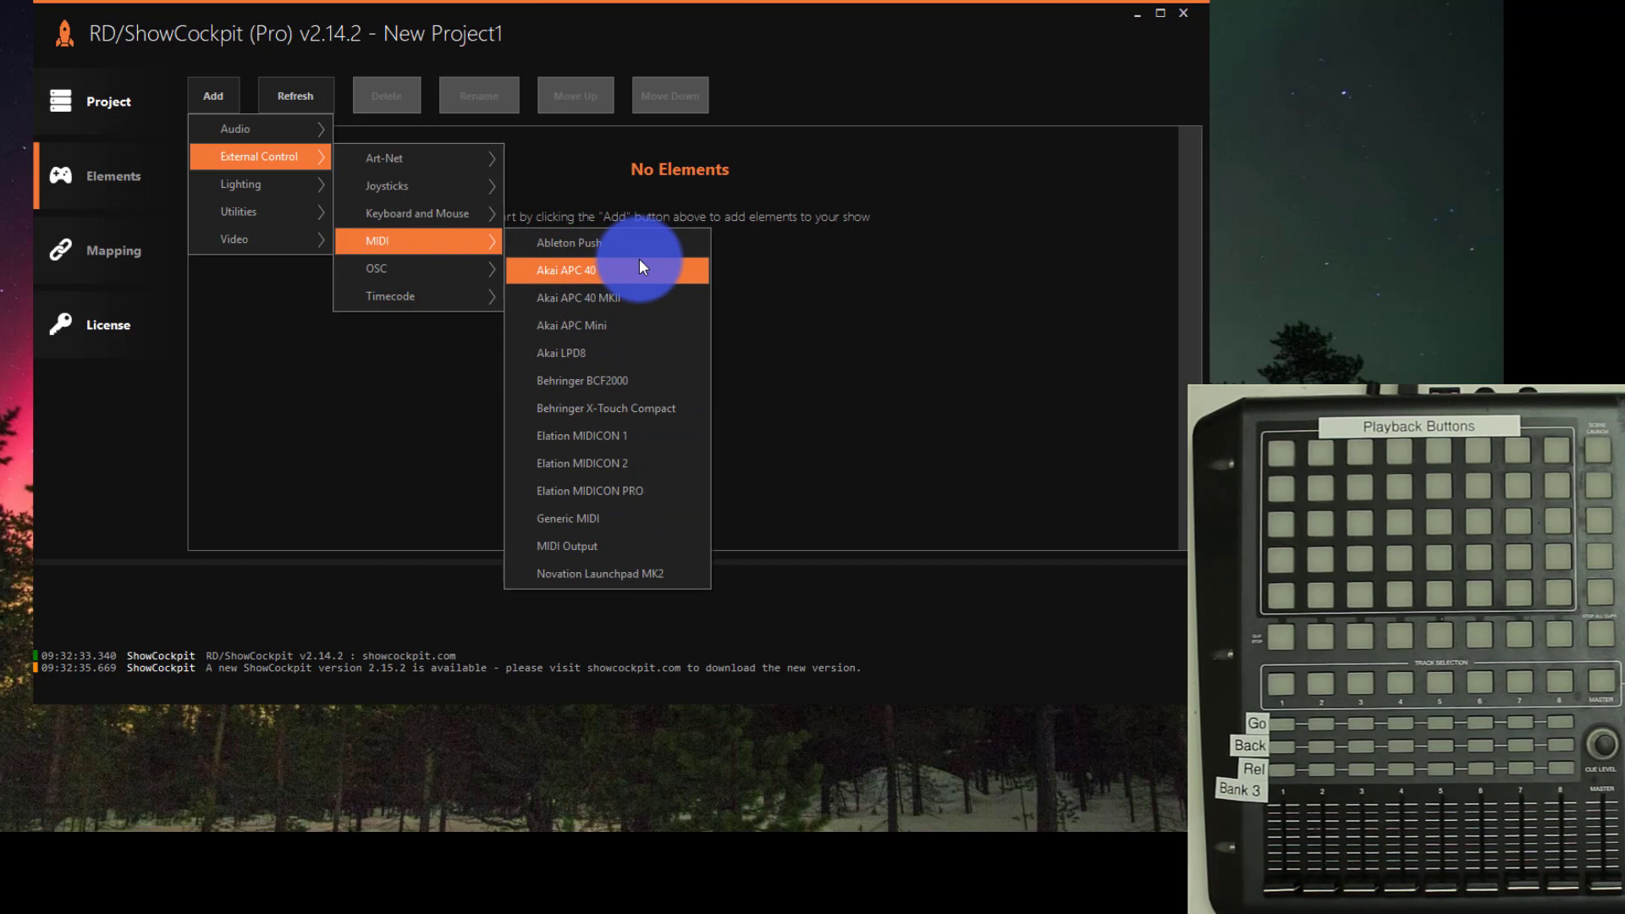
mouse_move(666, 518)
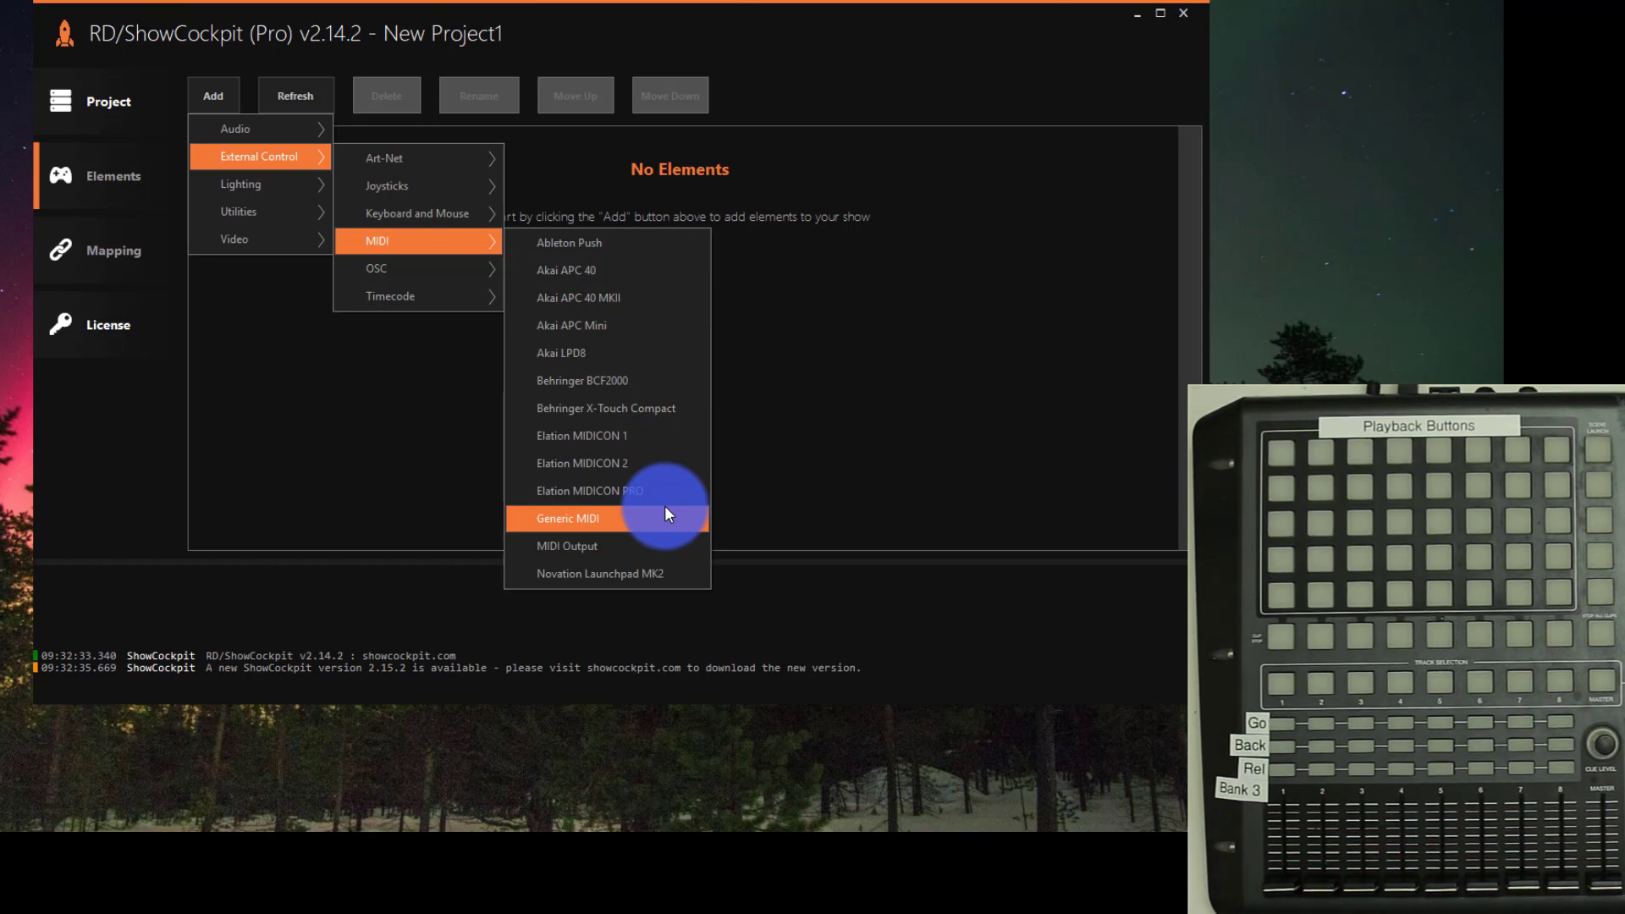
left_click(568, 518)
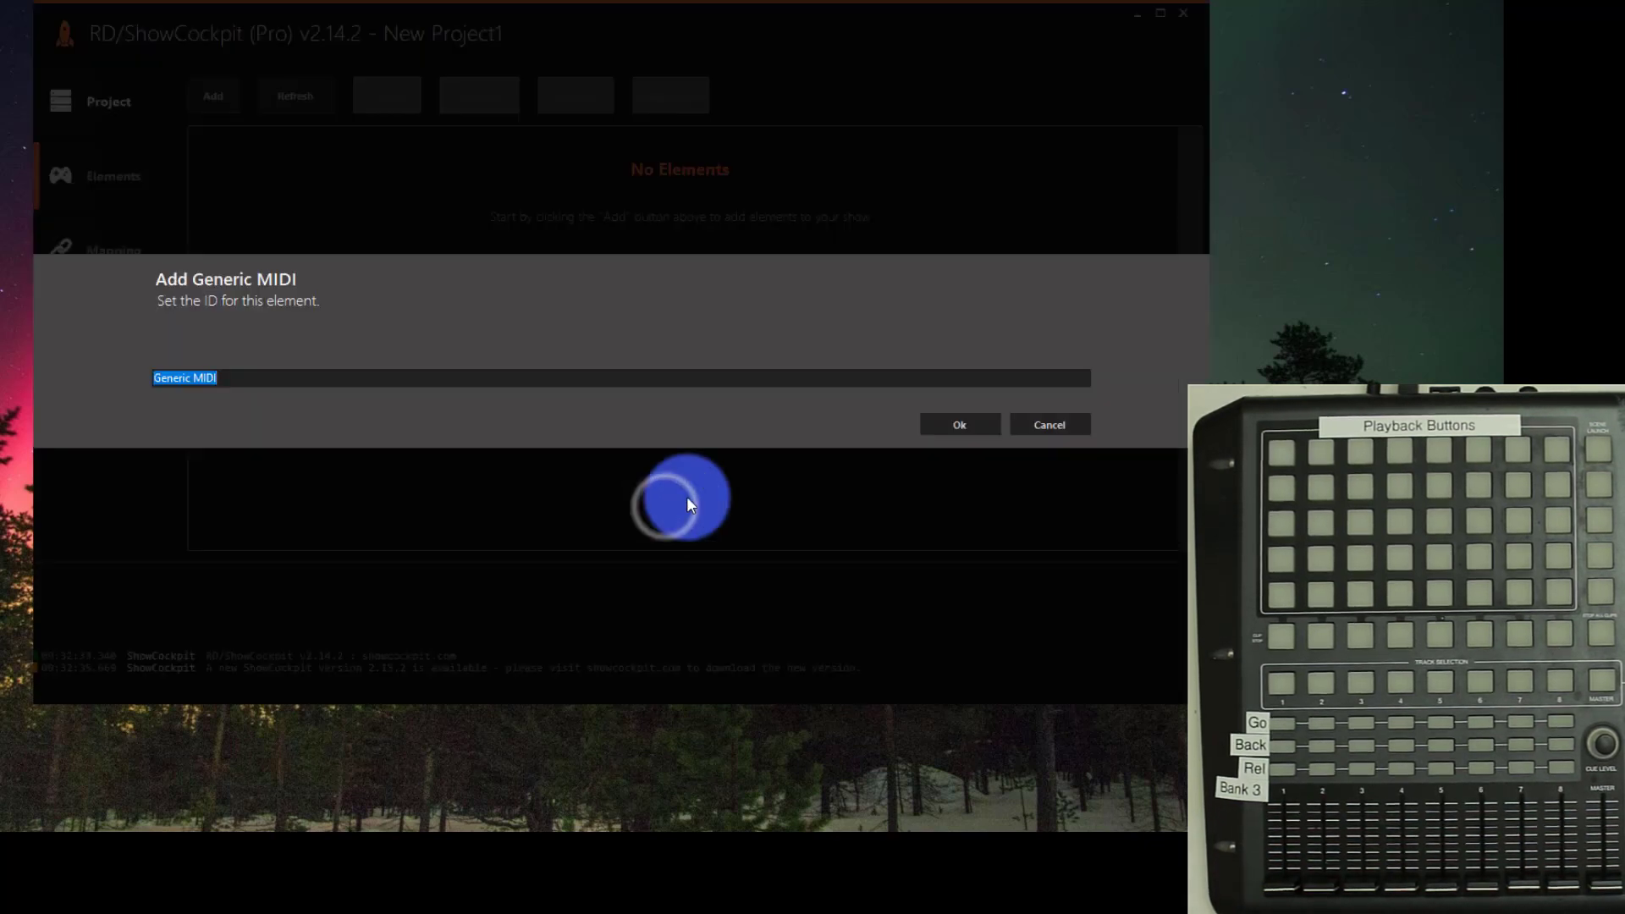
left_click(958, 424)
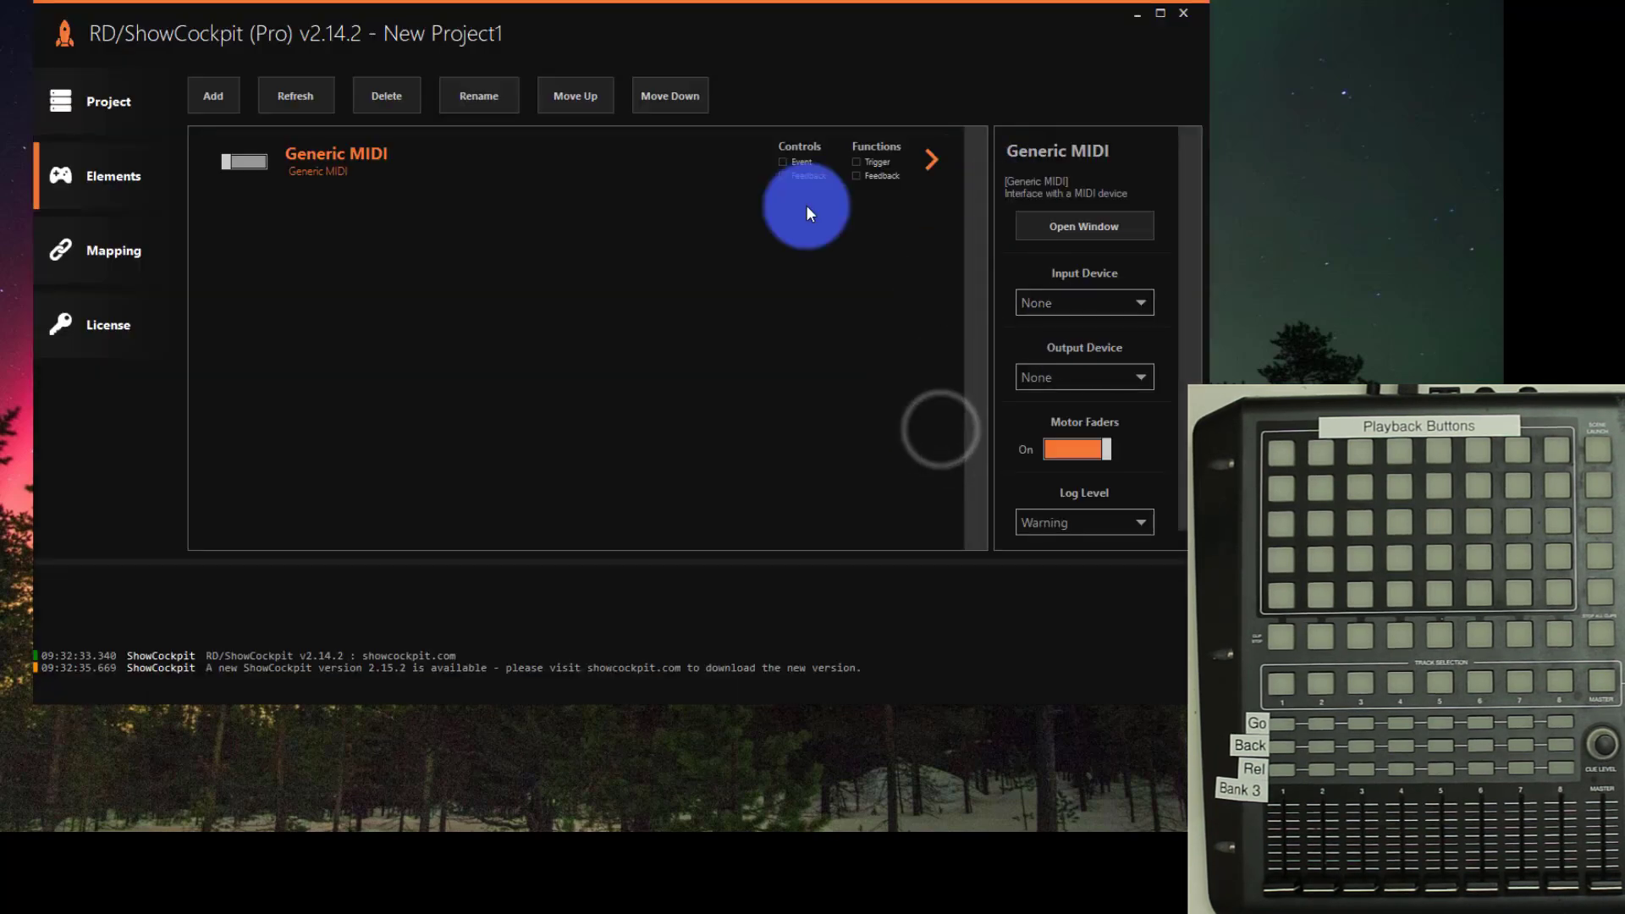
Set Akai APC40 as the element's input device and turn motor faders off
left_click(1084, 301)
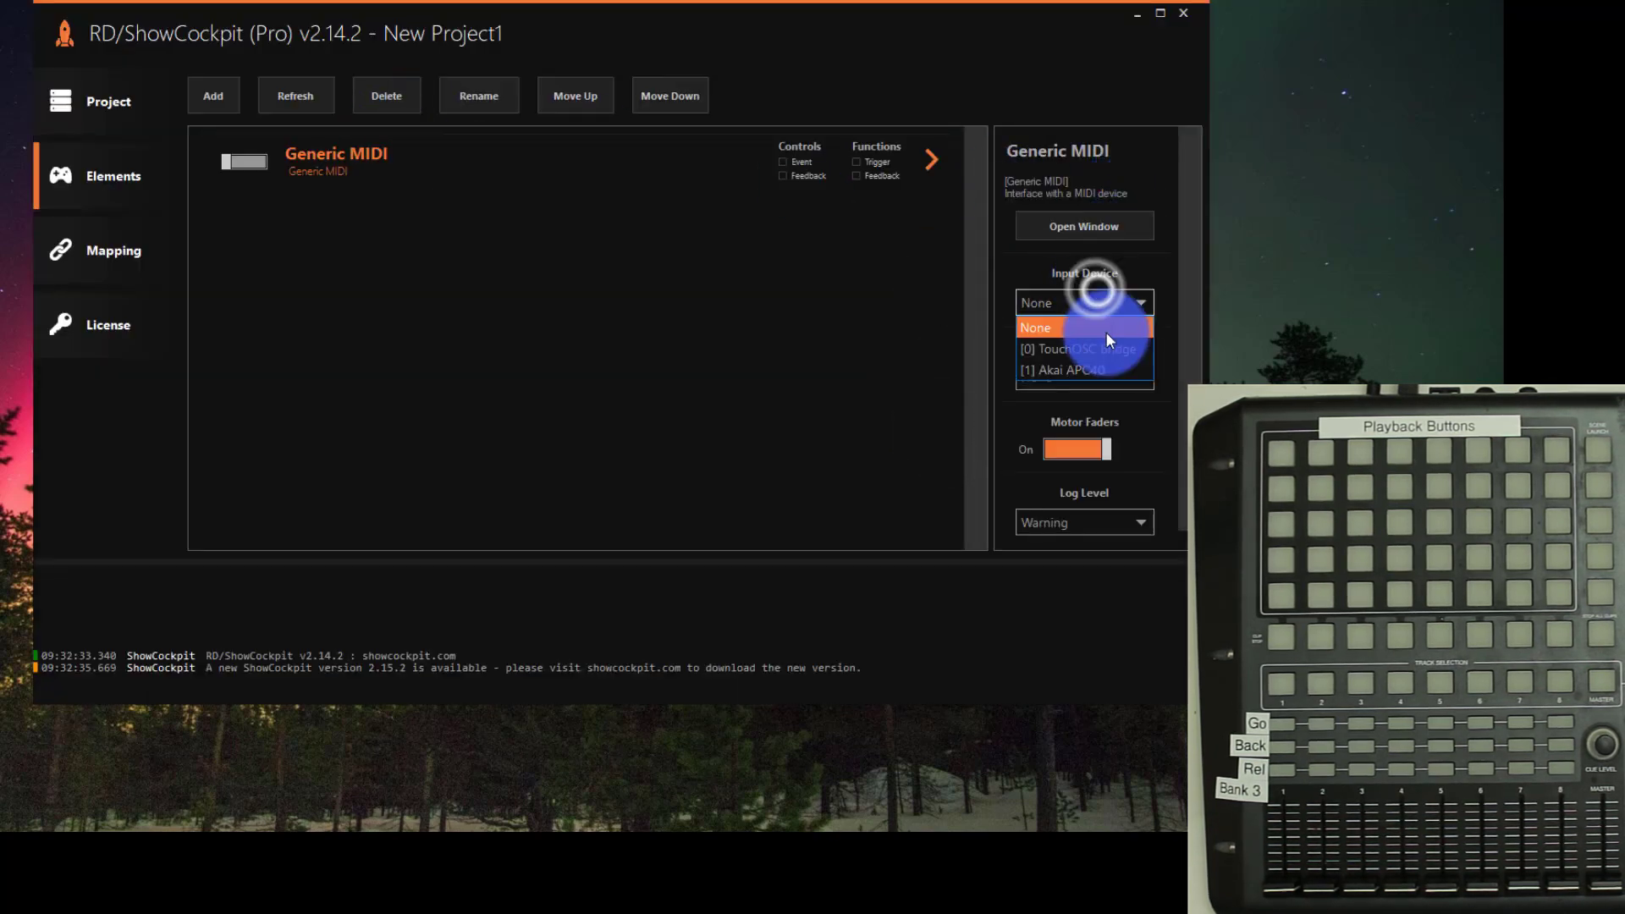
left_click(1067, 347)
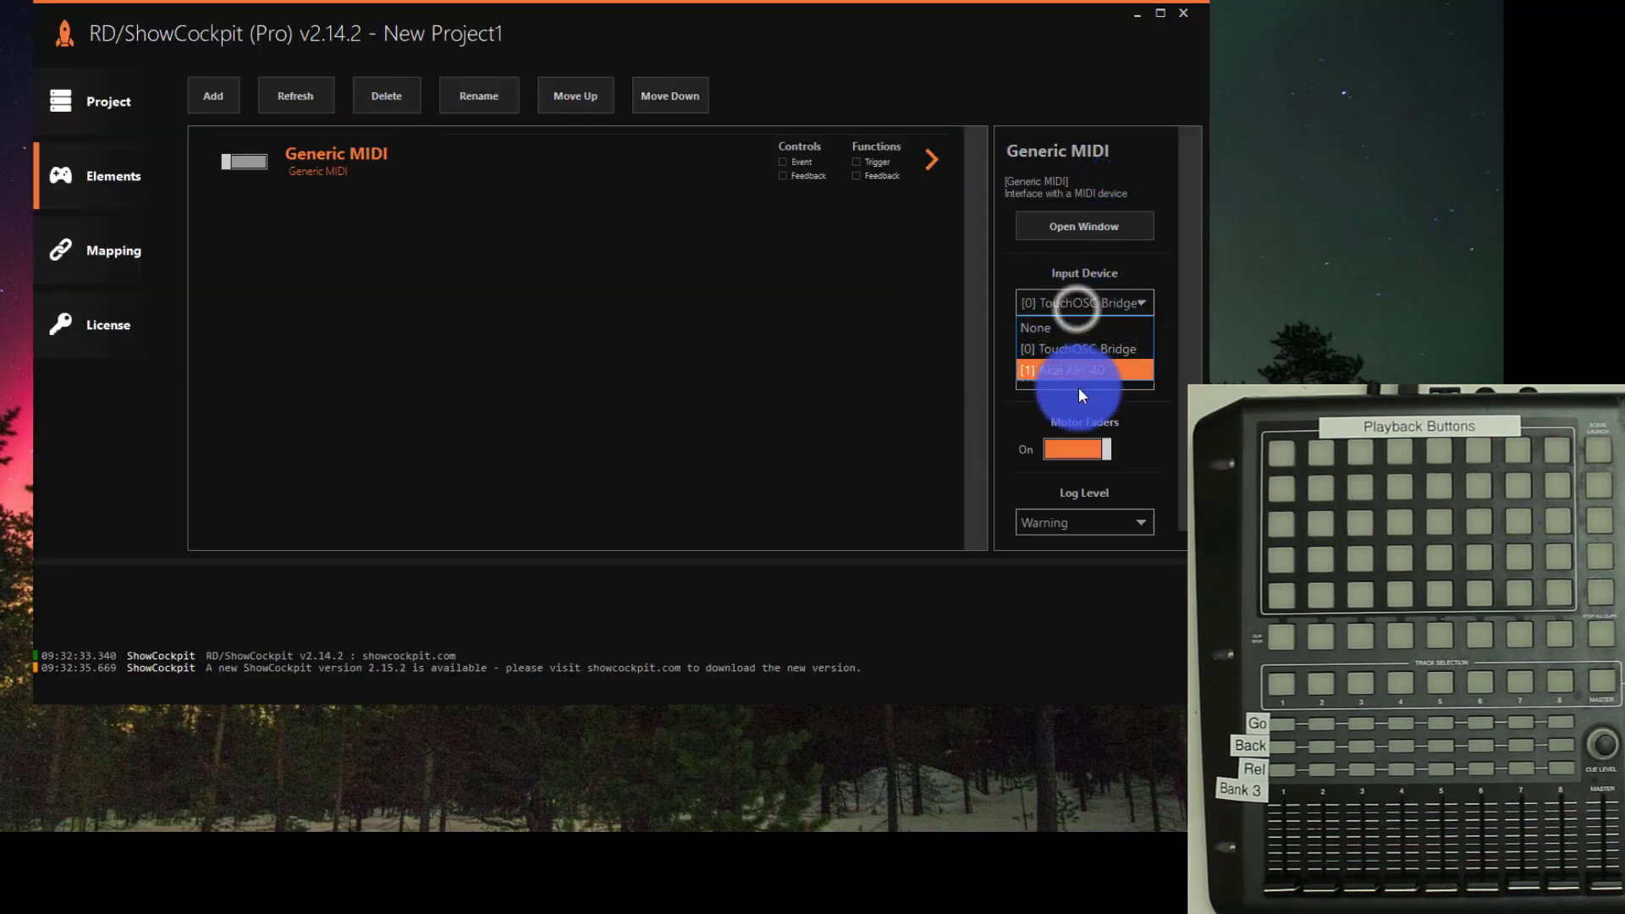
left_click(1072, 370)
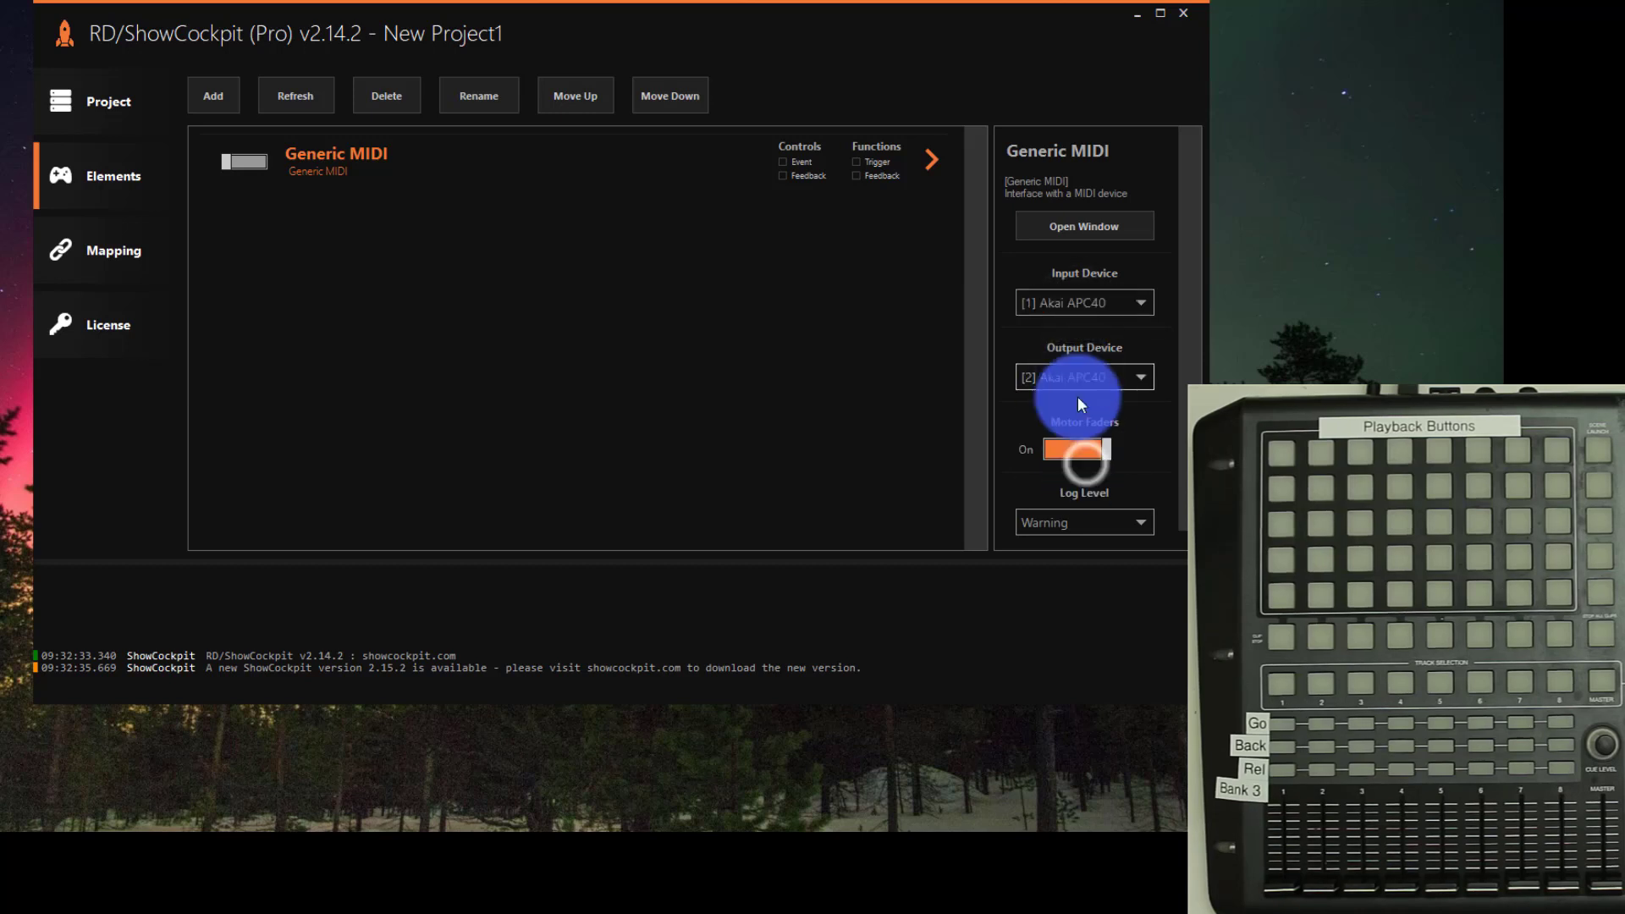
left_click(1075, 449)
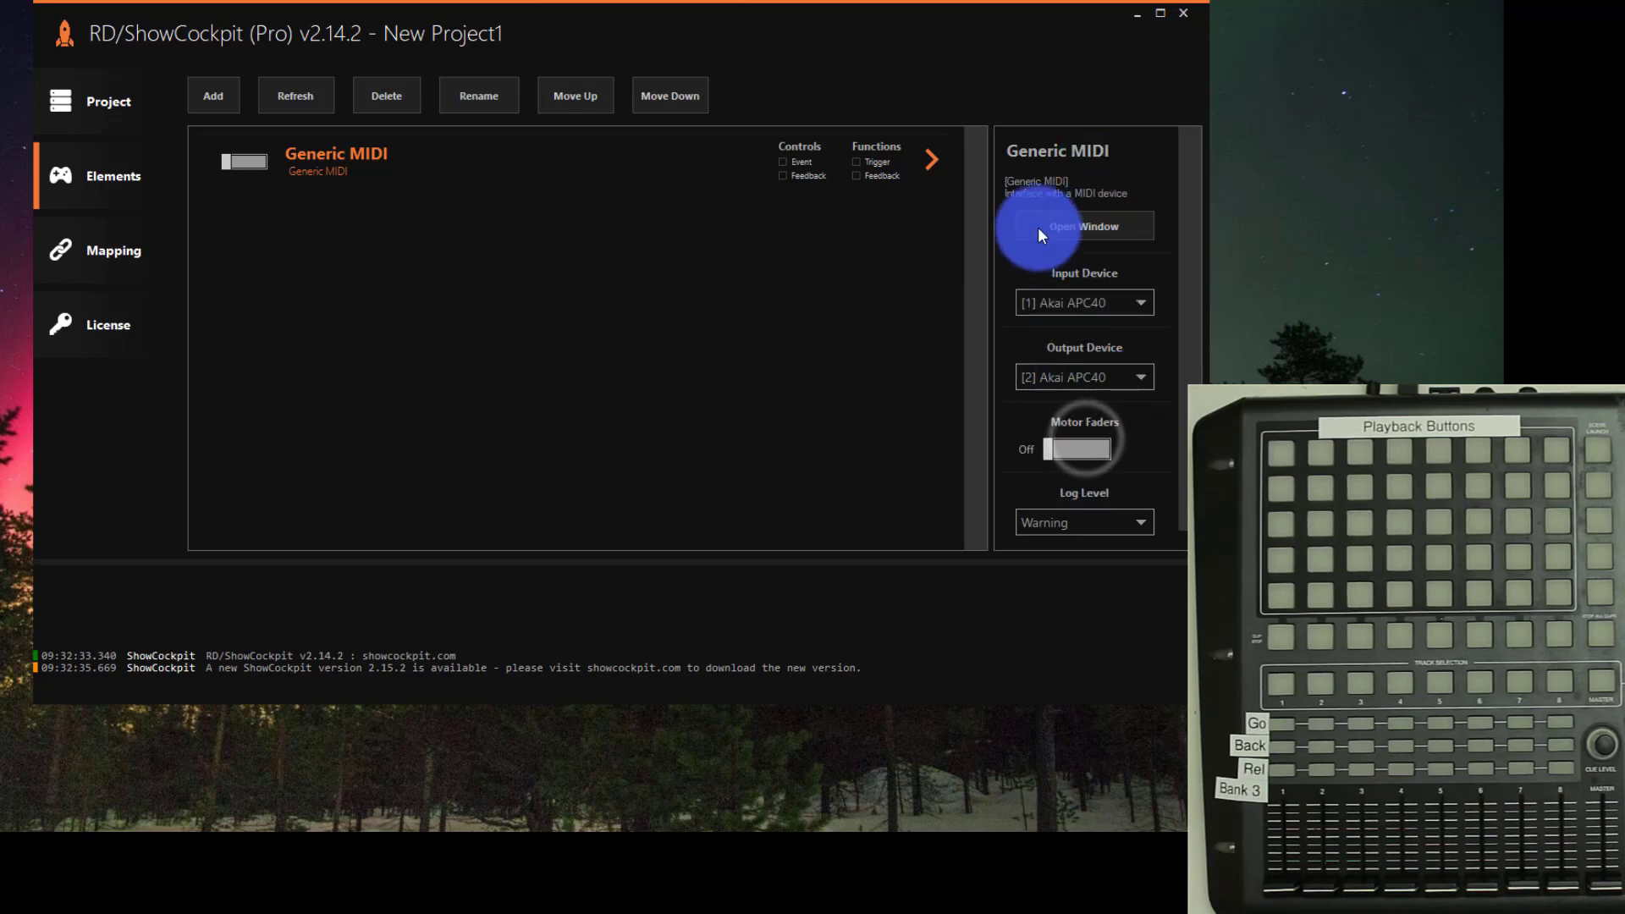
Enable Learn on the Generic MIDI element and capture four APC40 faders and twelve buttons
left_click(1082, 226)
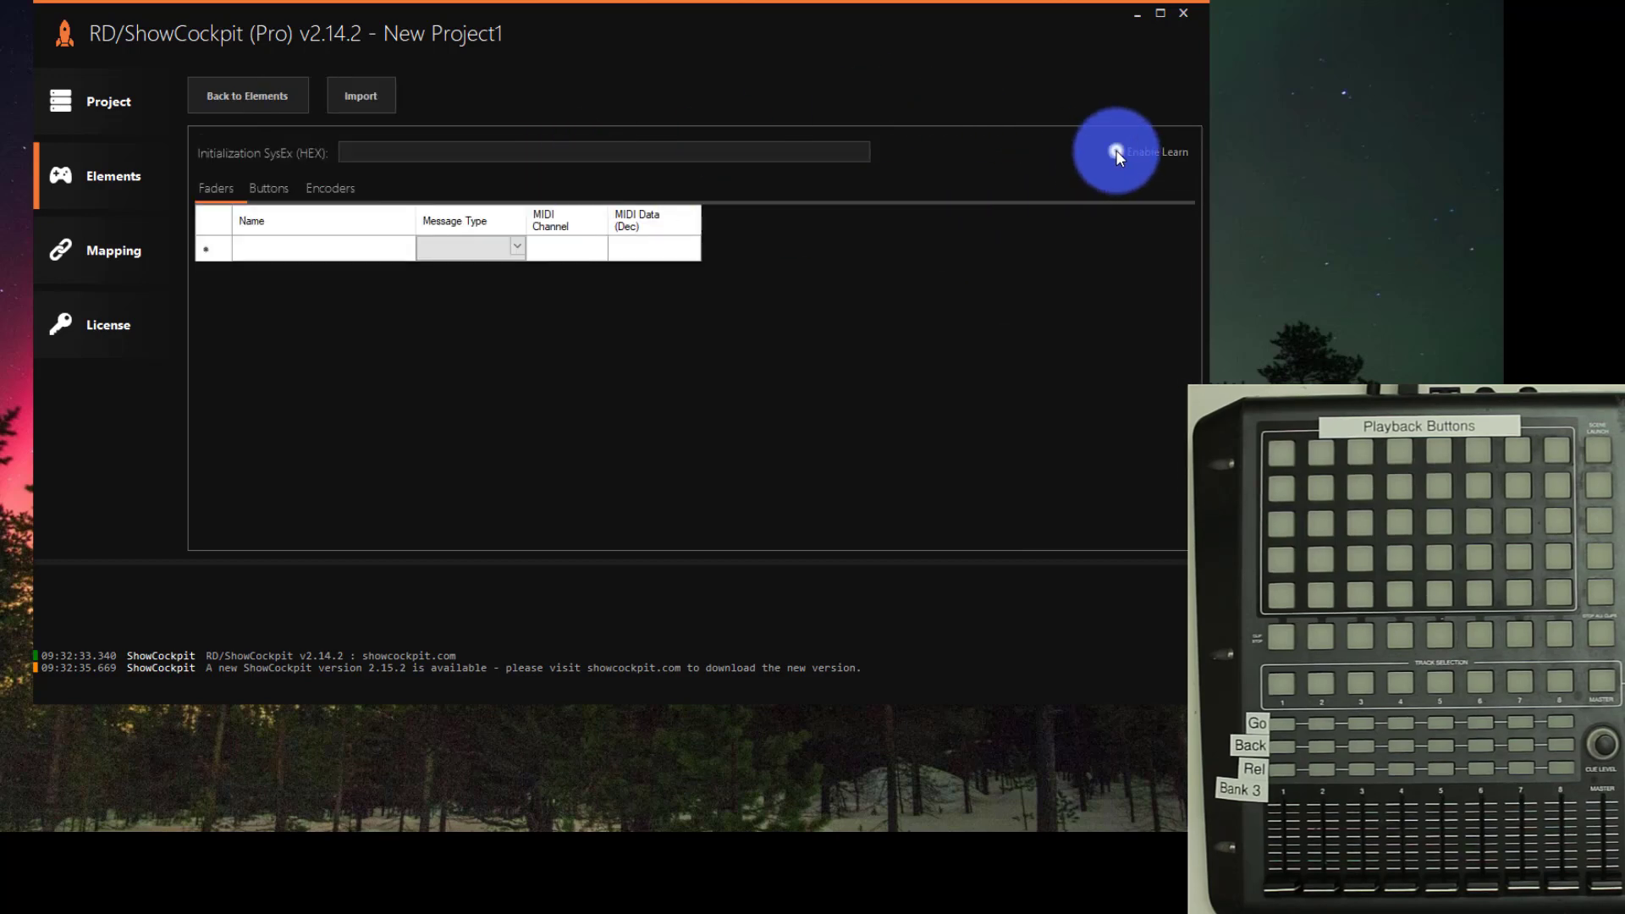
left_click(246, 96)
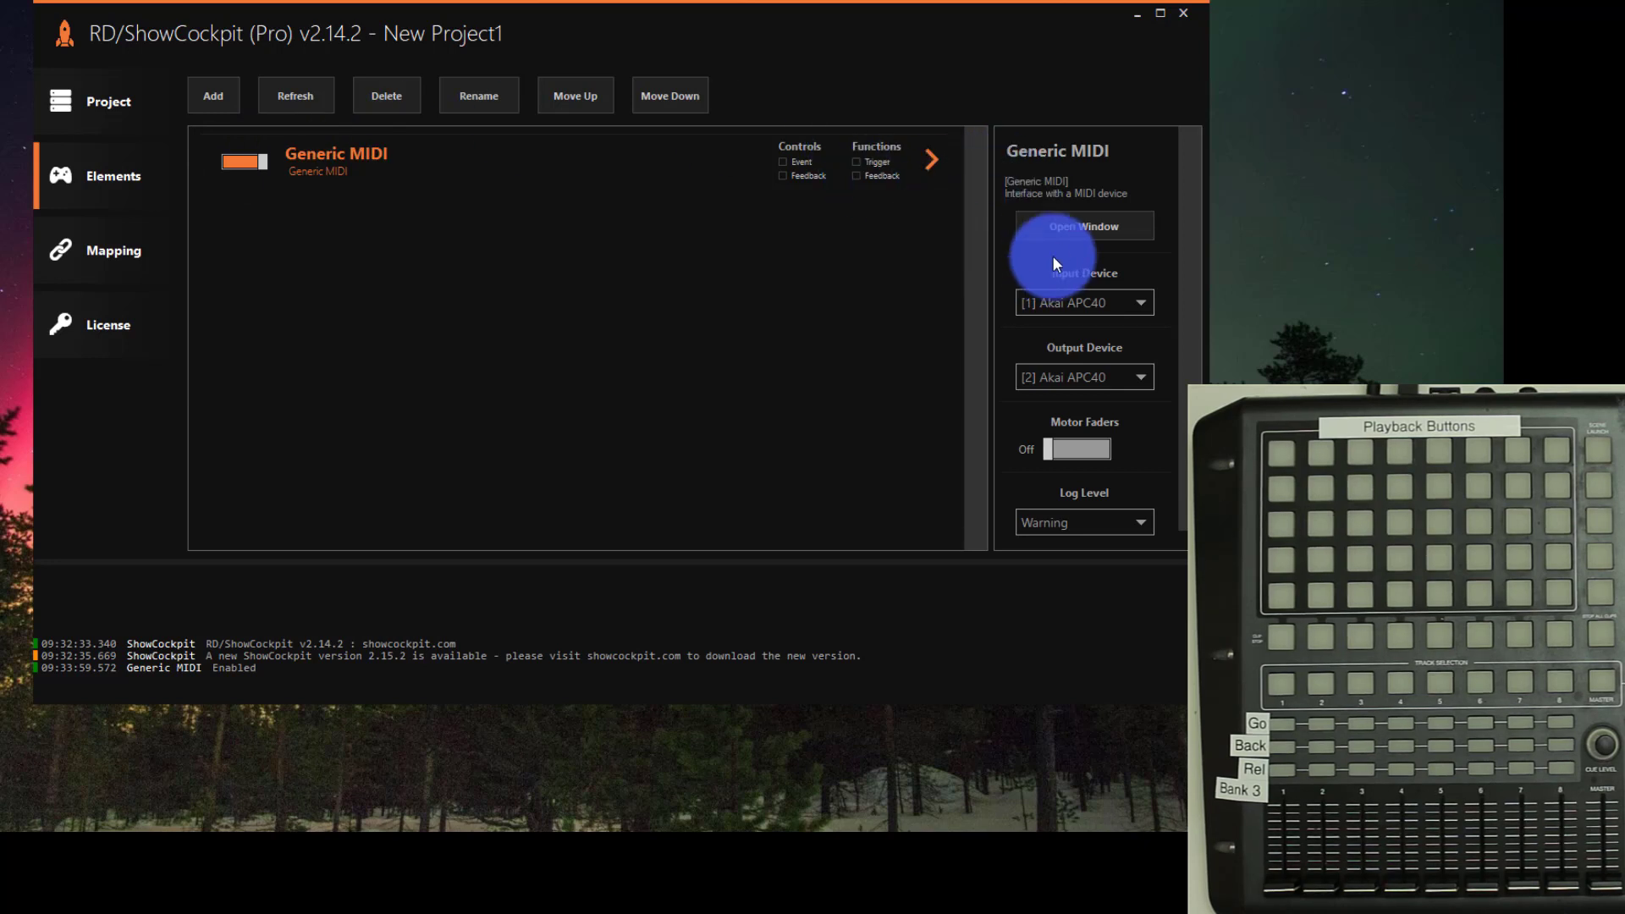
left_click(1084, 226)
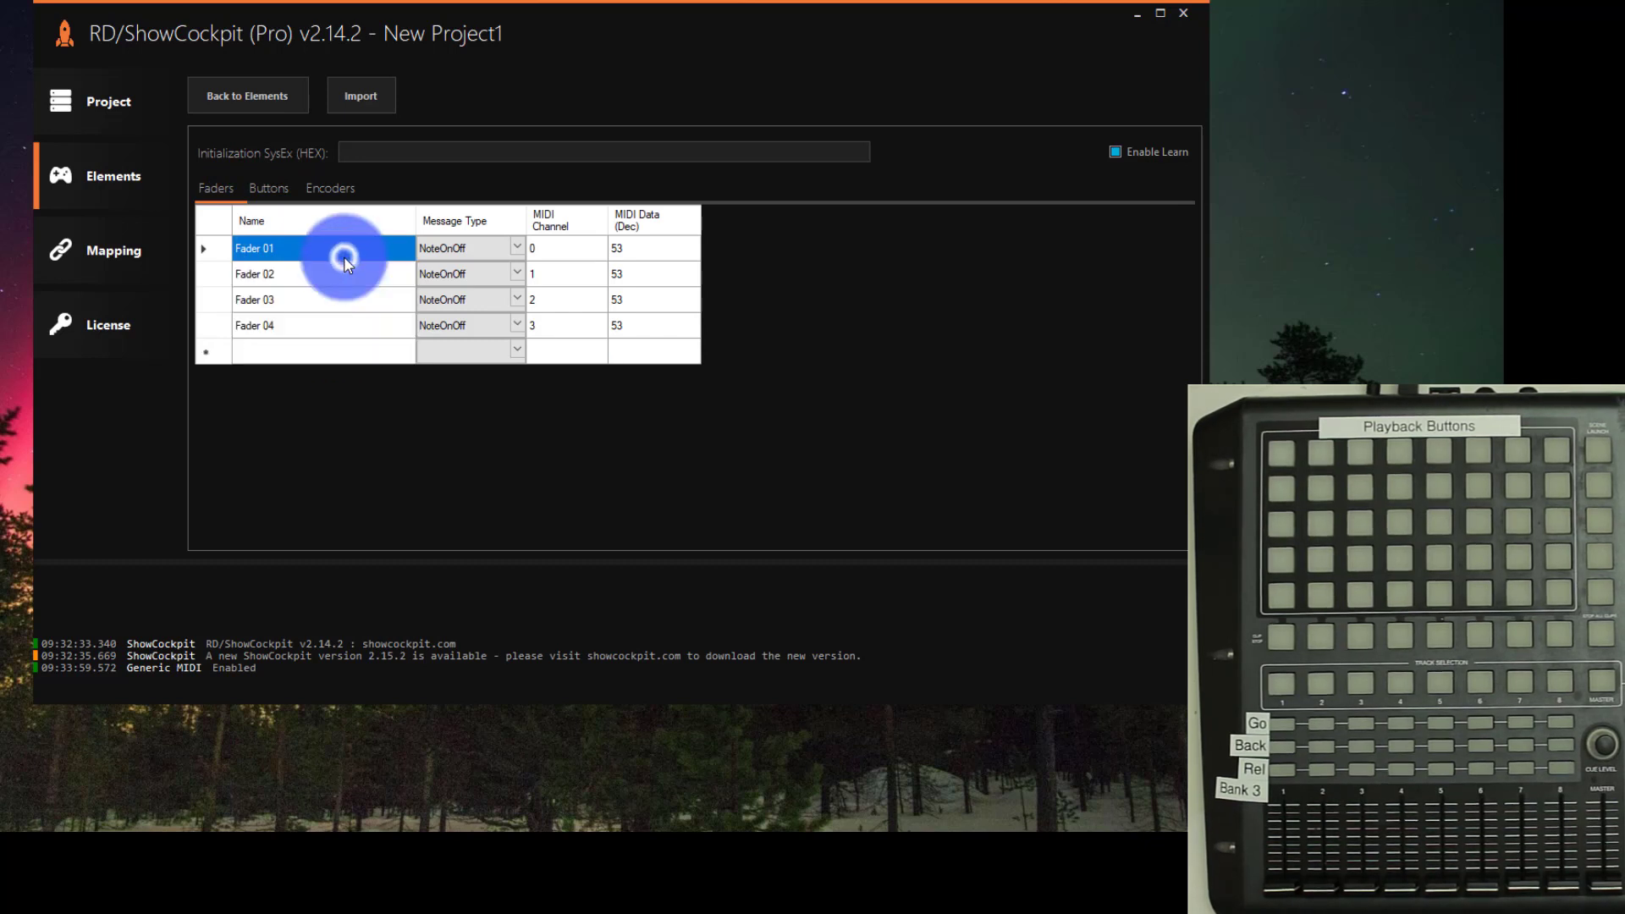
left_click(267, 188)
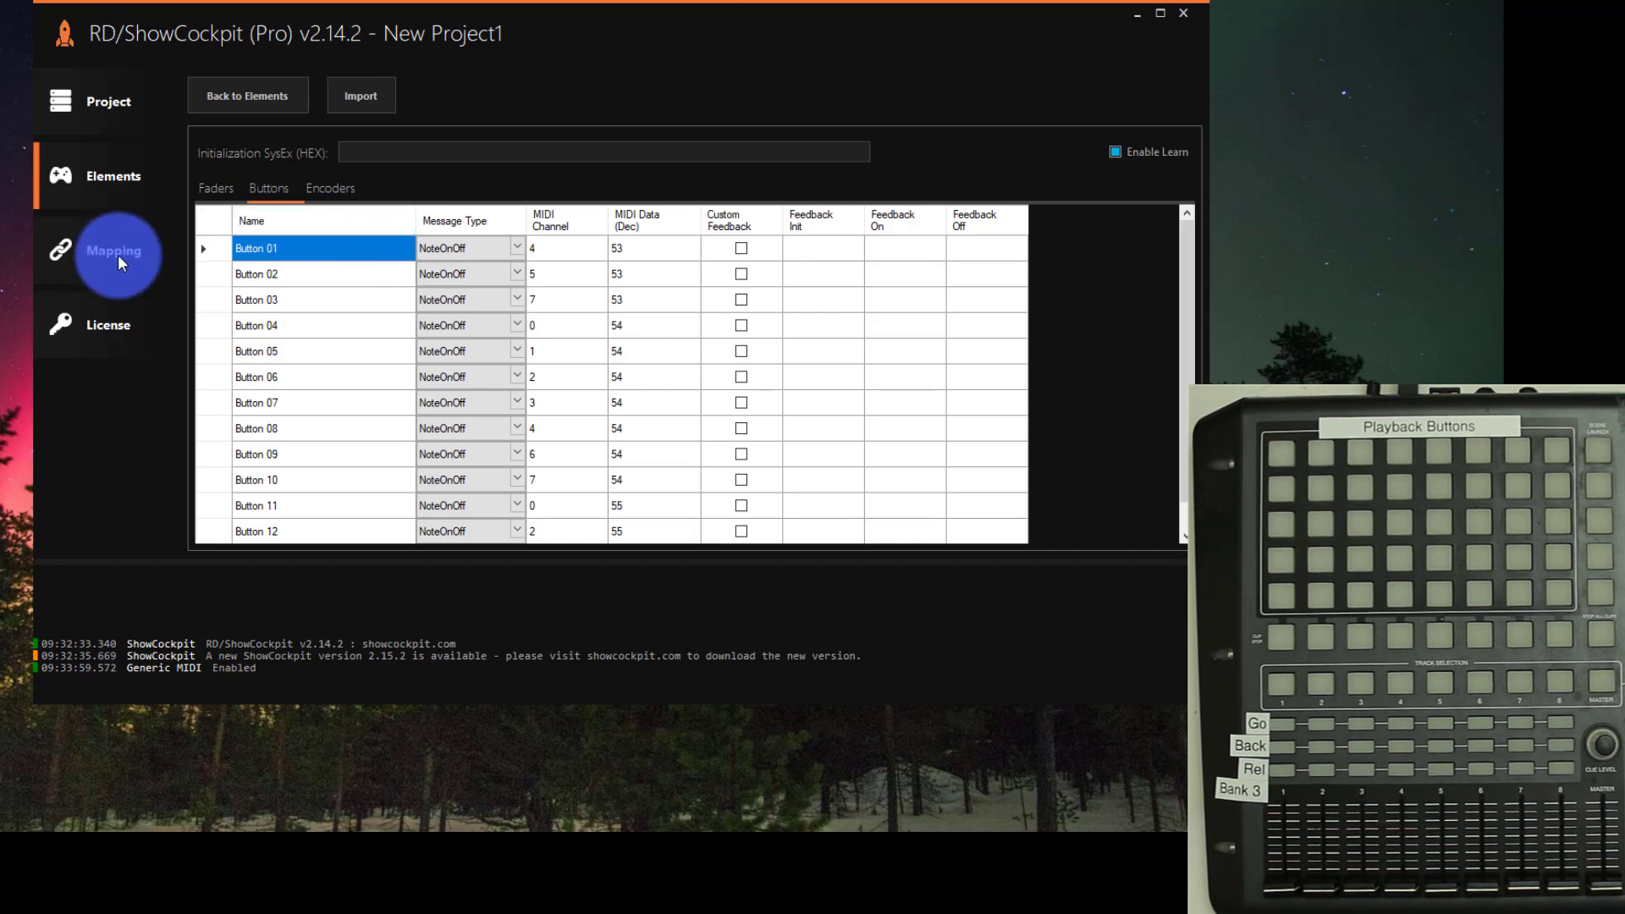
Add an Onyx lighting console element with its default ID
left_click(113, 249)
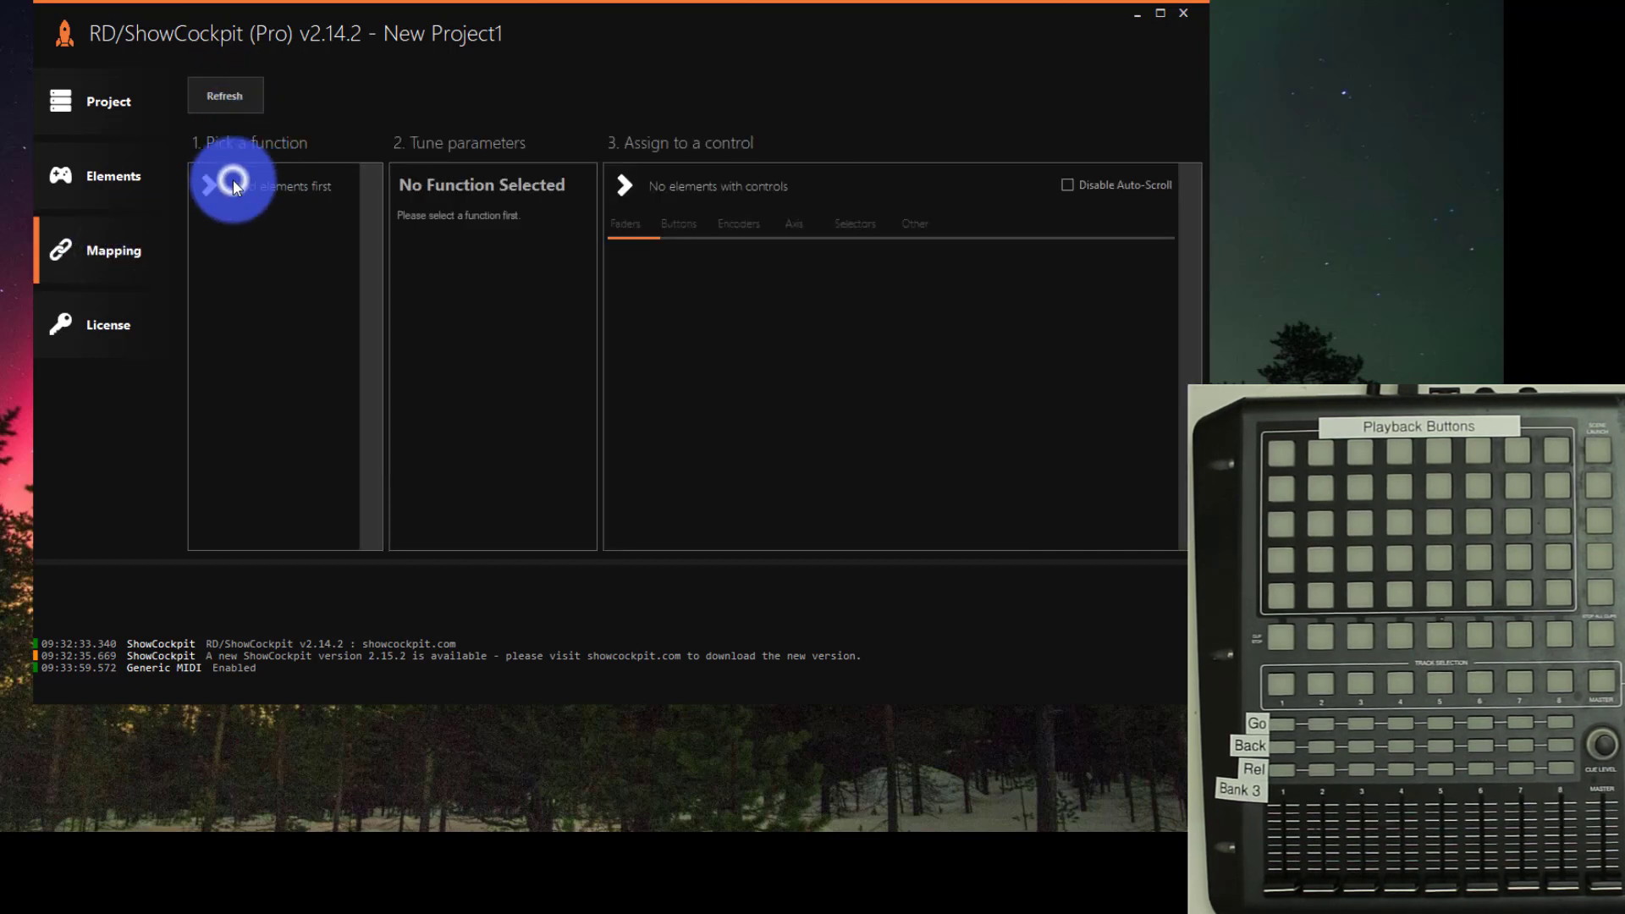
left_click(112, 175)
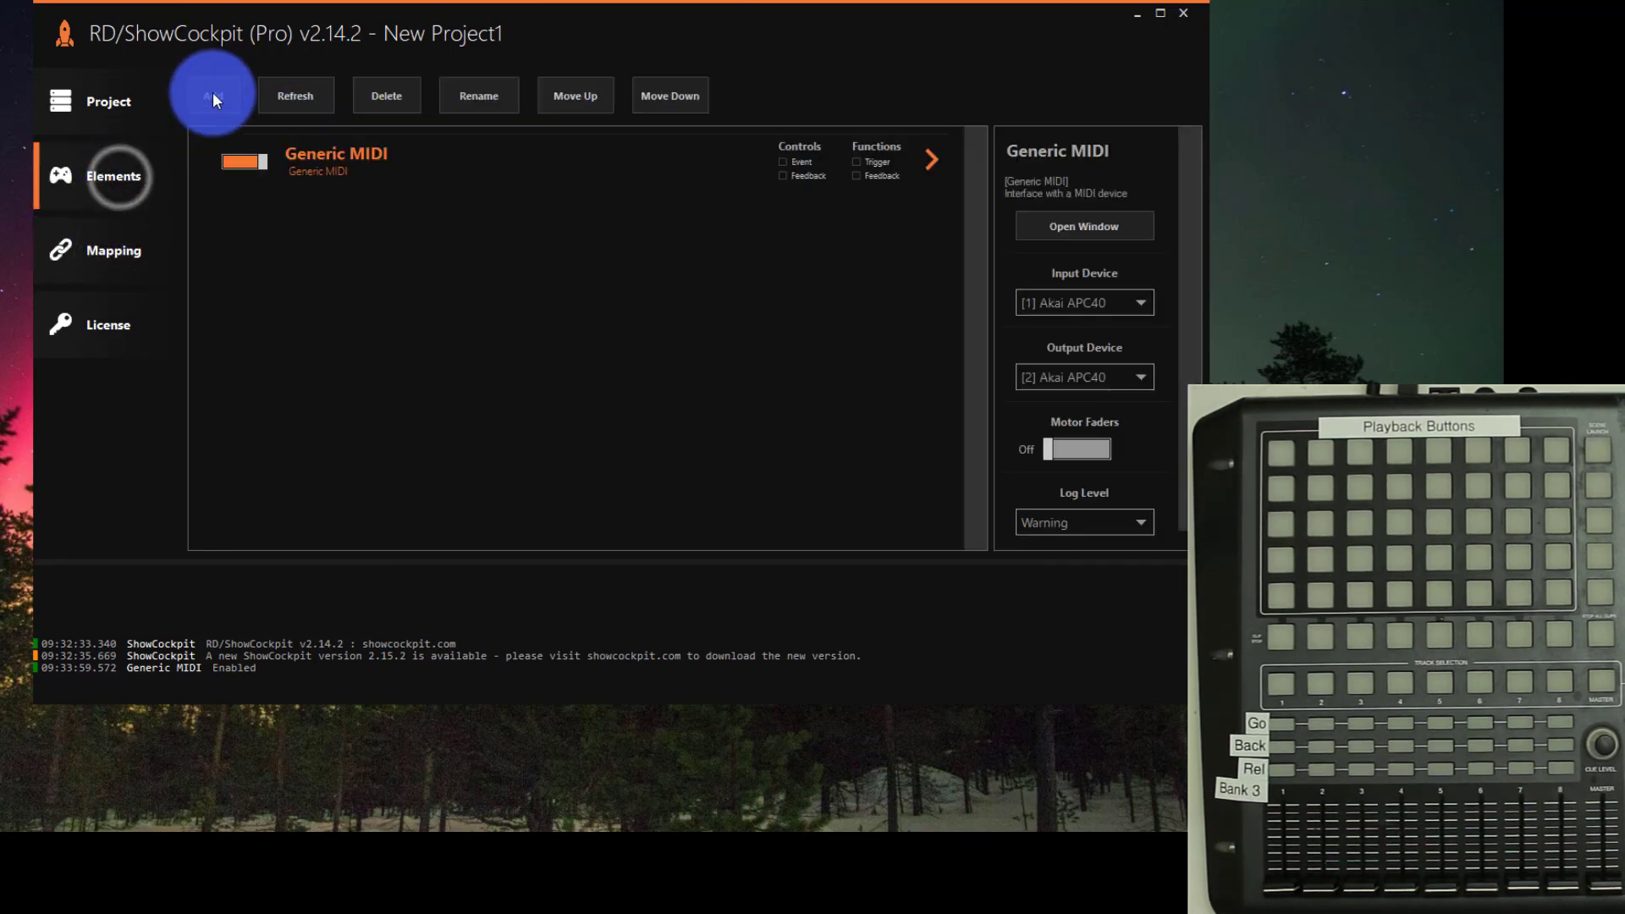
left_click(213, 96)
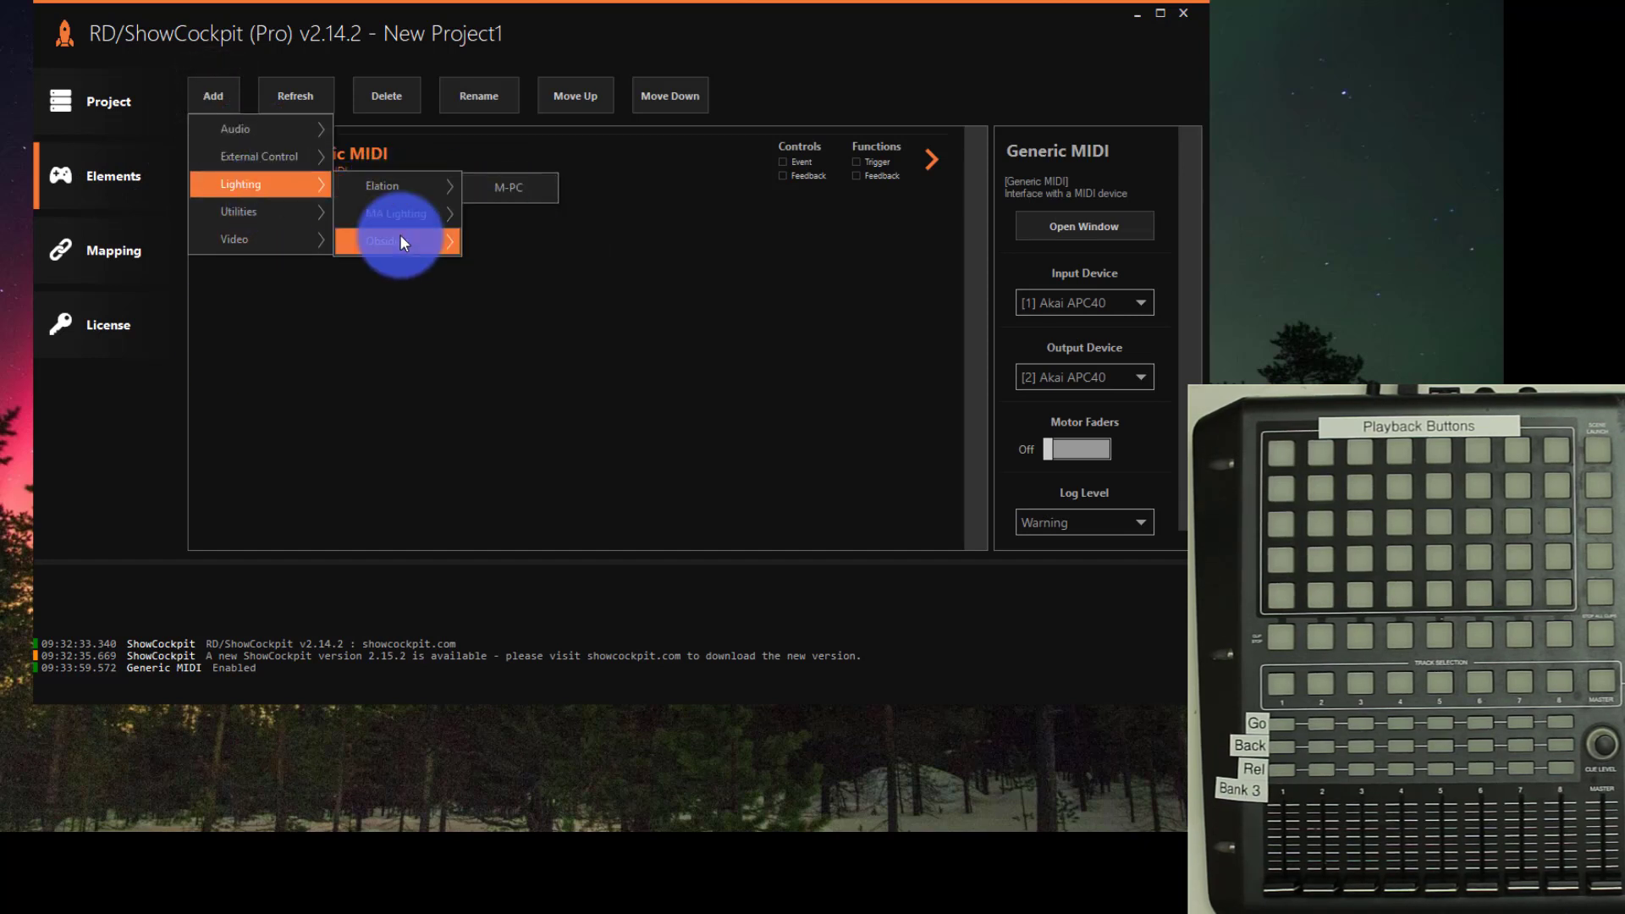
left_click(394, 240)
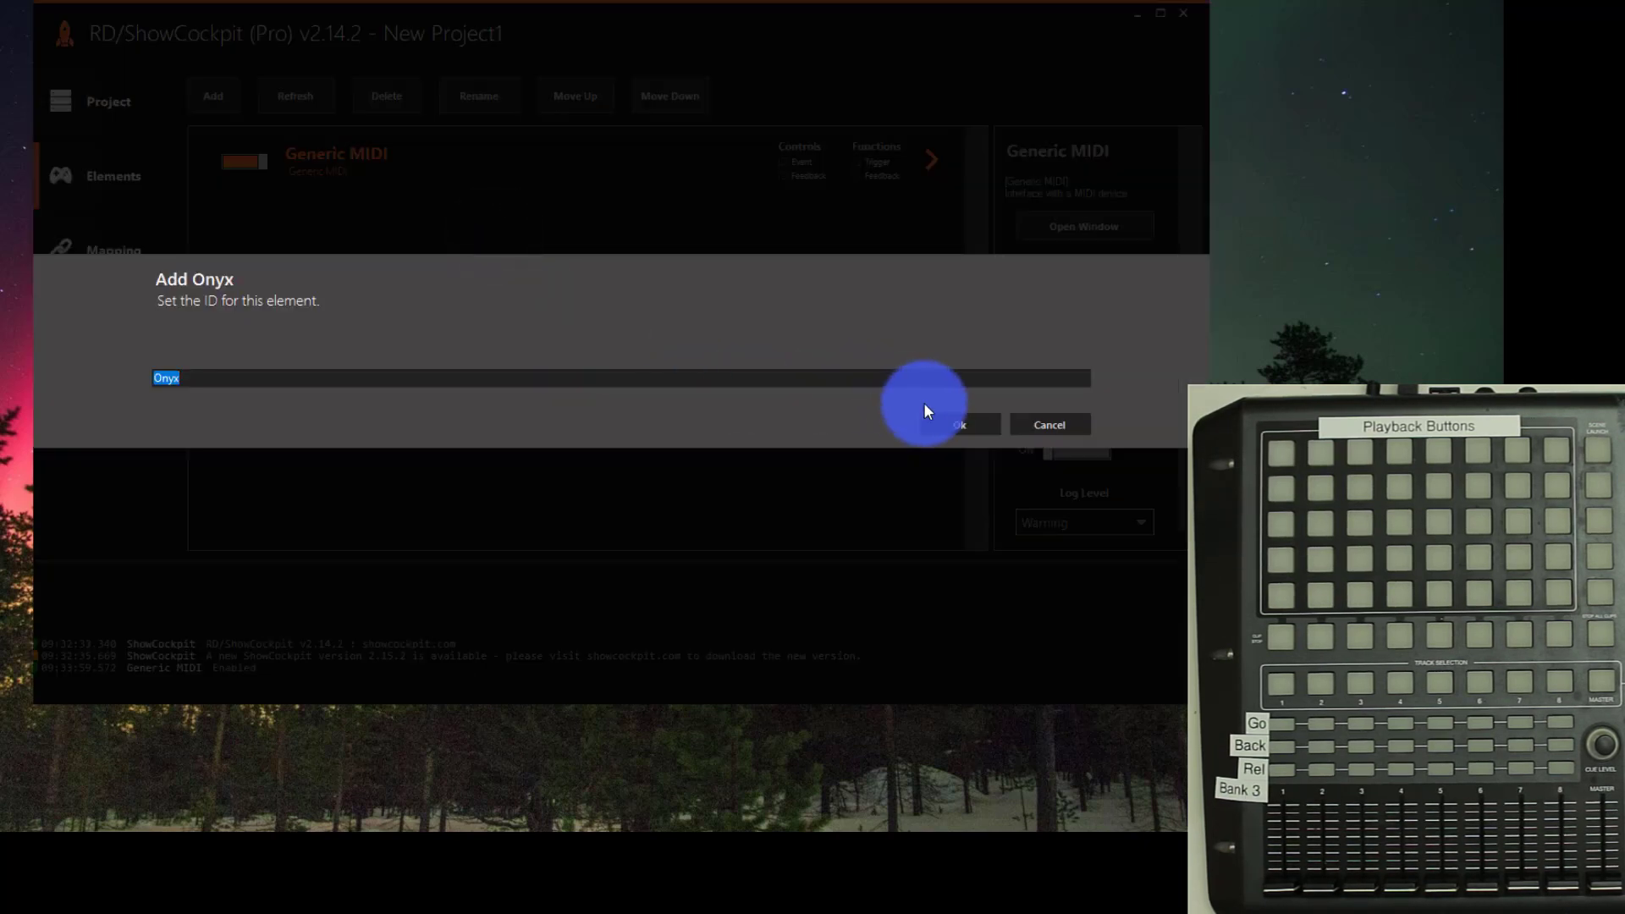
left_click(954, 424)
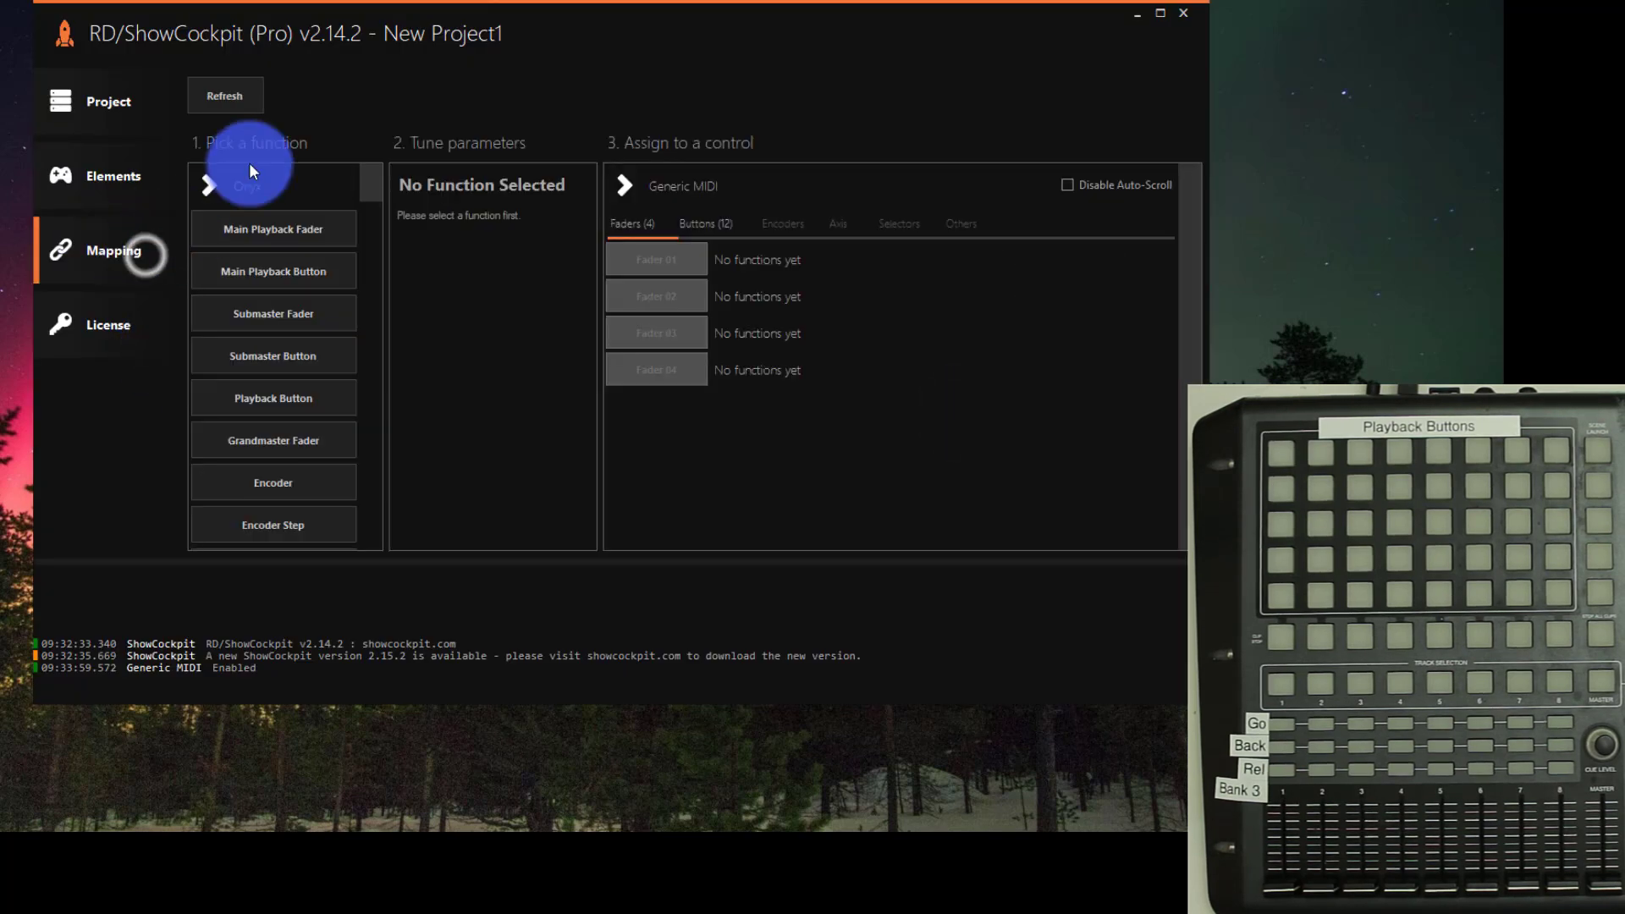
Map Buttons 01–05 to Onyx Main Playback Buttons 1–5
left_click(273, 229)
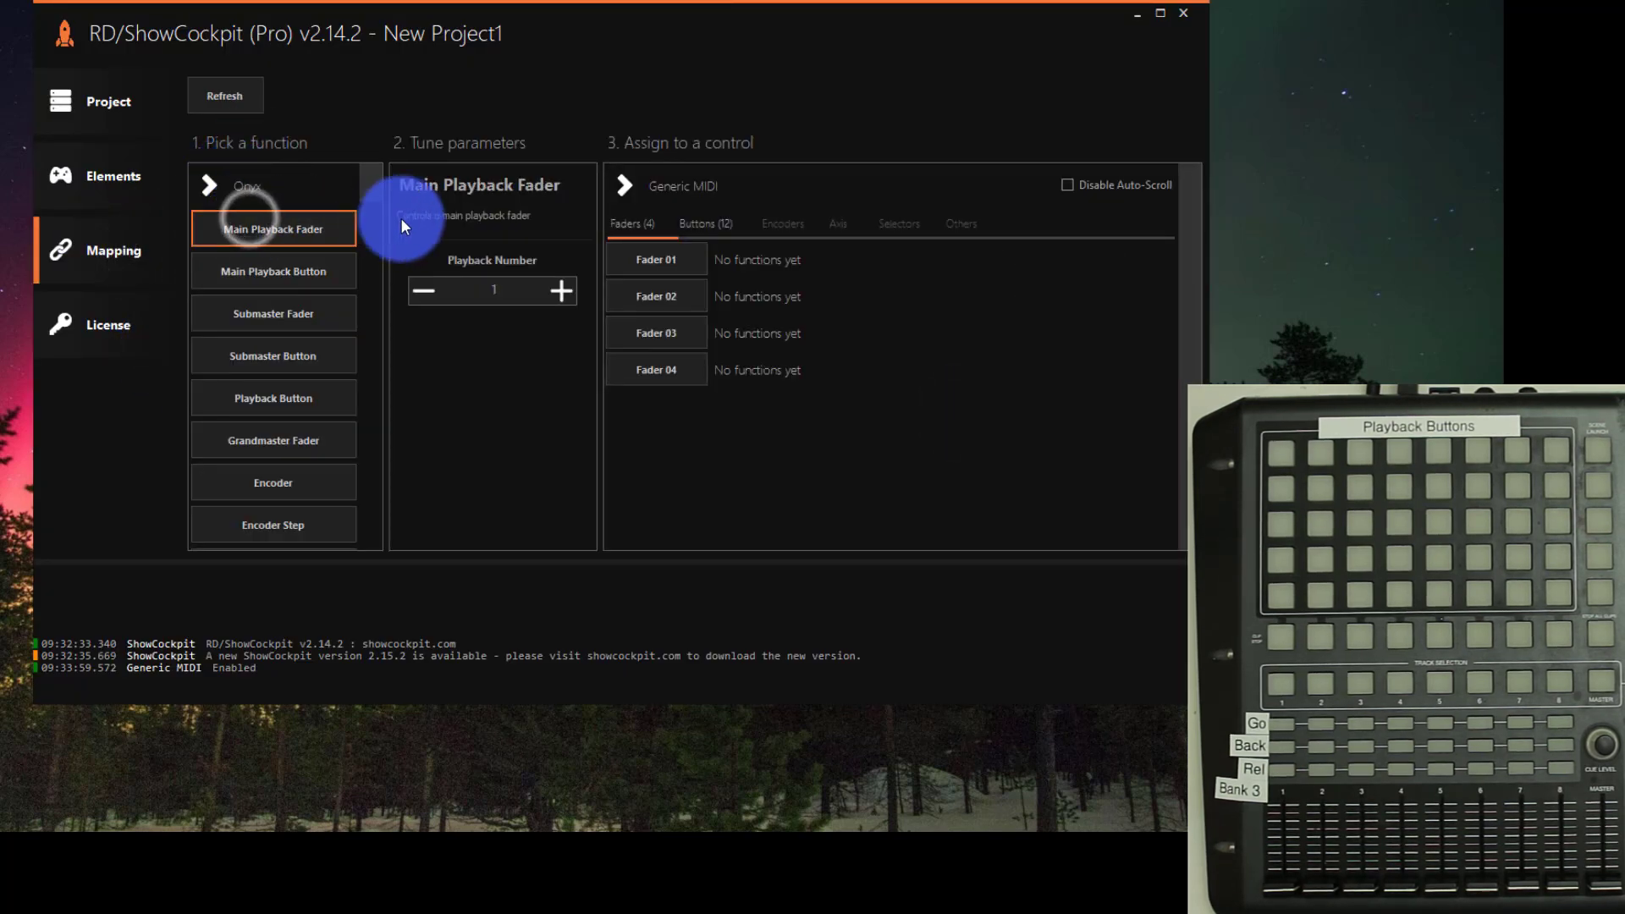
left_click(706, 224)
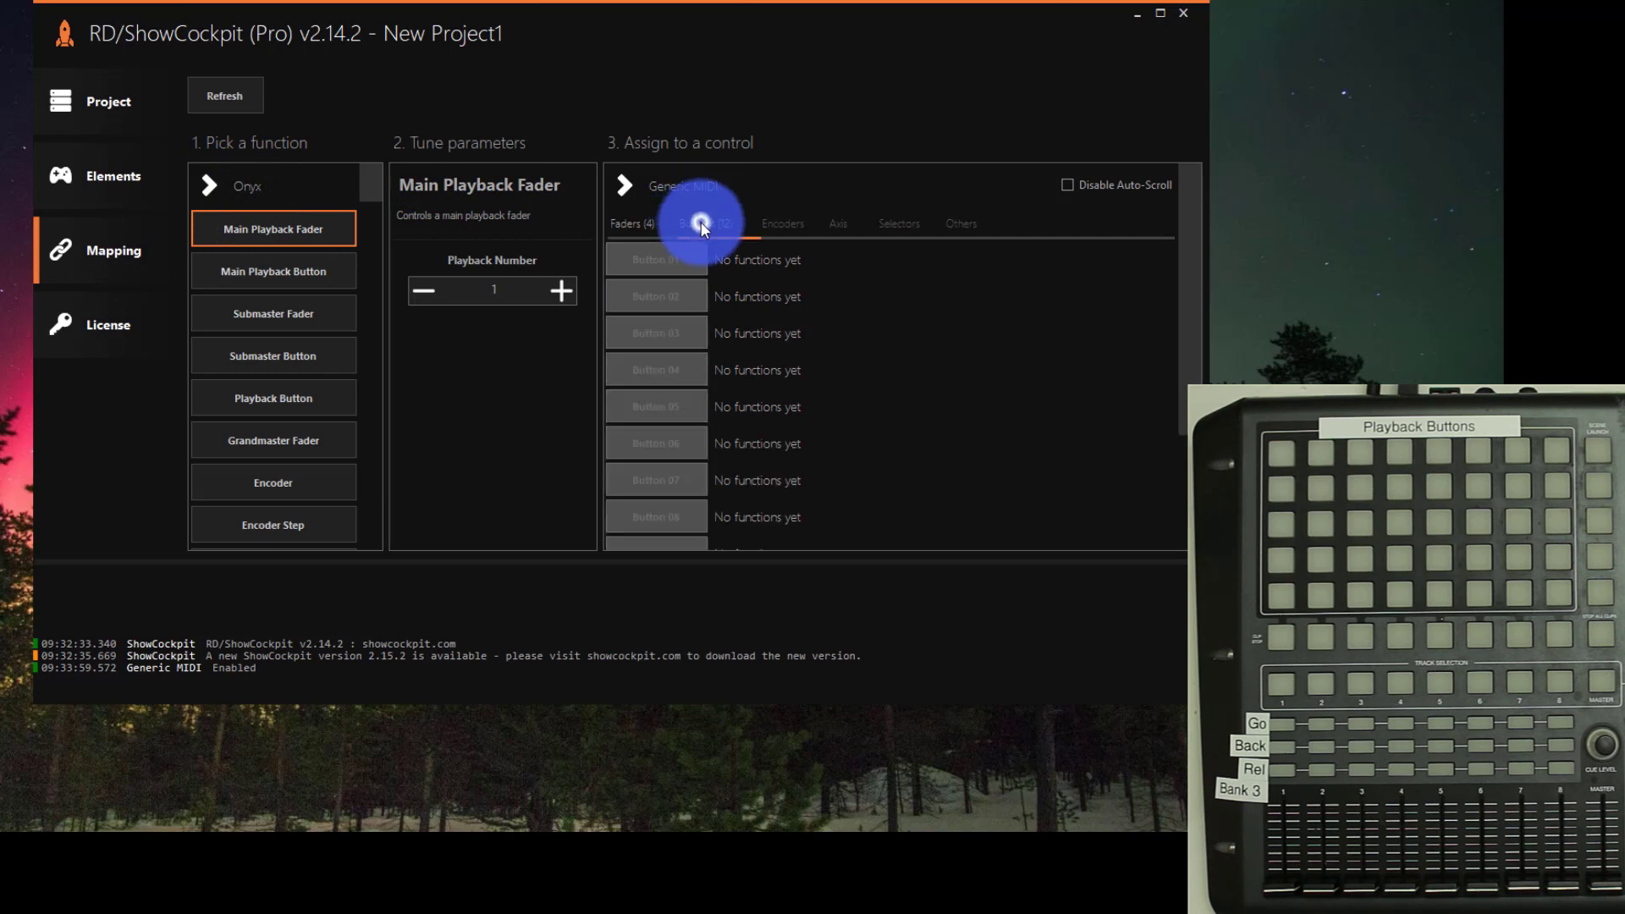
left_click(633, 224)
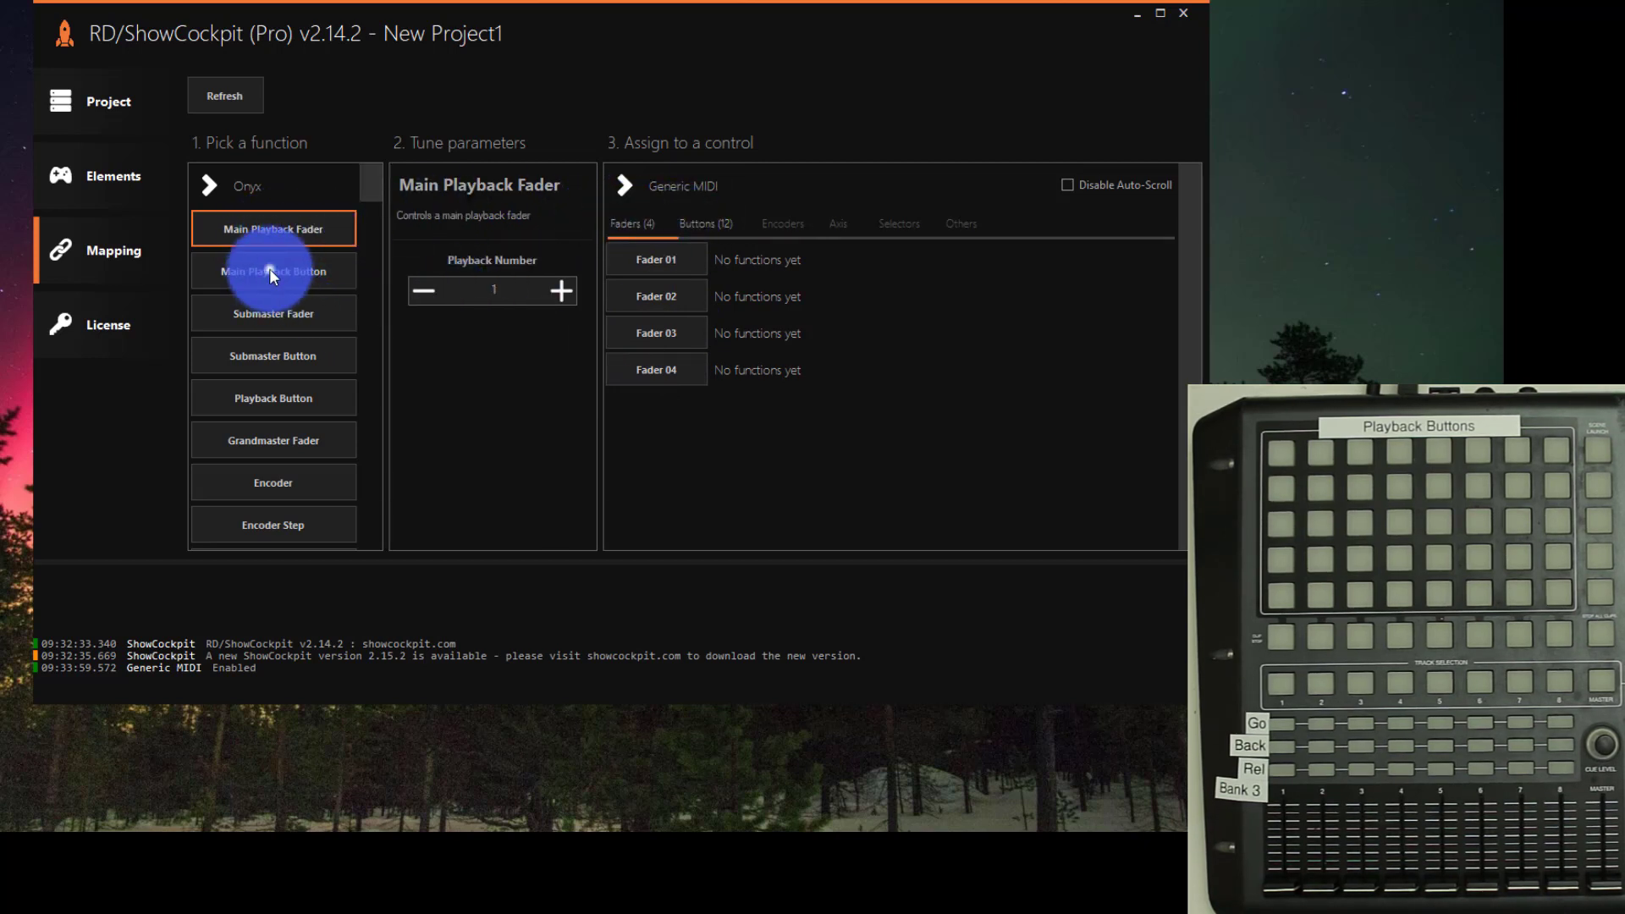
left_click(273, 271)
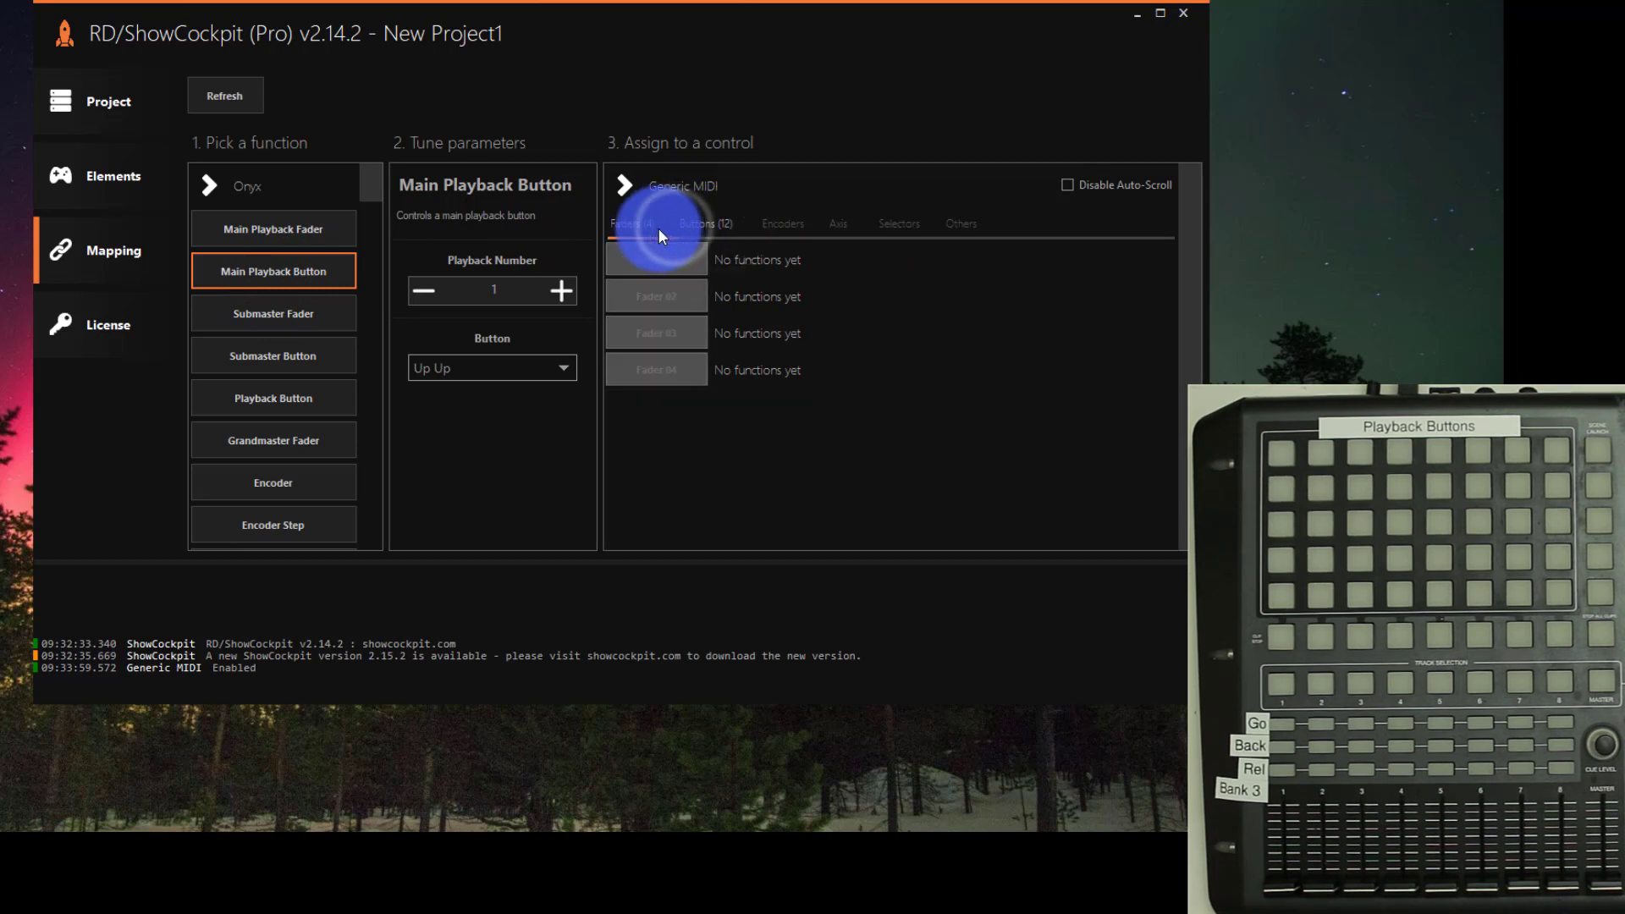
left_click(706, 223)
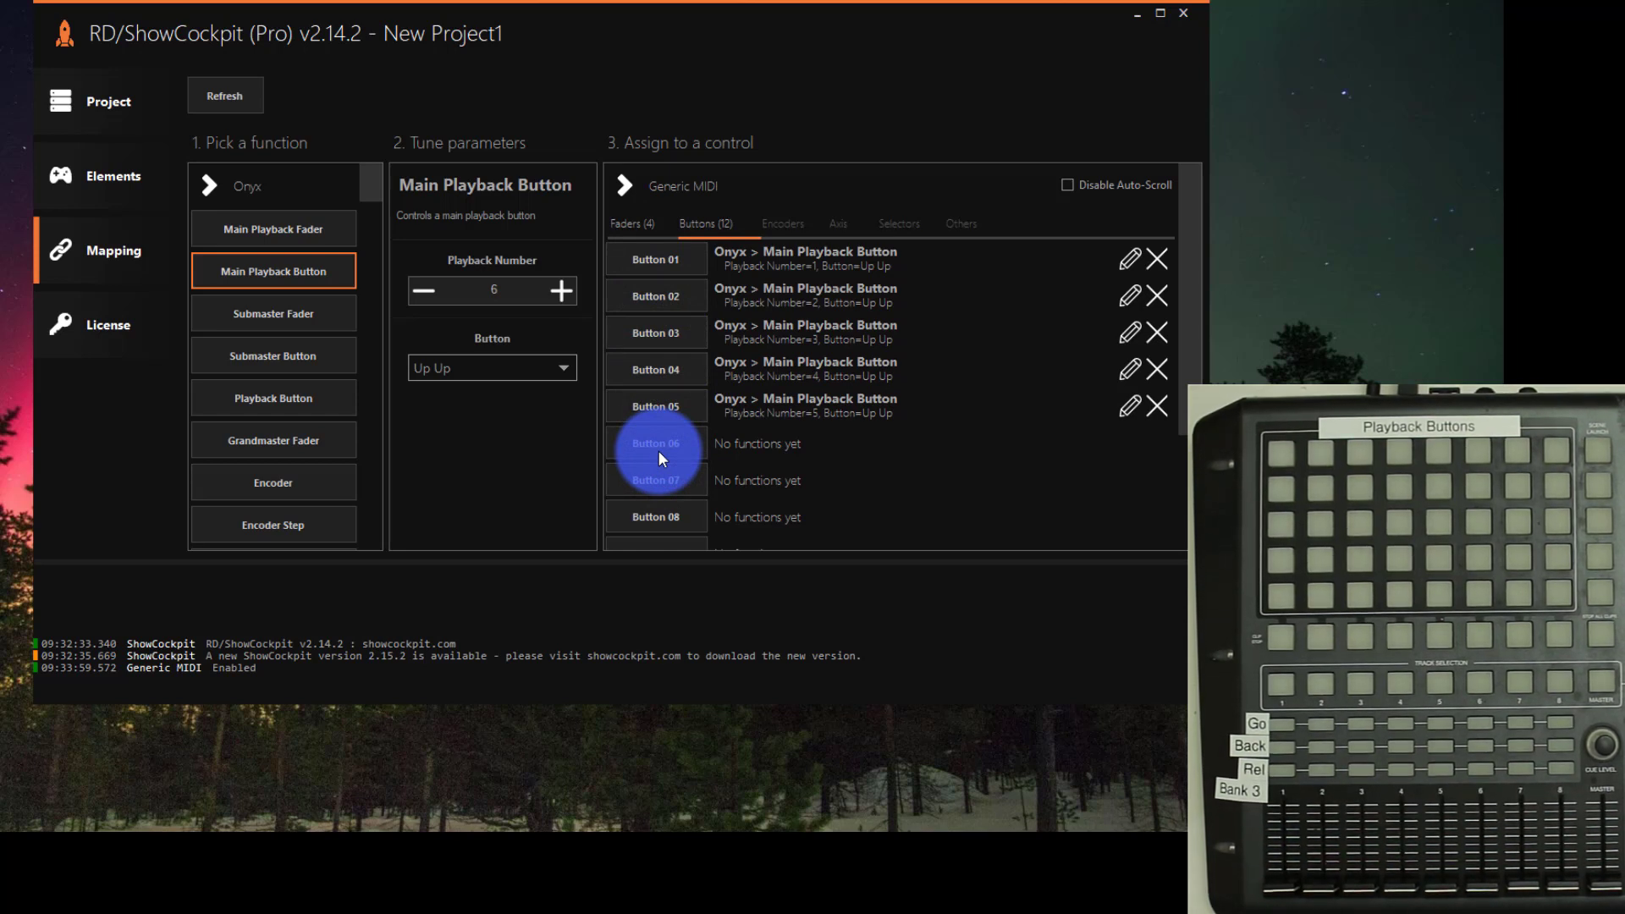
mouse_move(98, 158)
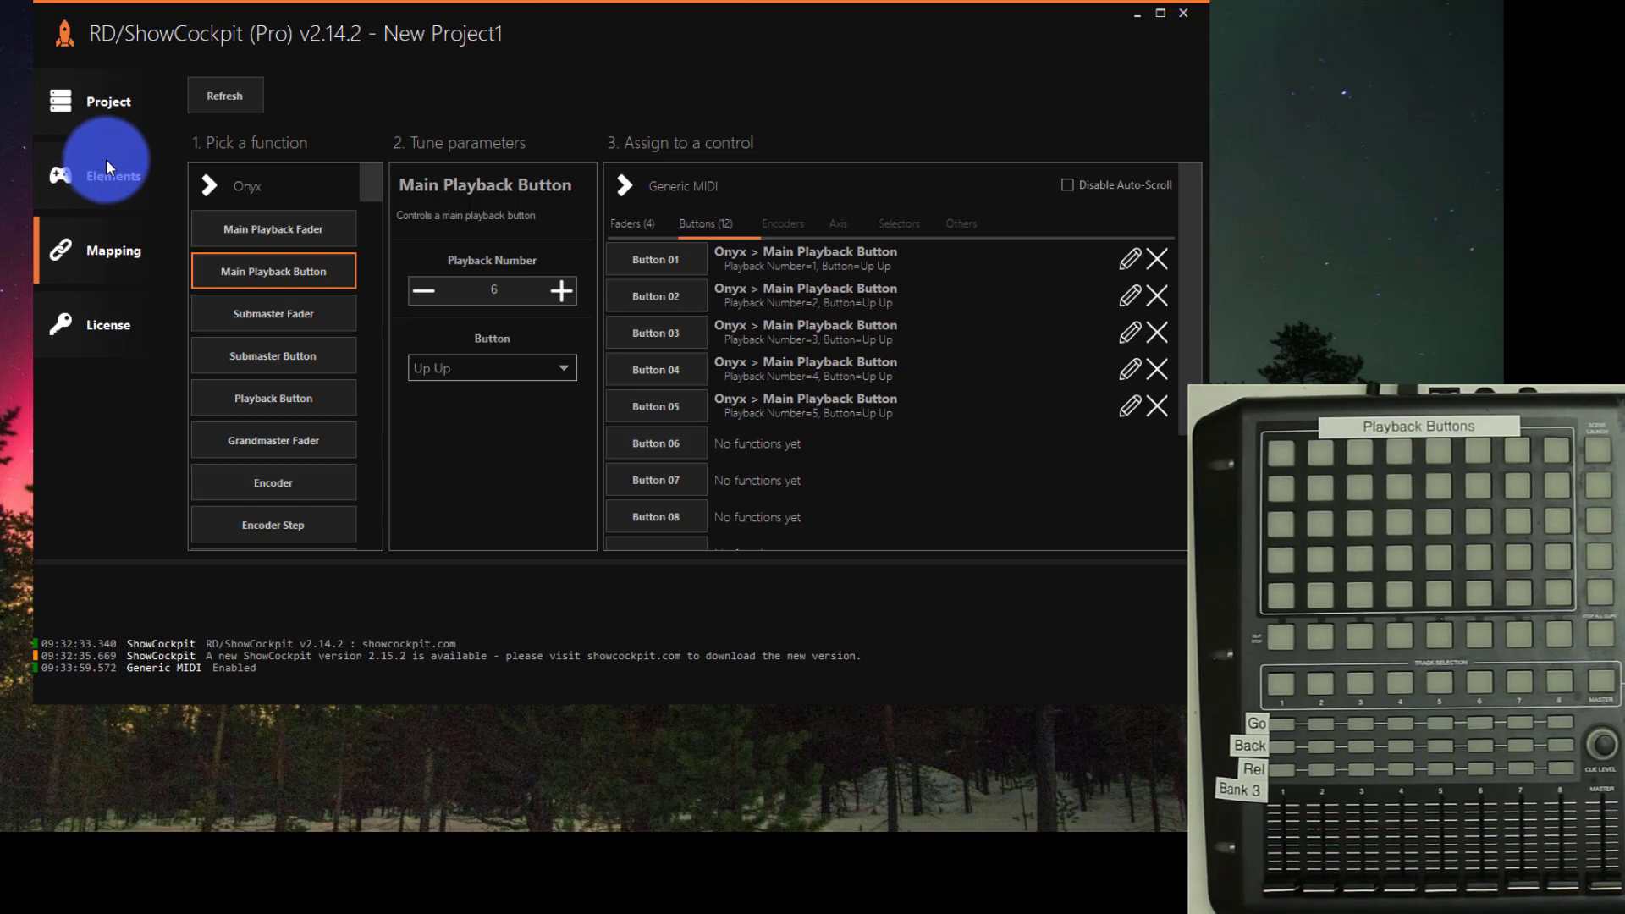
Add an Akai APC40 controller element using Akai APC40 for input and output
left_click(112, 174)
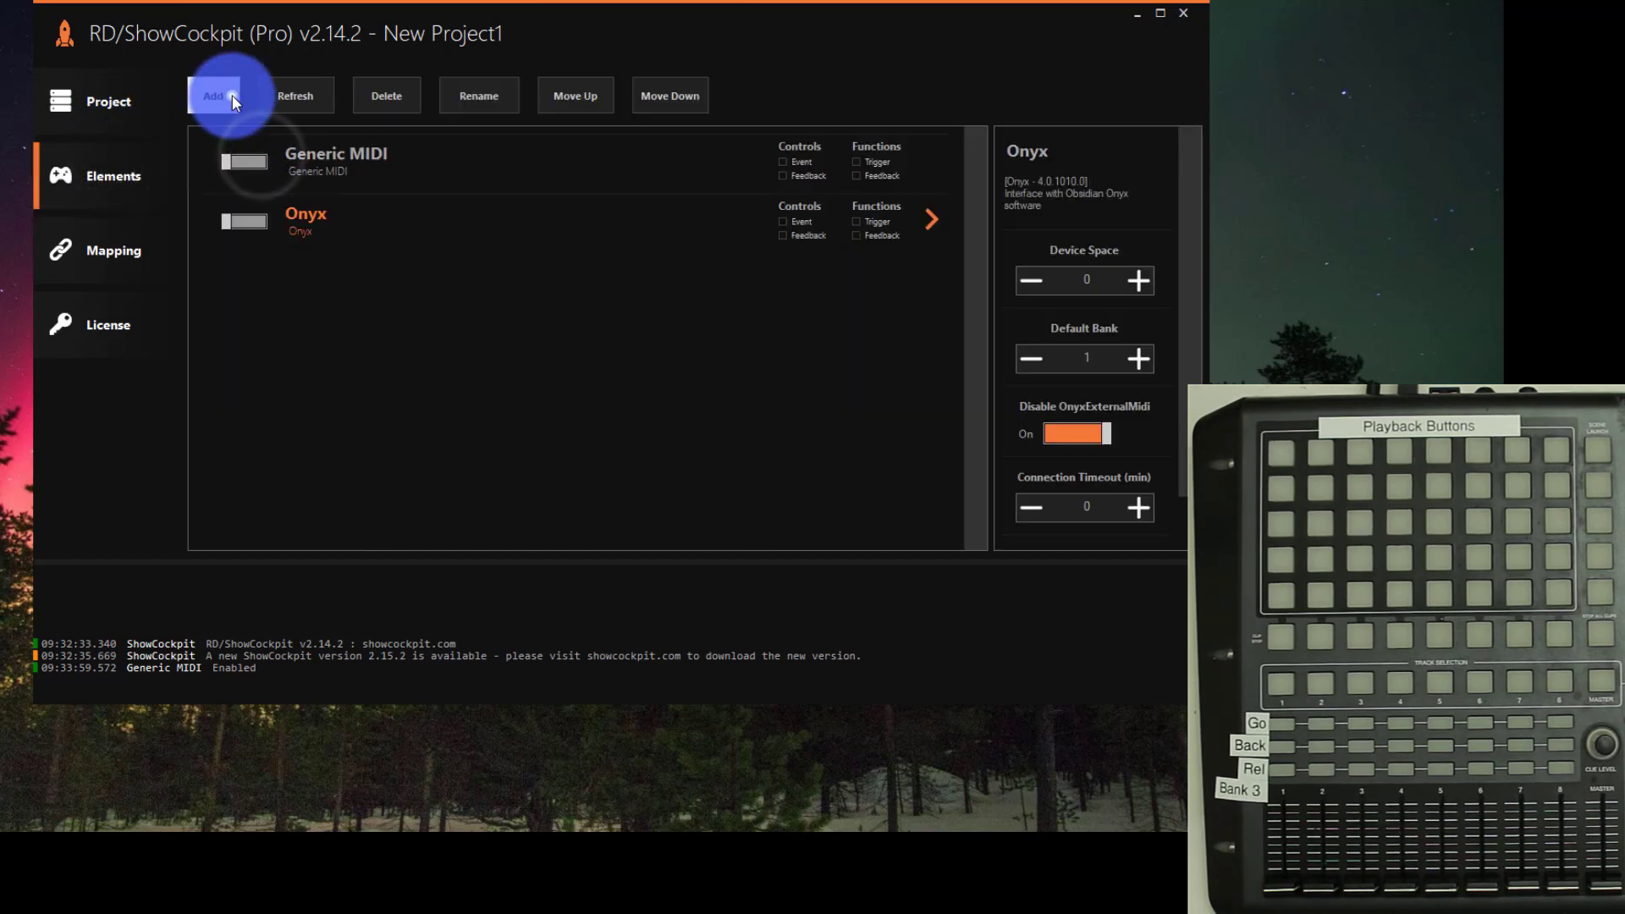
left_click(212, 95)
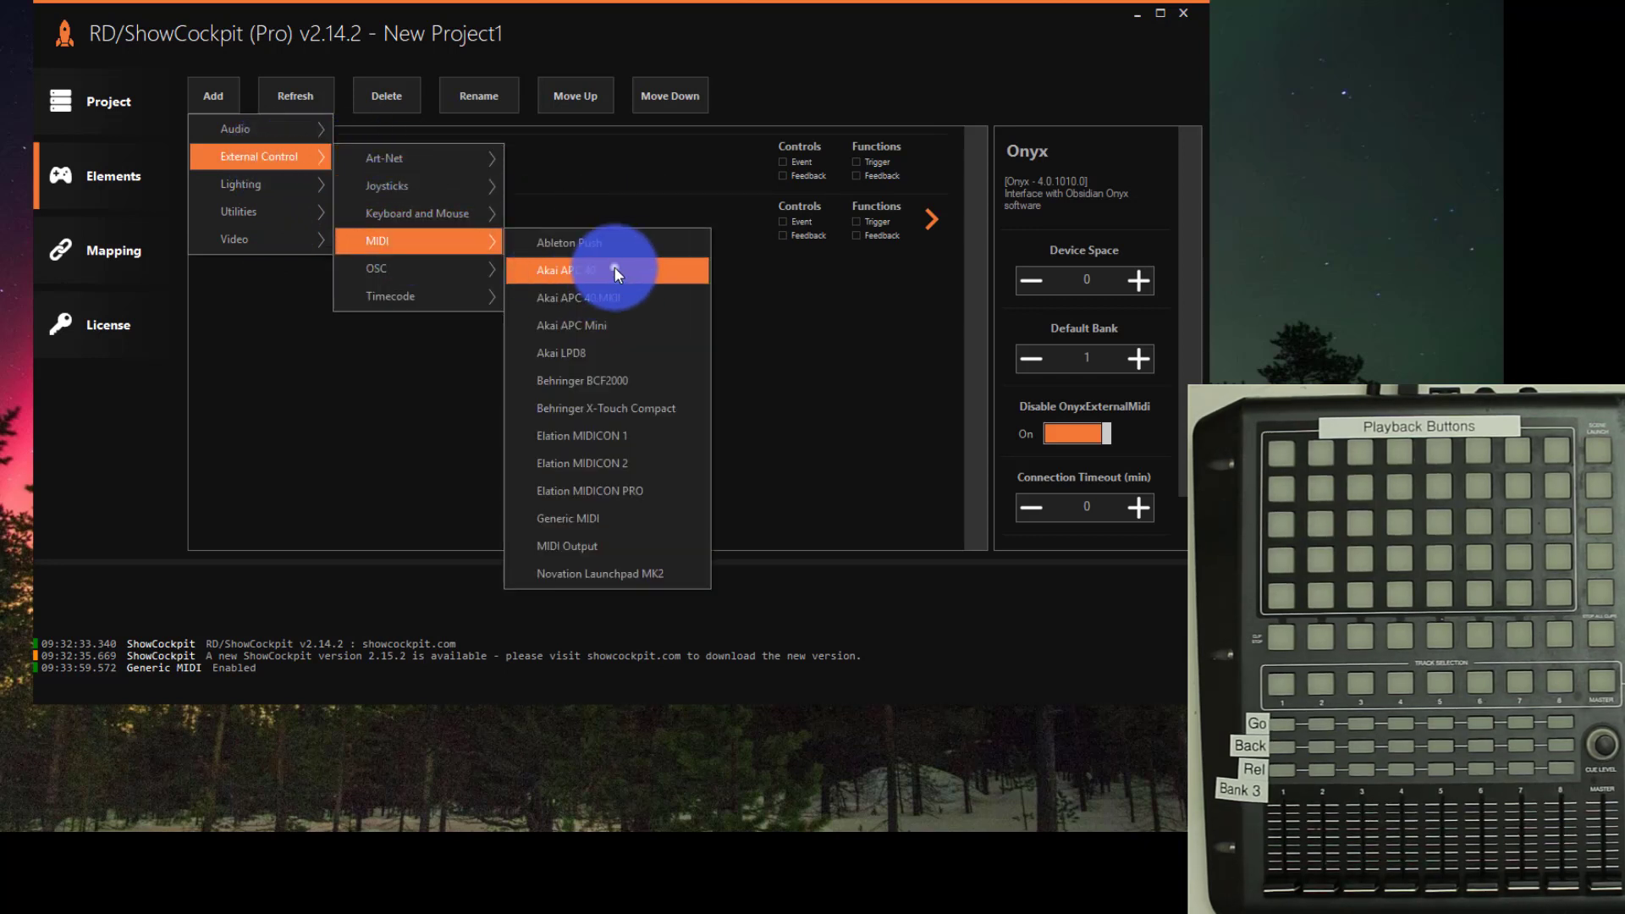
left_click(557, 270)
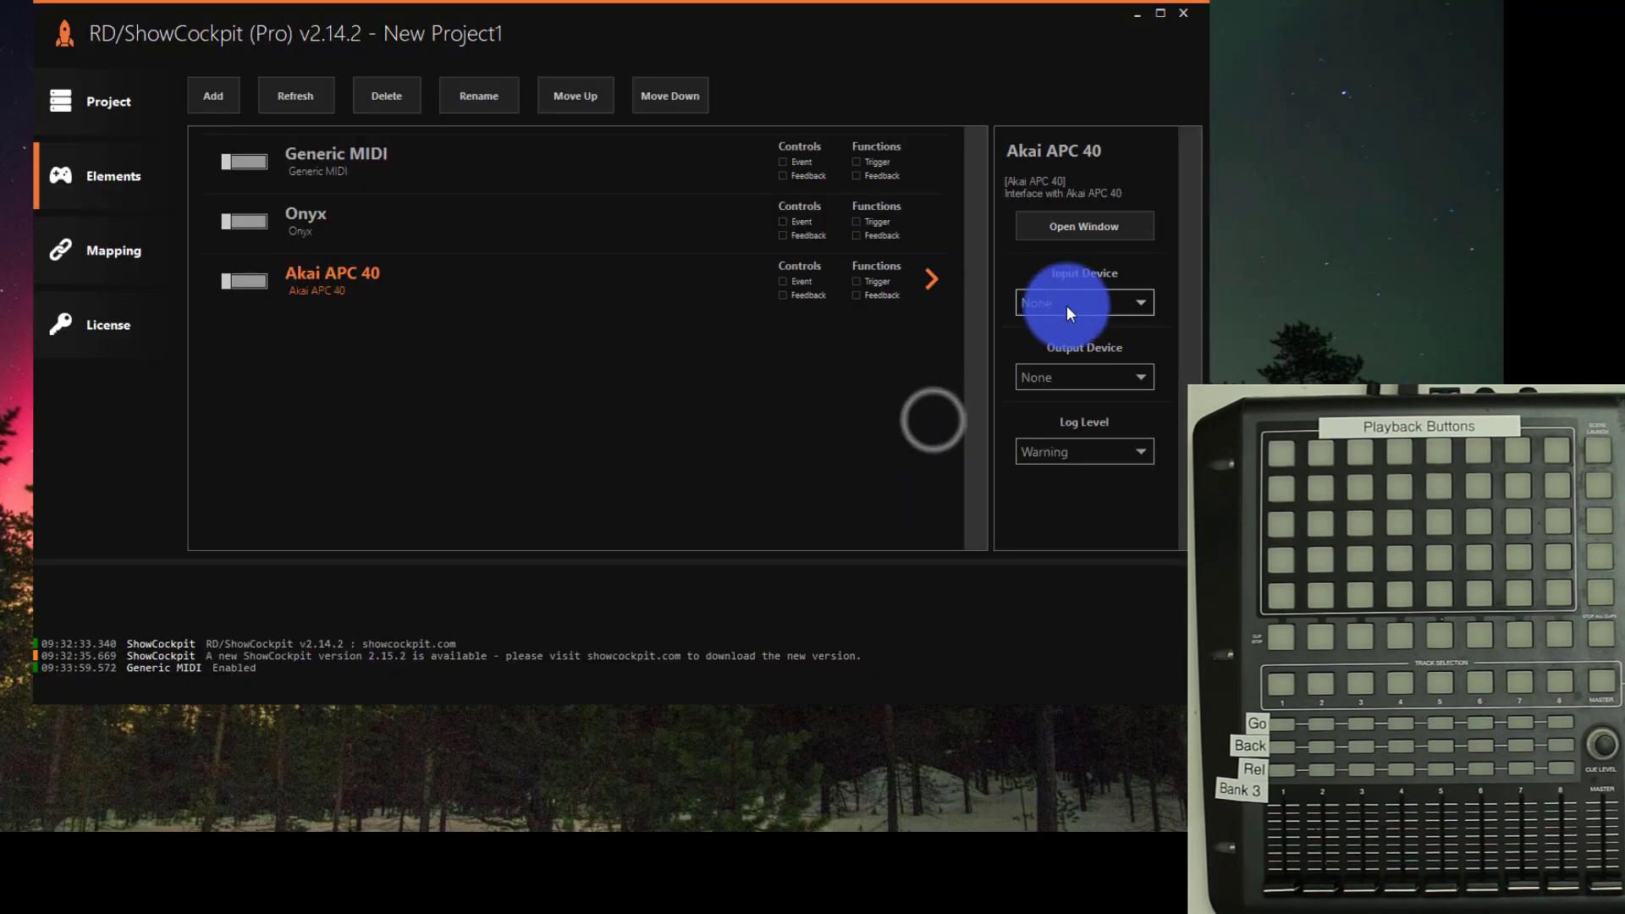
left_click(1084, 376)
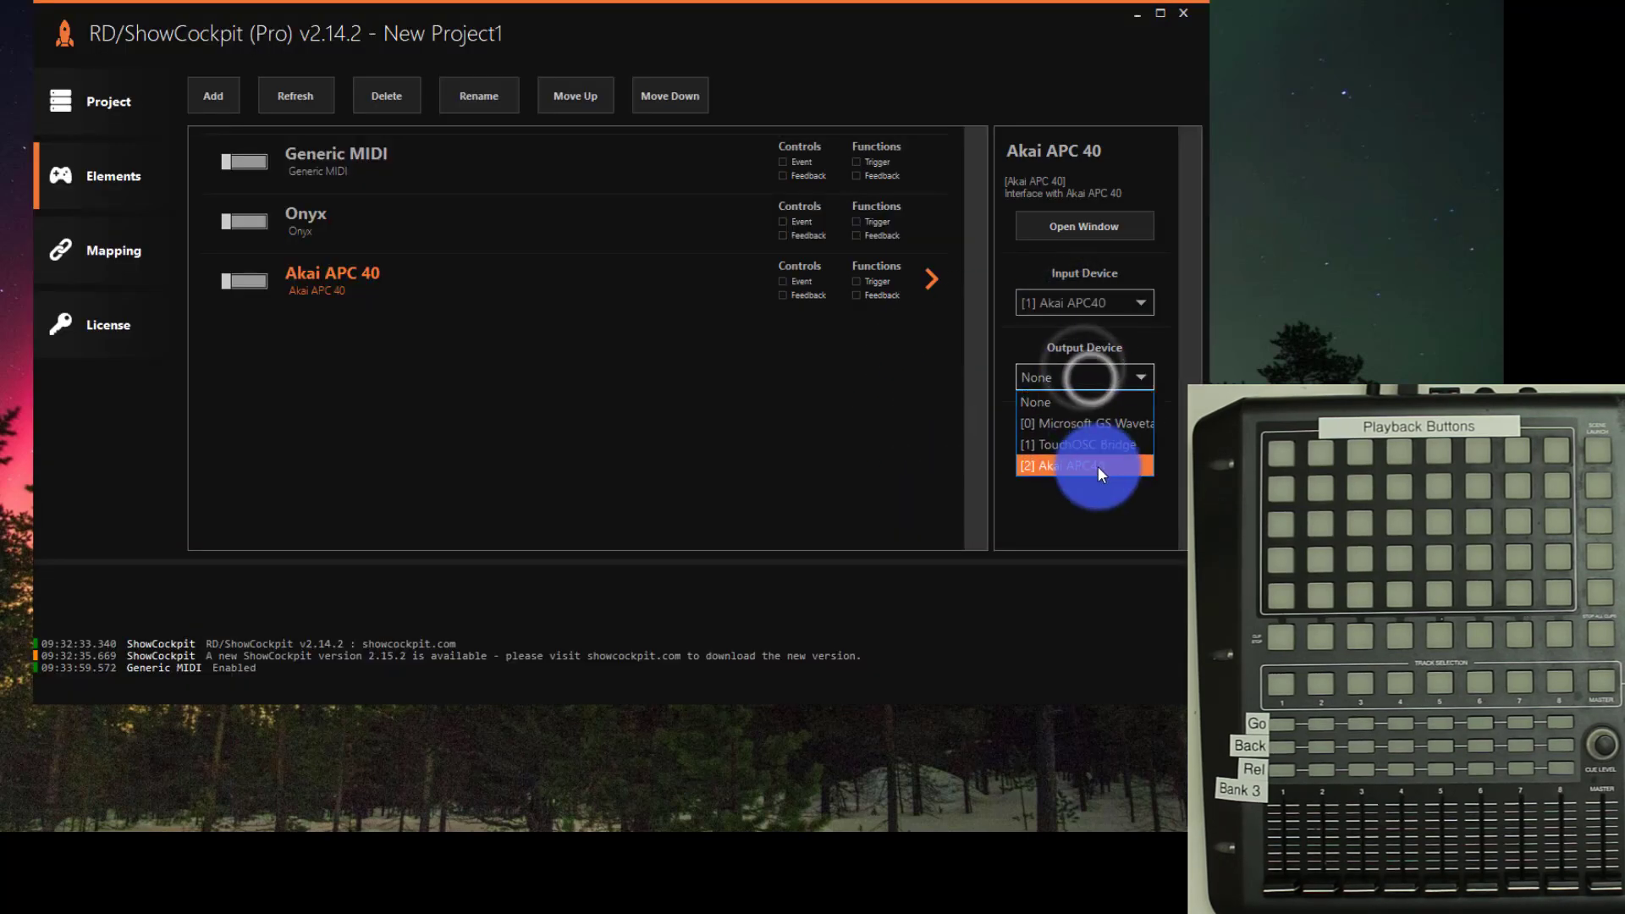
left_click(1078, 465)
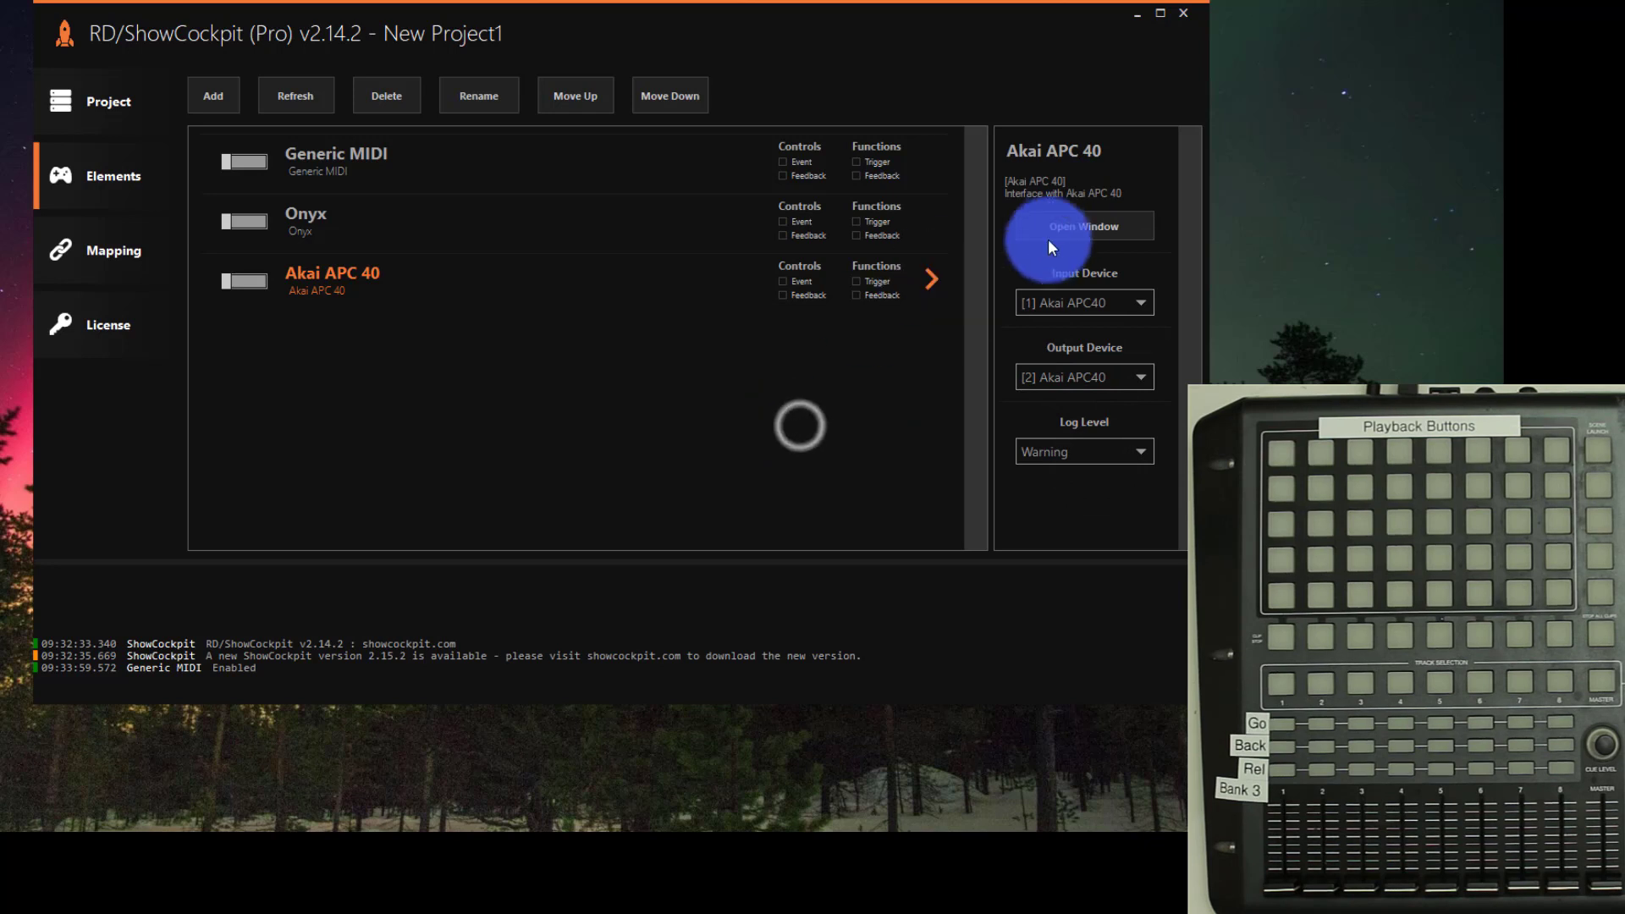
Preview the APC 40's ON and OFF feedback states, then return to LIVE
left_click(1082, 226)
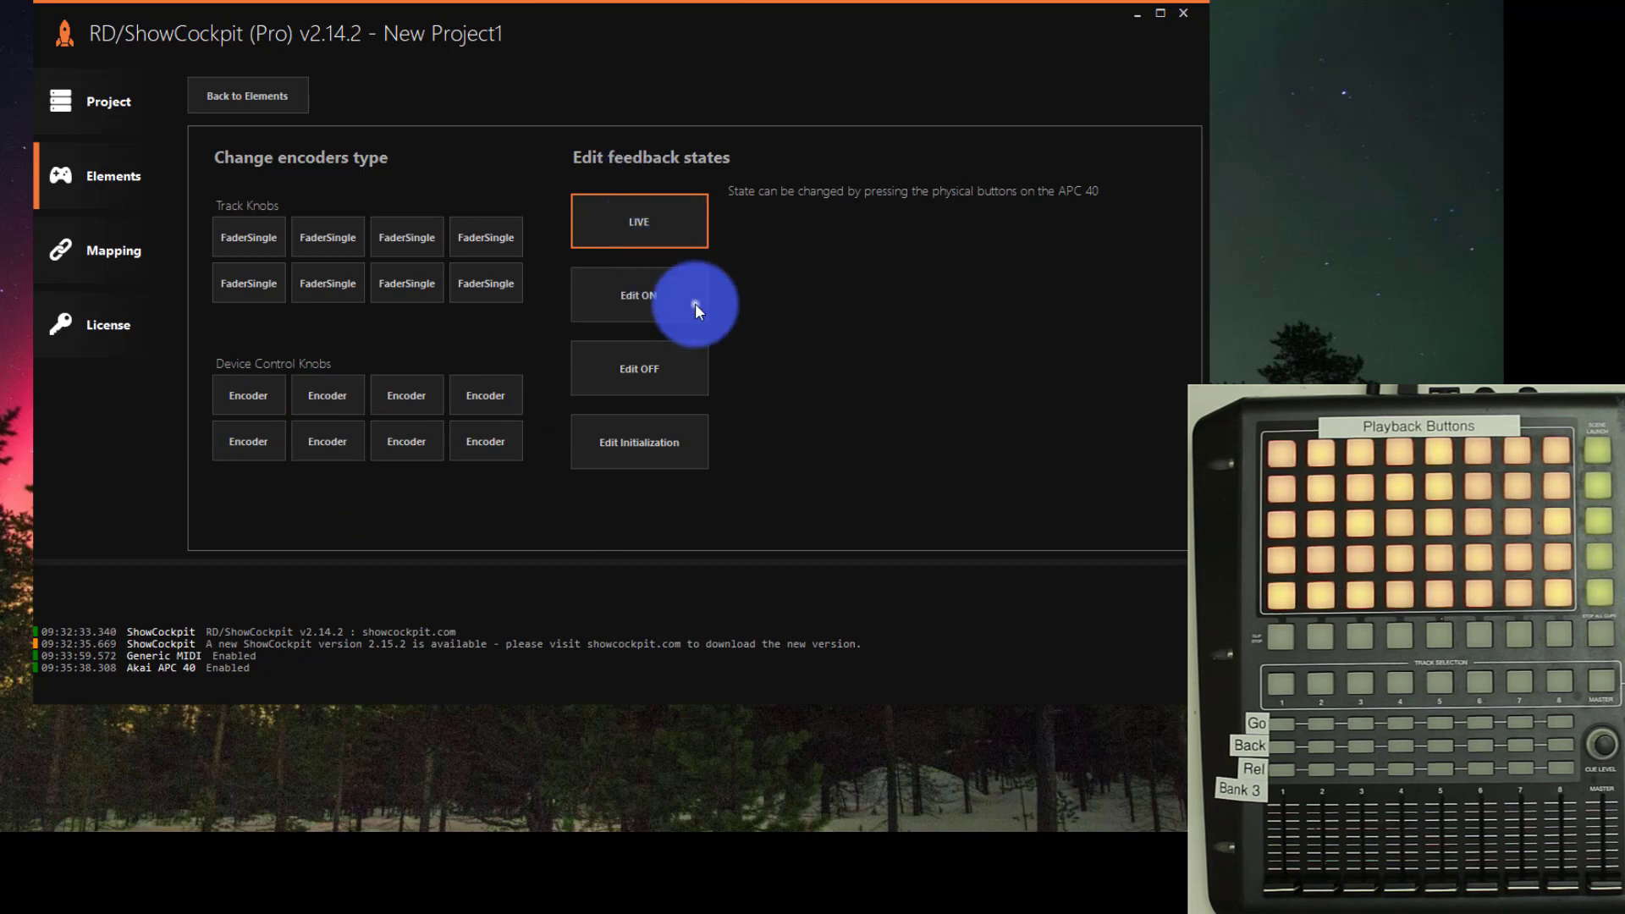
left_click(639, 294)
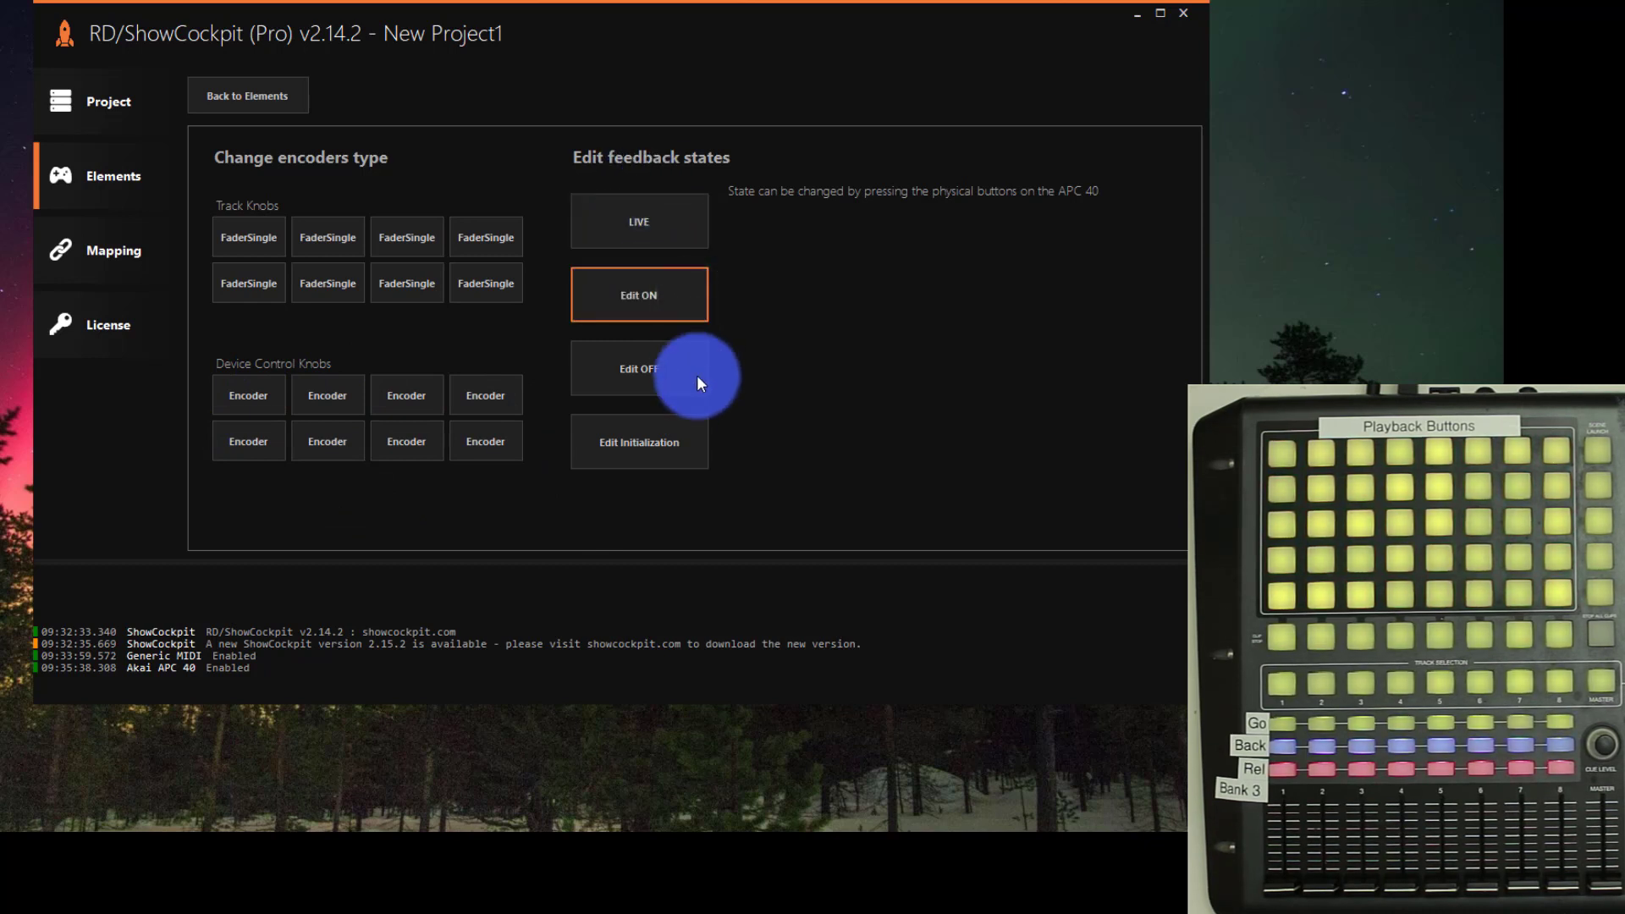
left_click(639, 443)
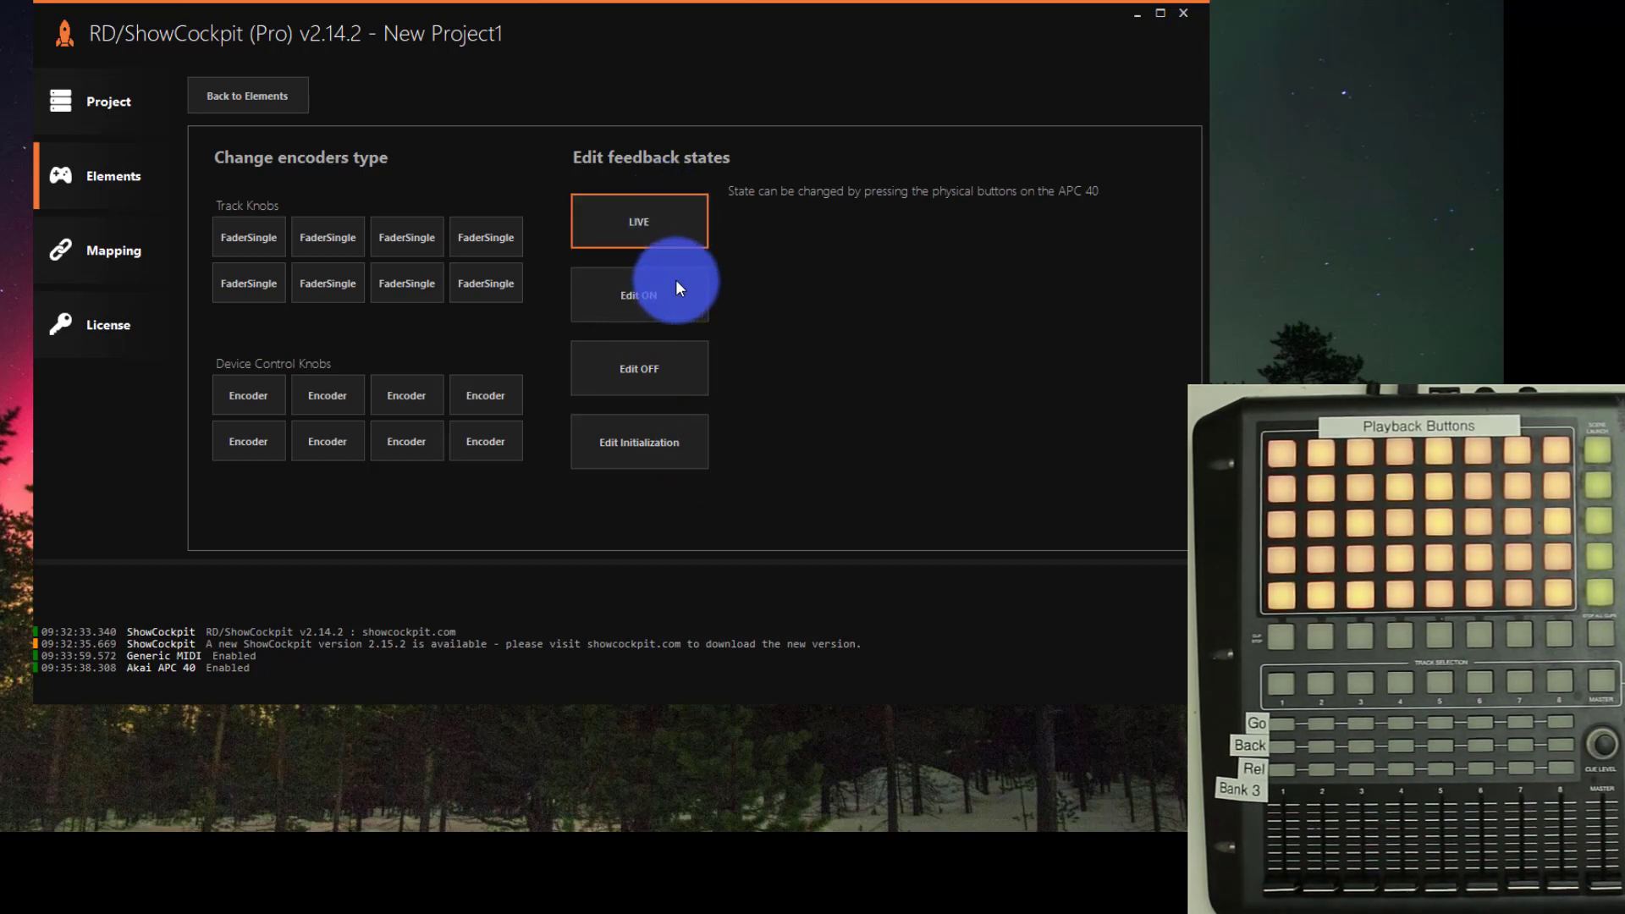
left_click(113, 250)
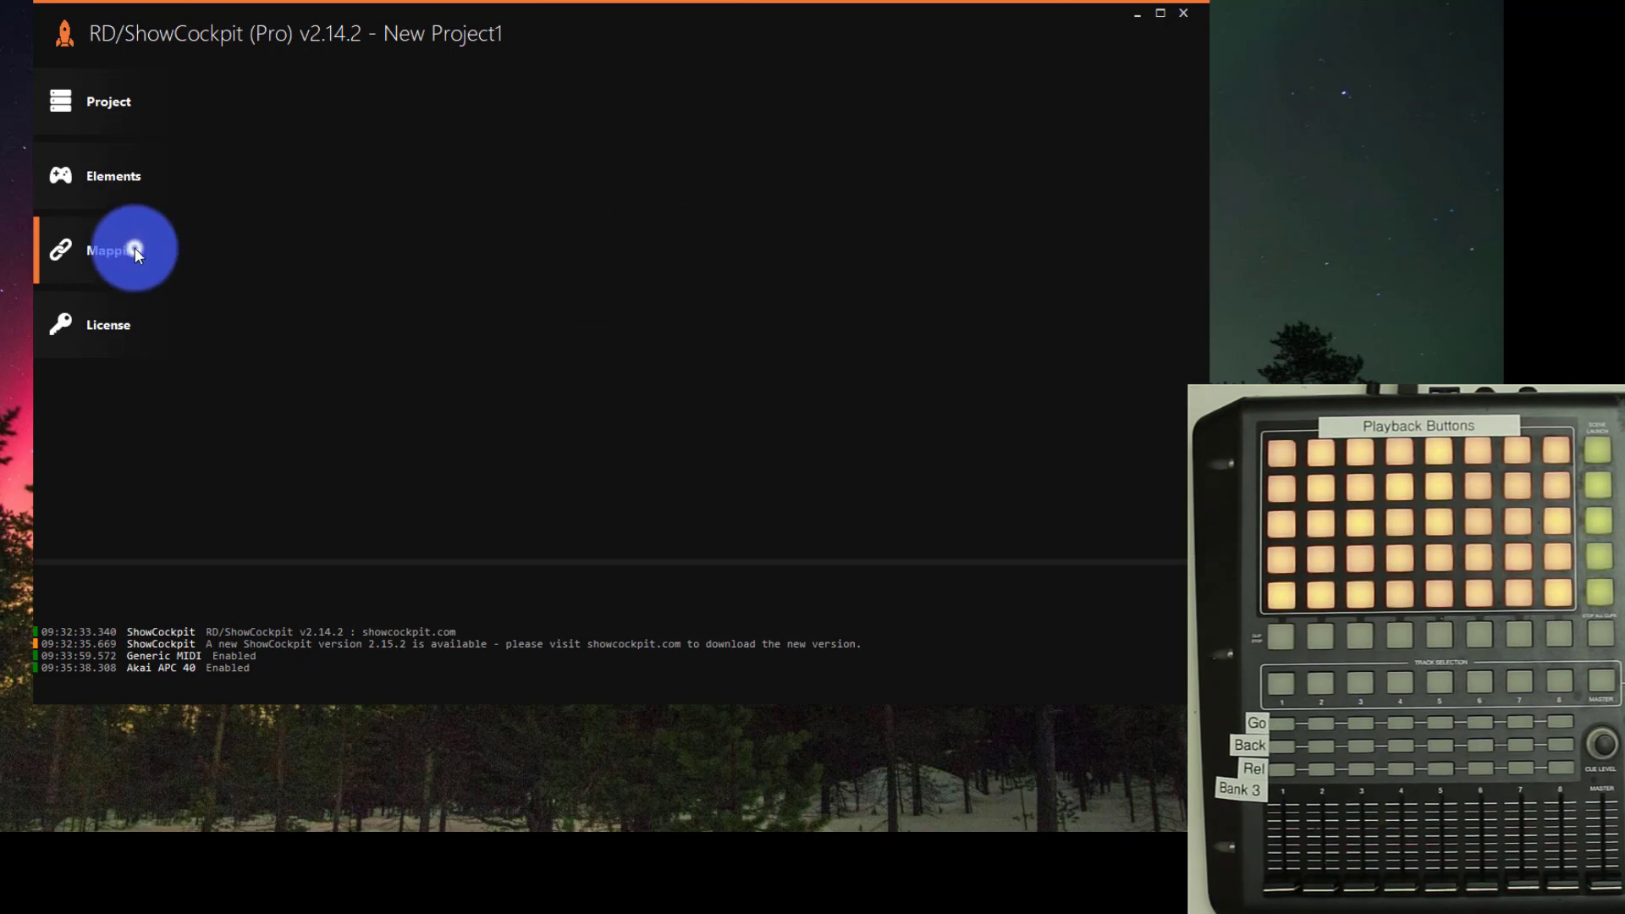
Map APC 40 Faders 1–8 to Onyx Main Playback Faders 1–8
left_click(113, 249)
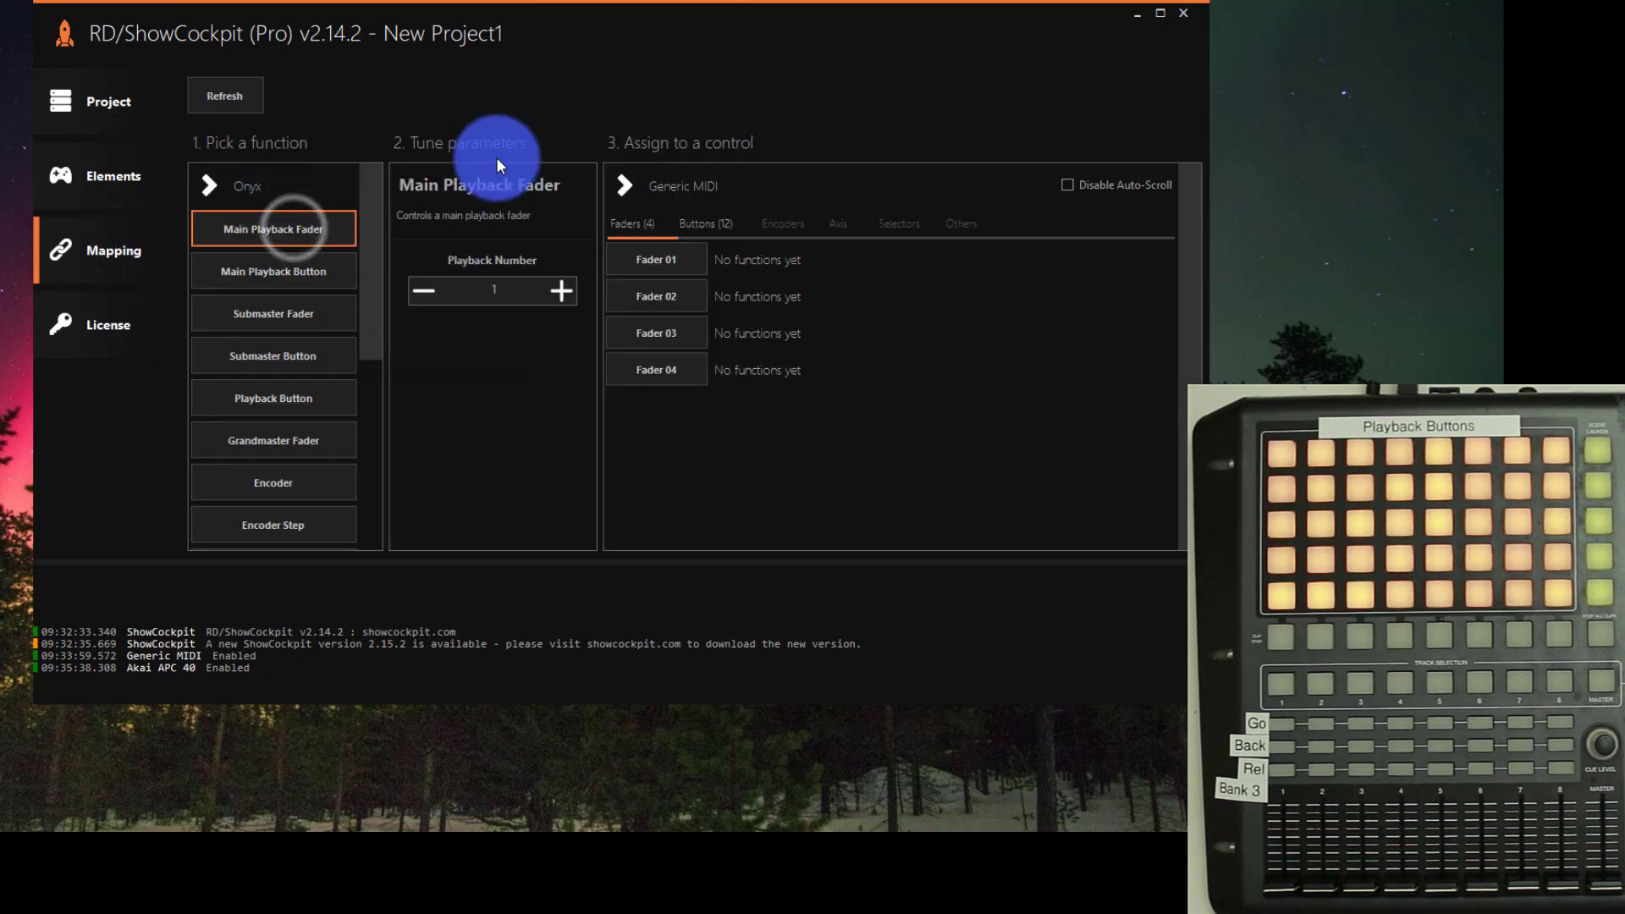
left_click(624, 185)
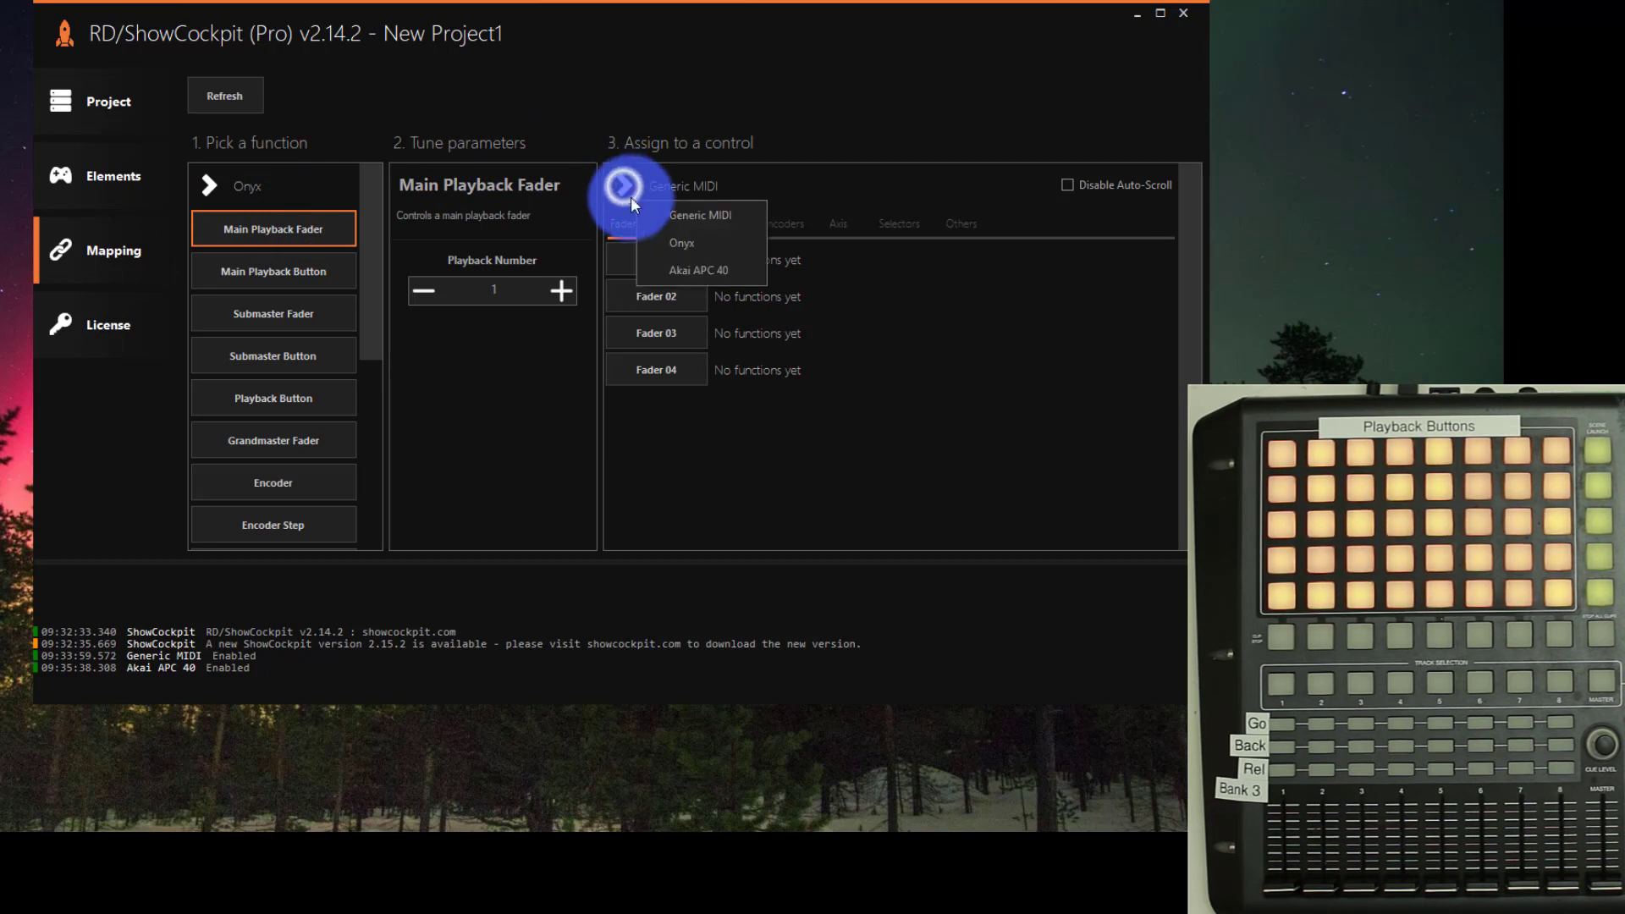
left_click(681, 214)
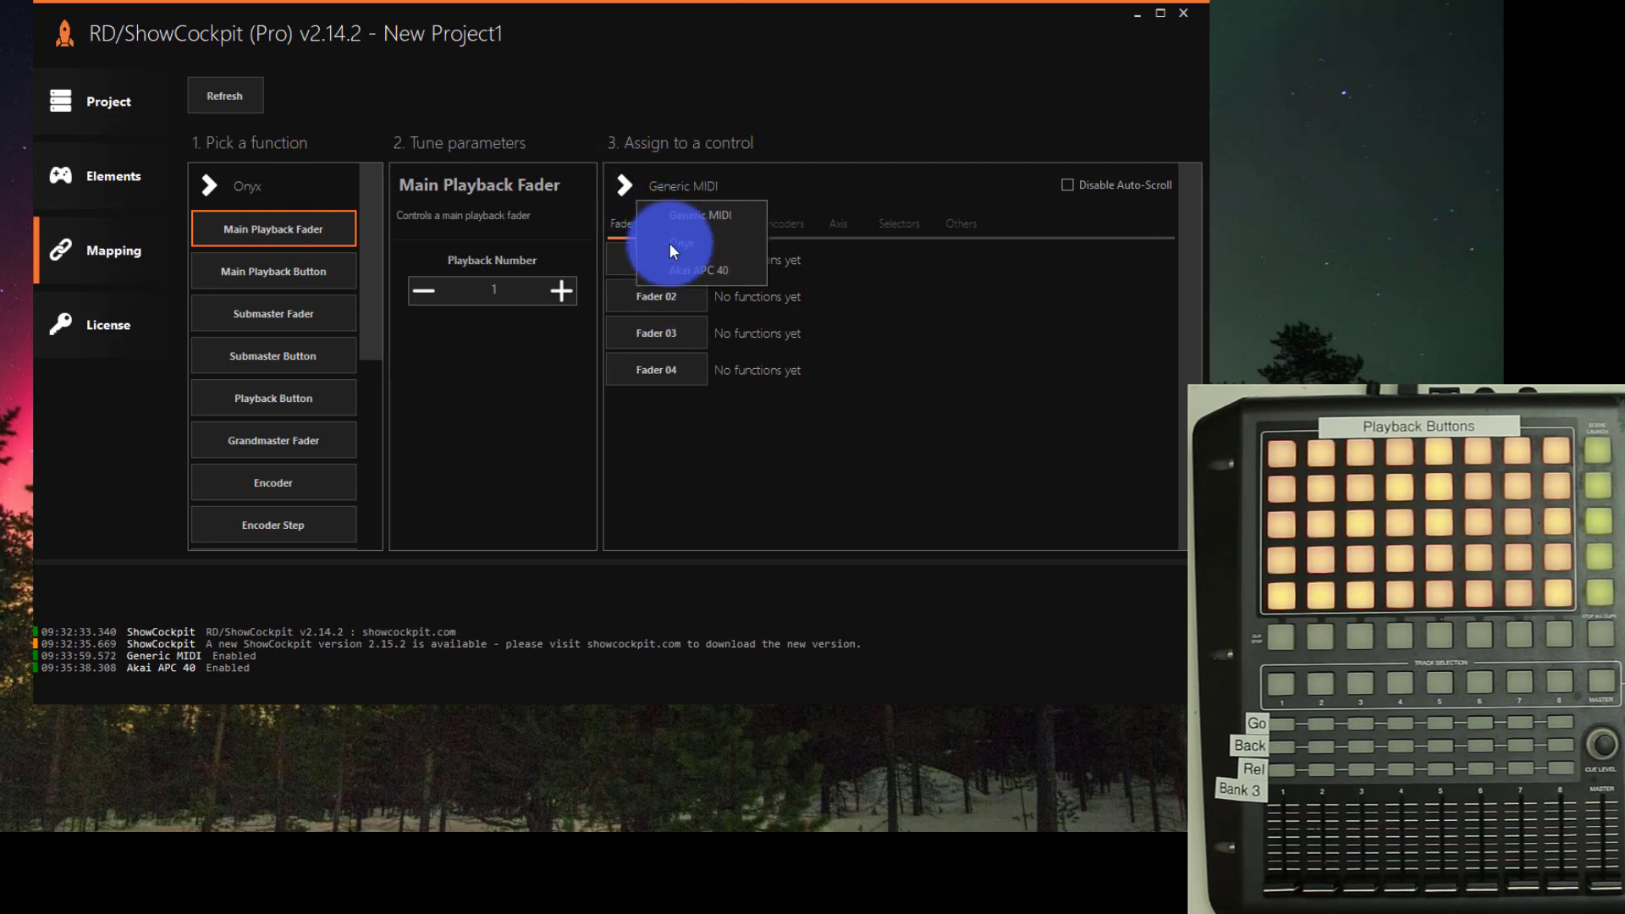
mouse_move(684, 270)
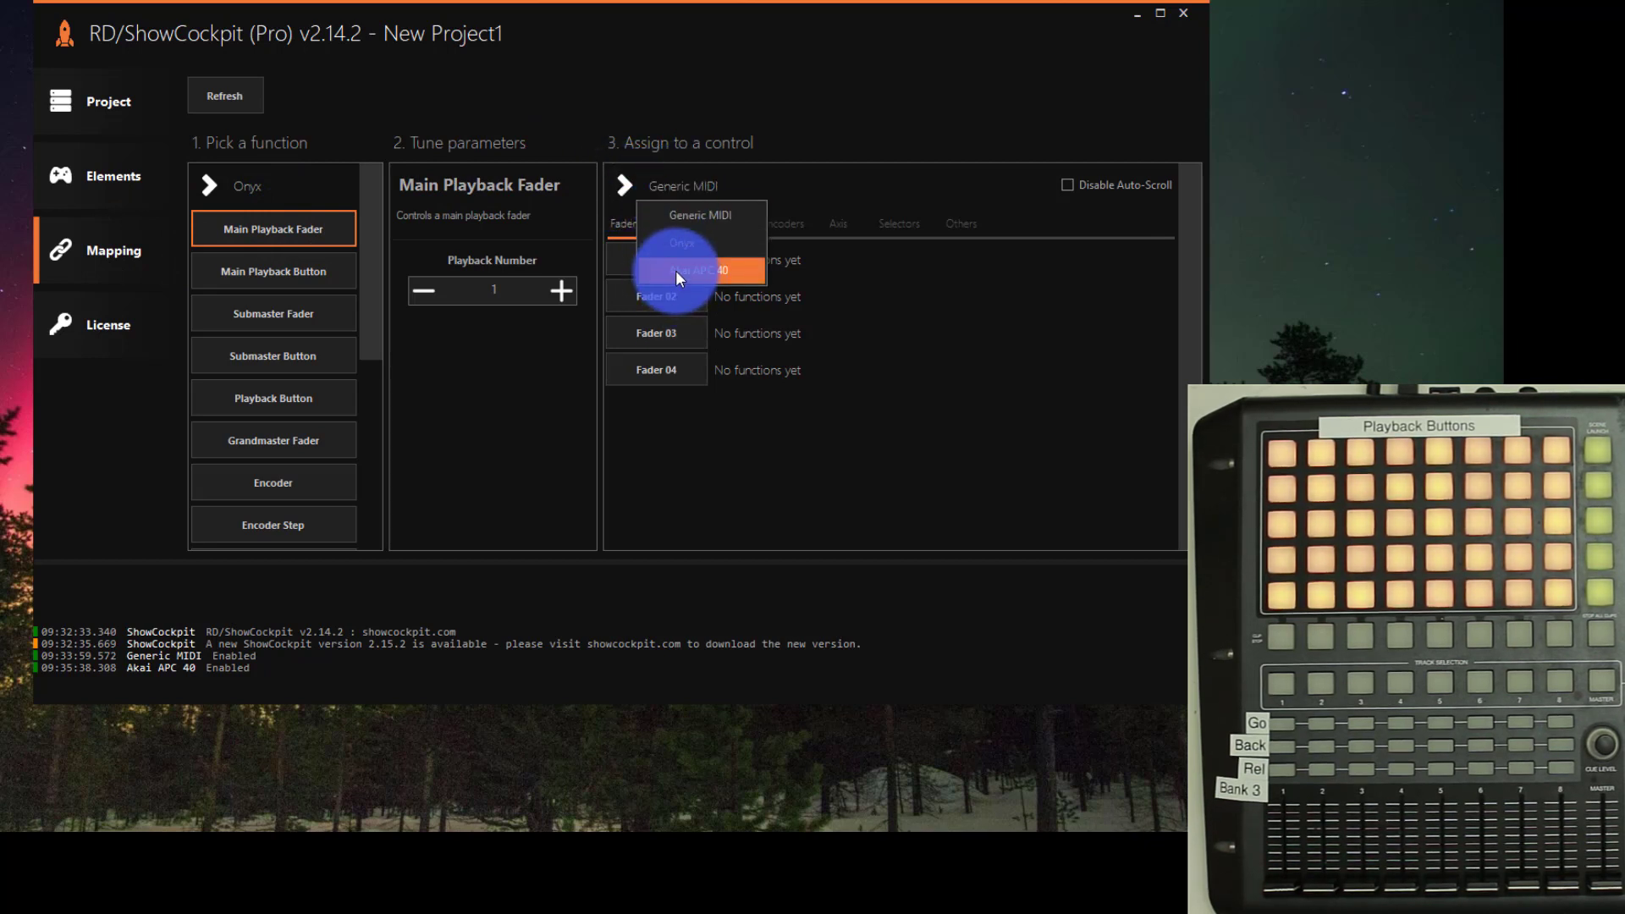
left_click(700, 269)
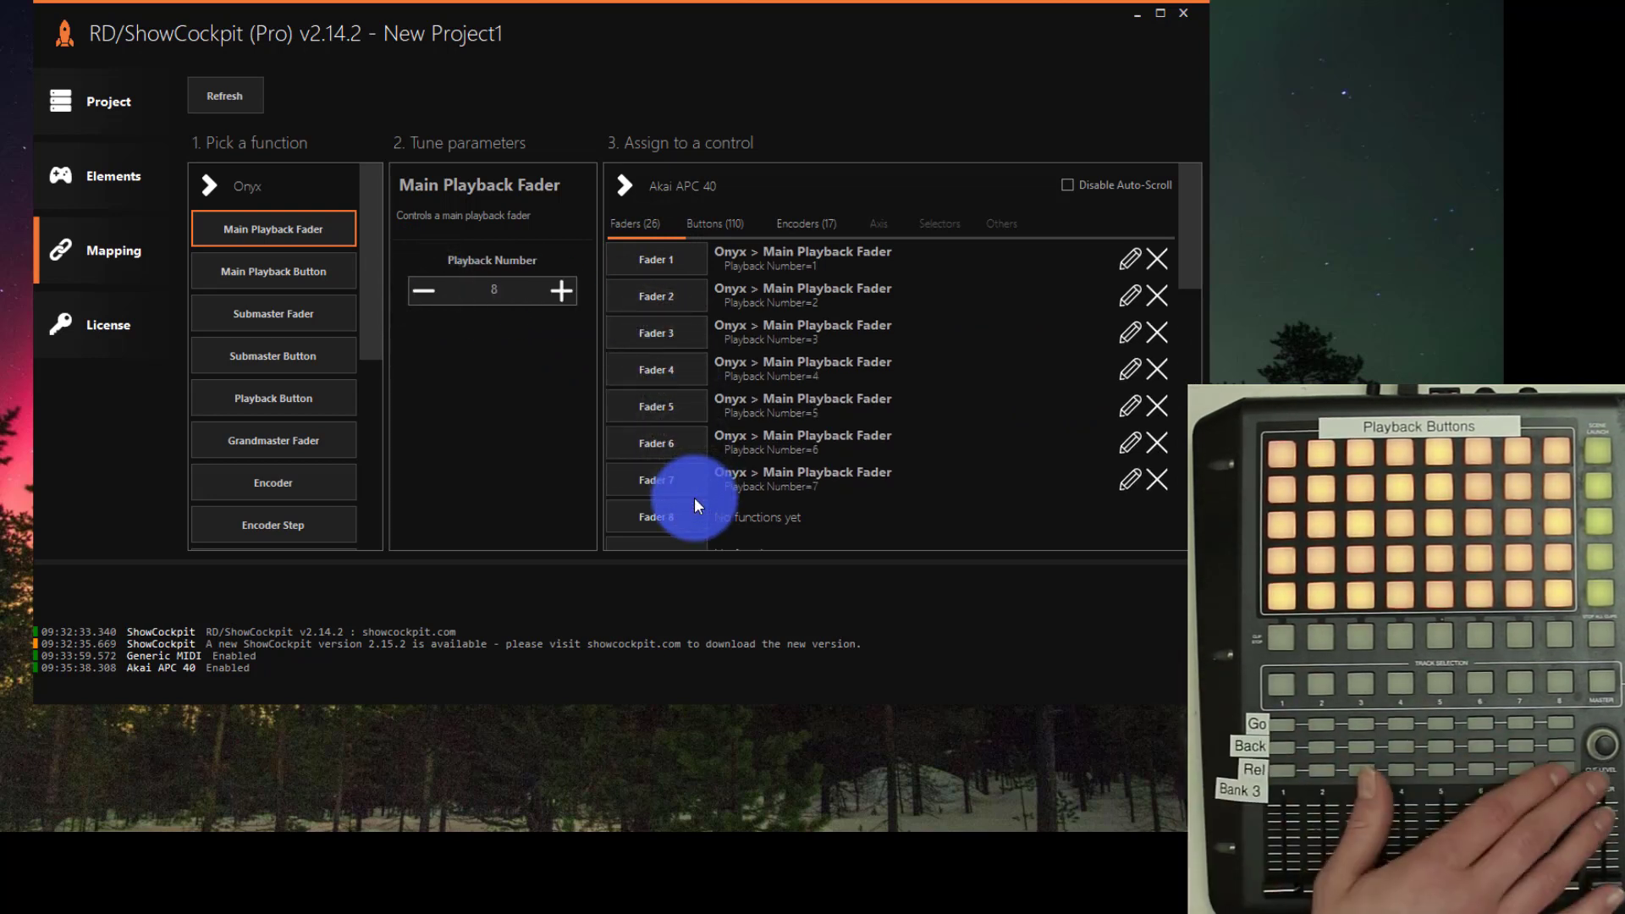
left_click(656, 517)
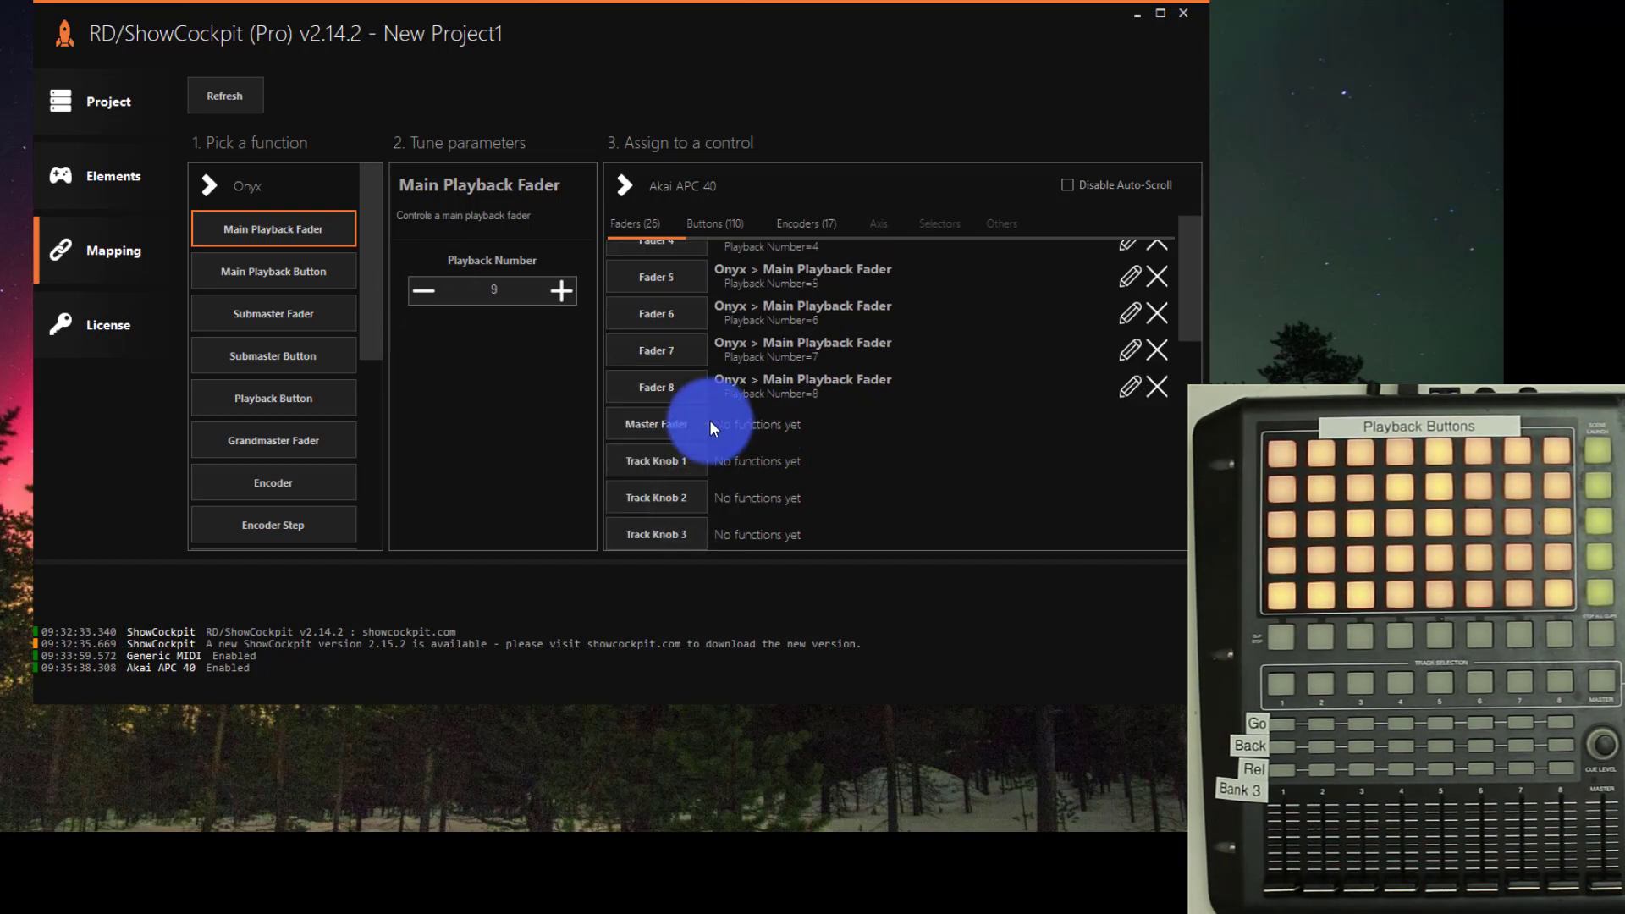
mouse_move(694, 226)
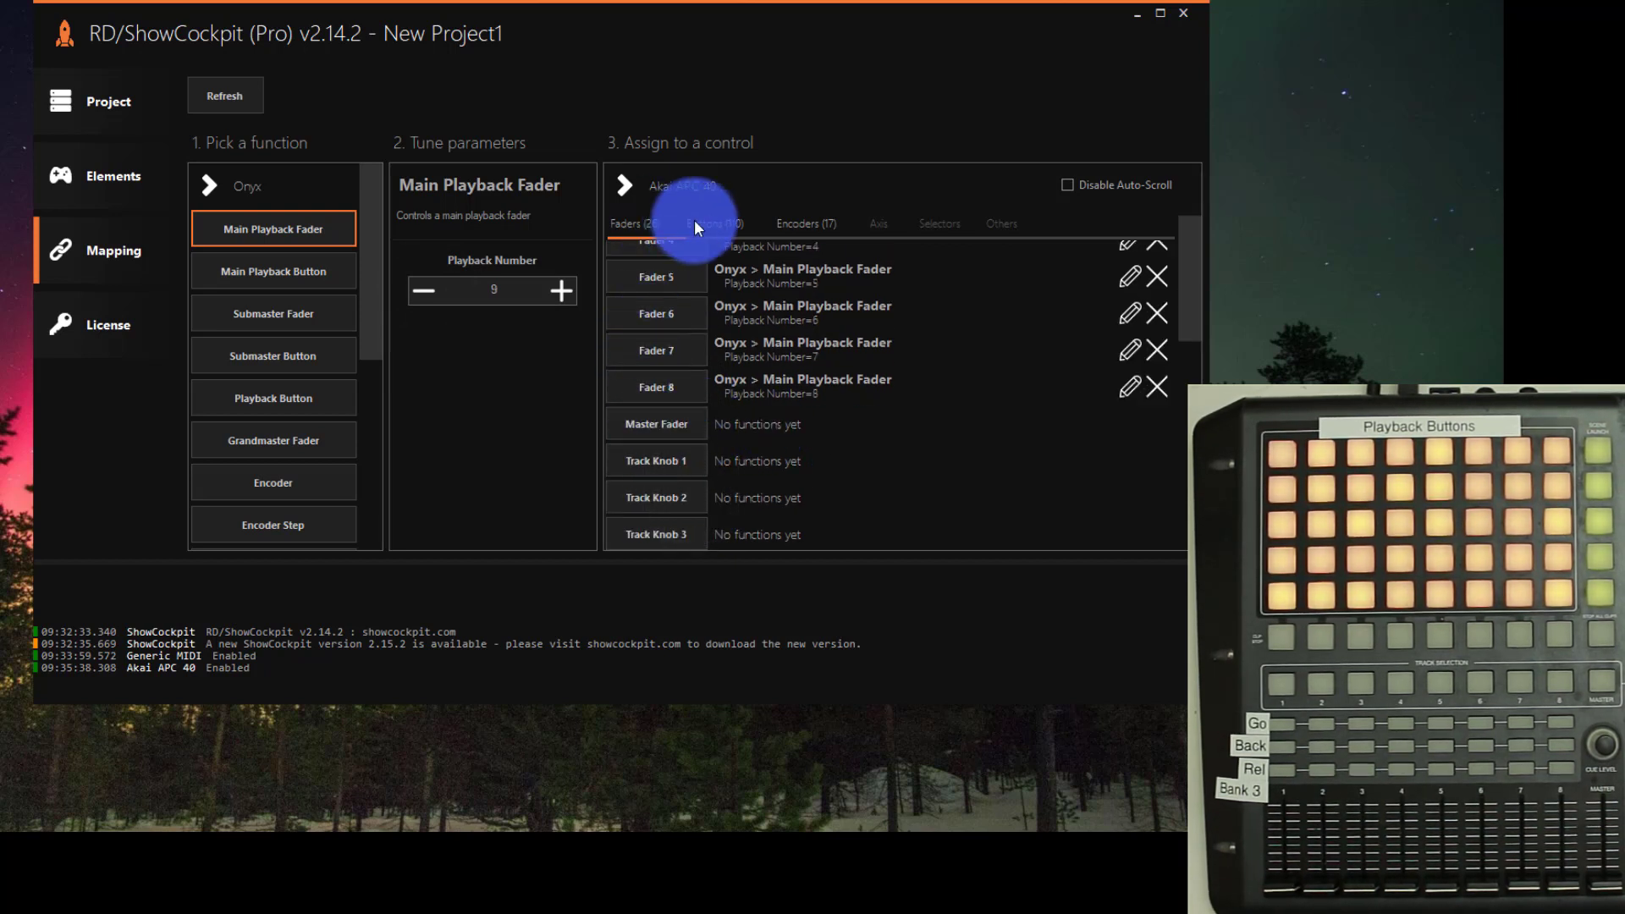
Map APC 40 Pads 1,1–1,8 to Onyx Playback Buttons 1–8
left_click(713, 223)
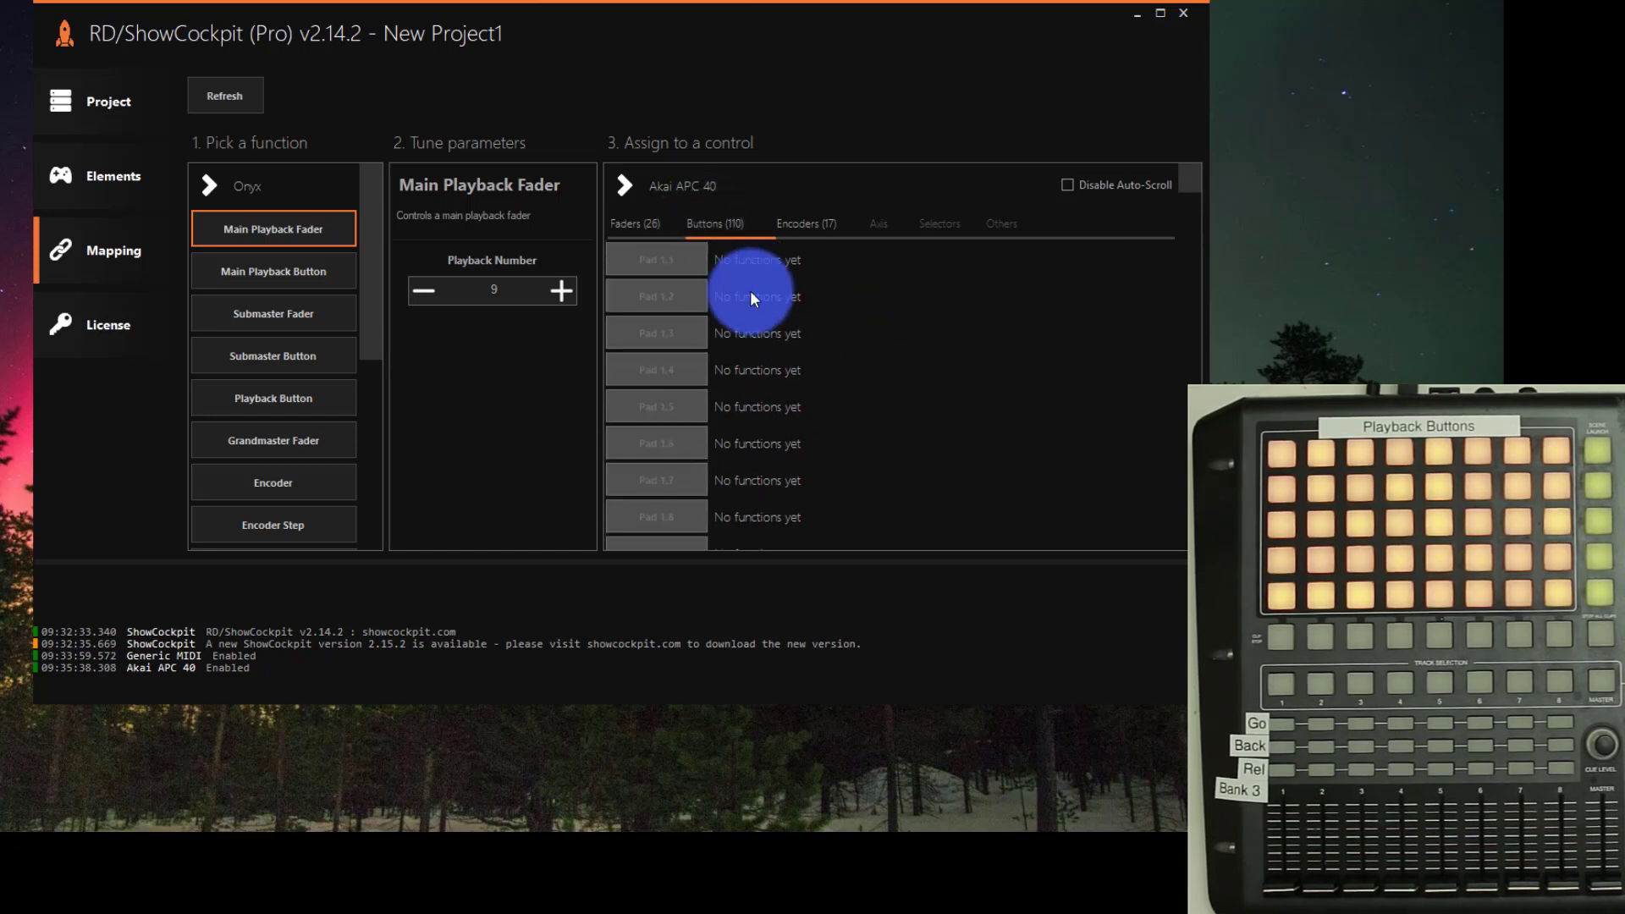
left_click(272, 397)
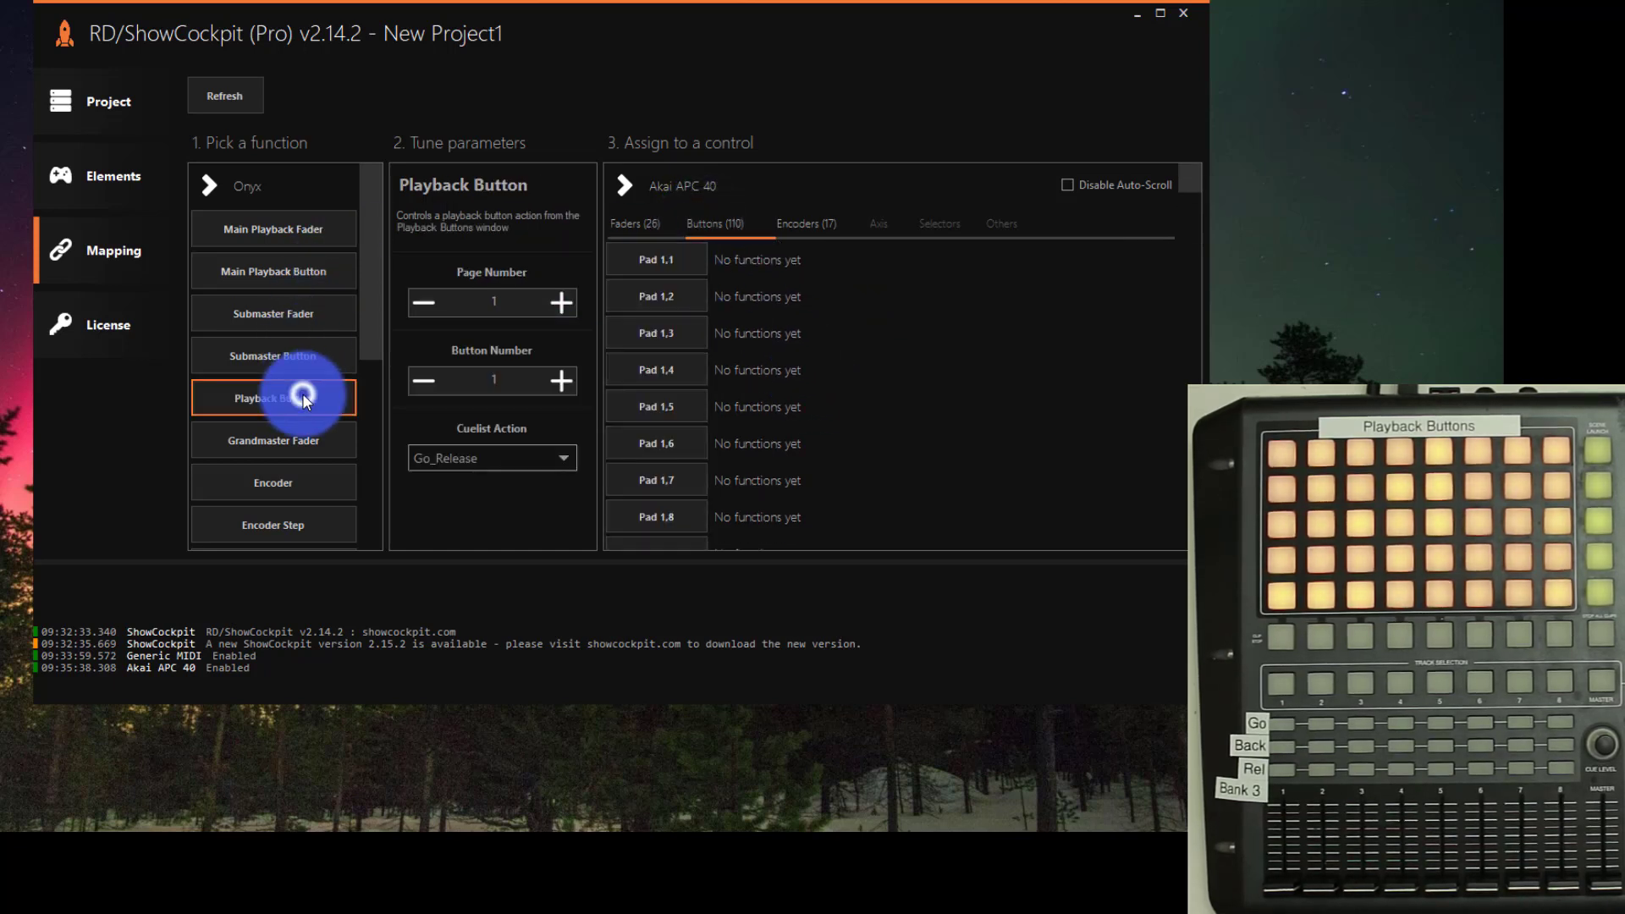
left_click(656, 259)
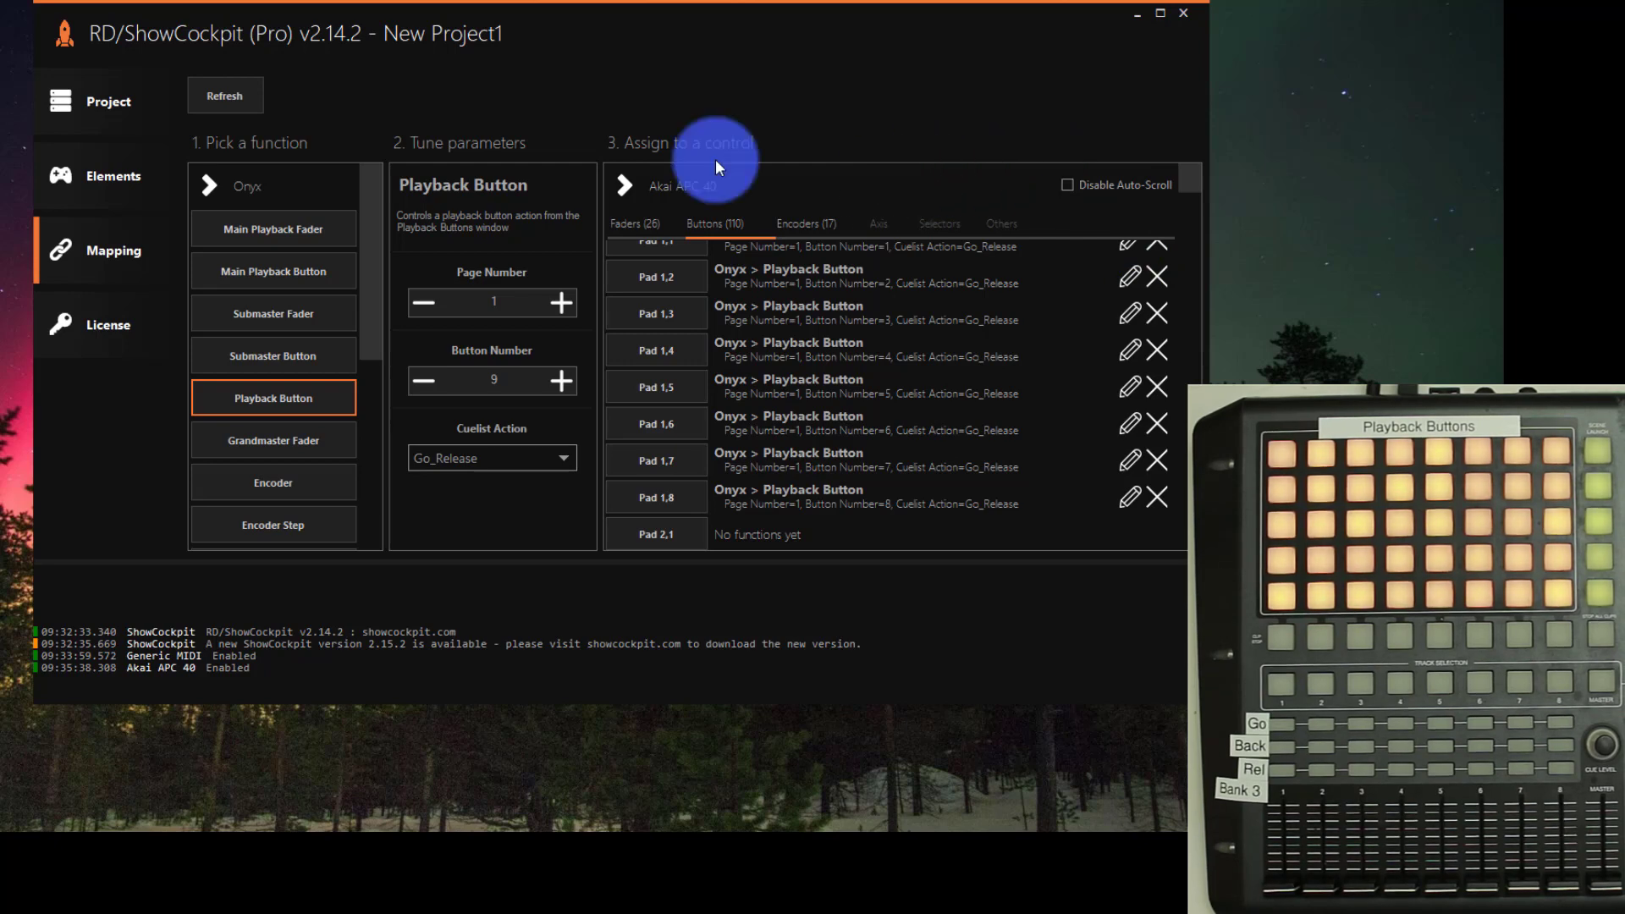
Enable the Onyx element and move the MAIN SHOW cuelist to Onyx playback 8
left_click(112, 176)
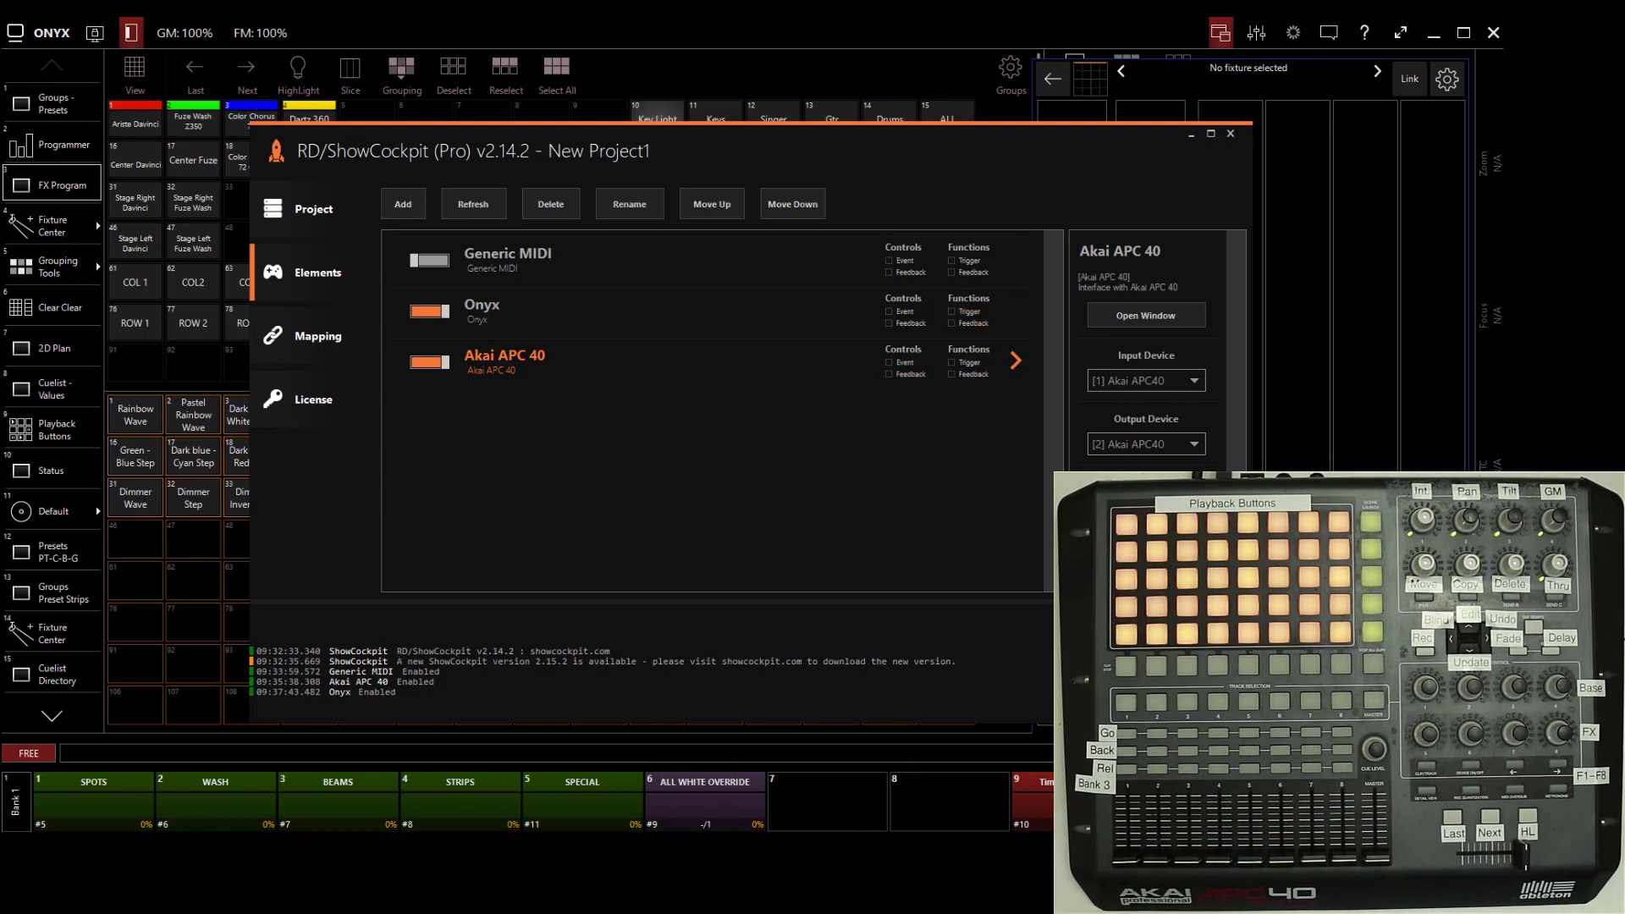
left_click(1230, 133)
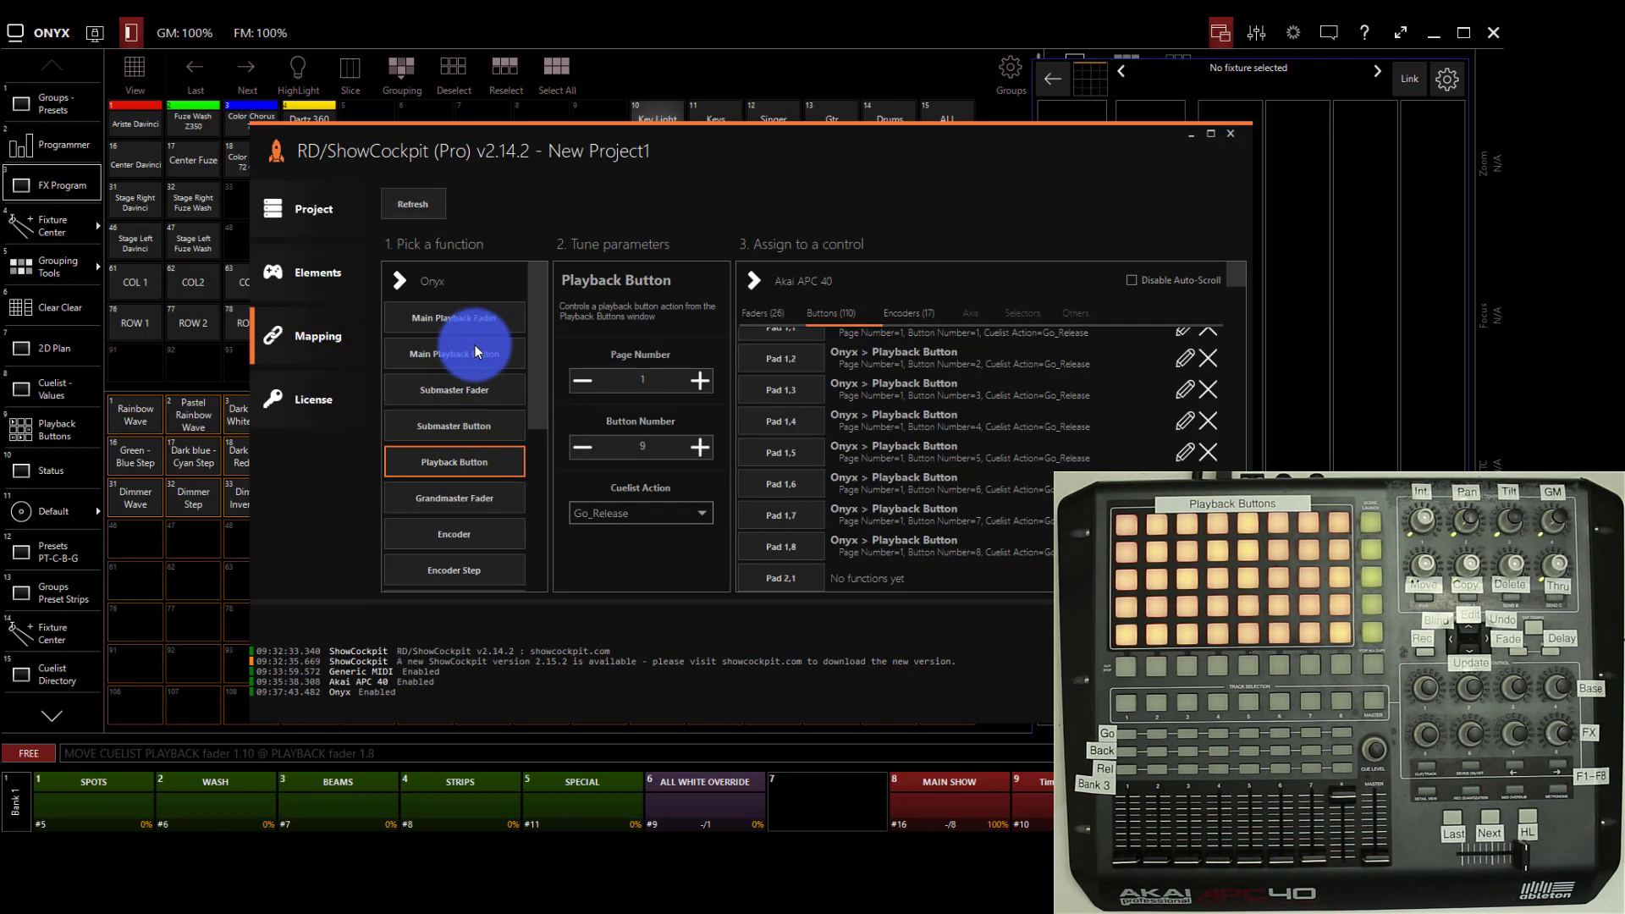
Map the APC 40 Activator 8 button to an Onyx Main Playback Button function
left_click(453, 353)
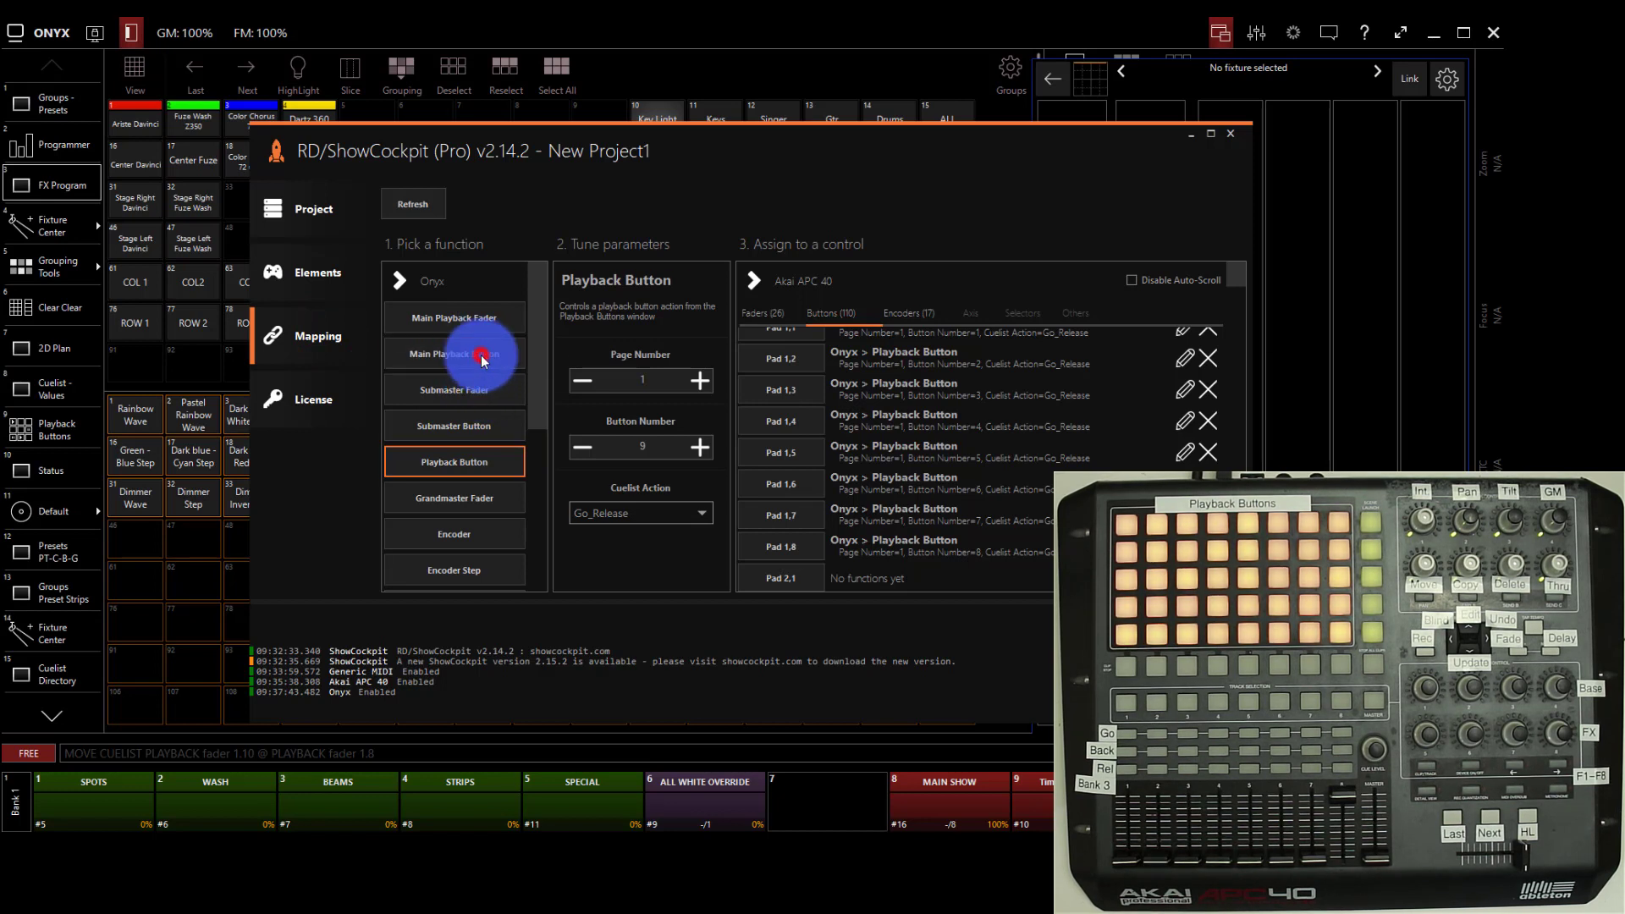
left_click(454, 353)
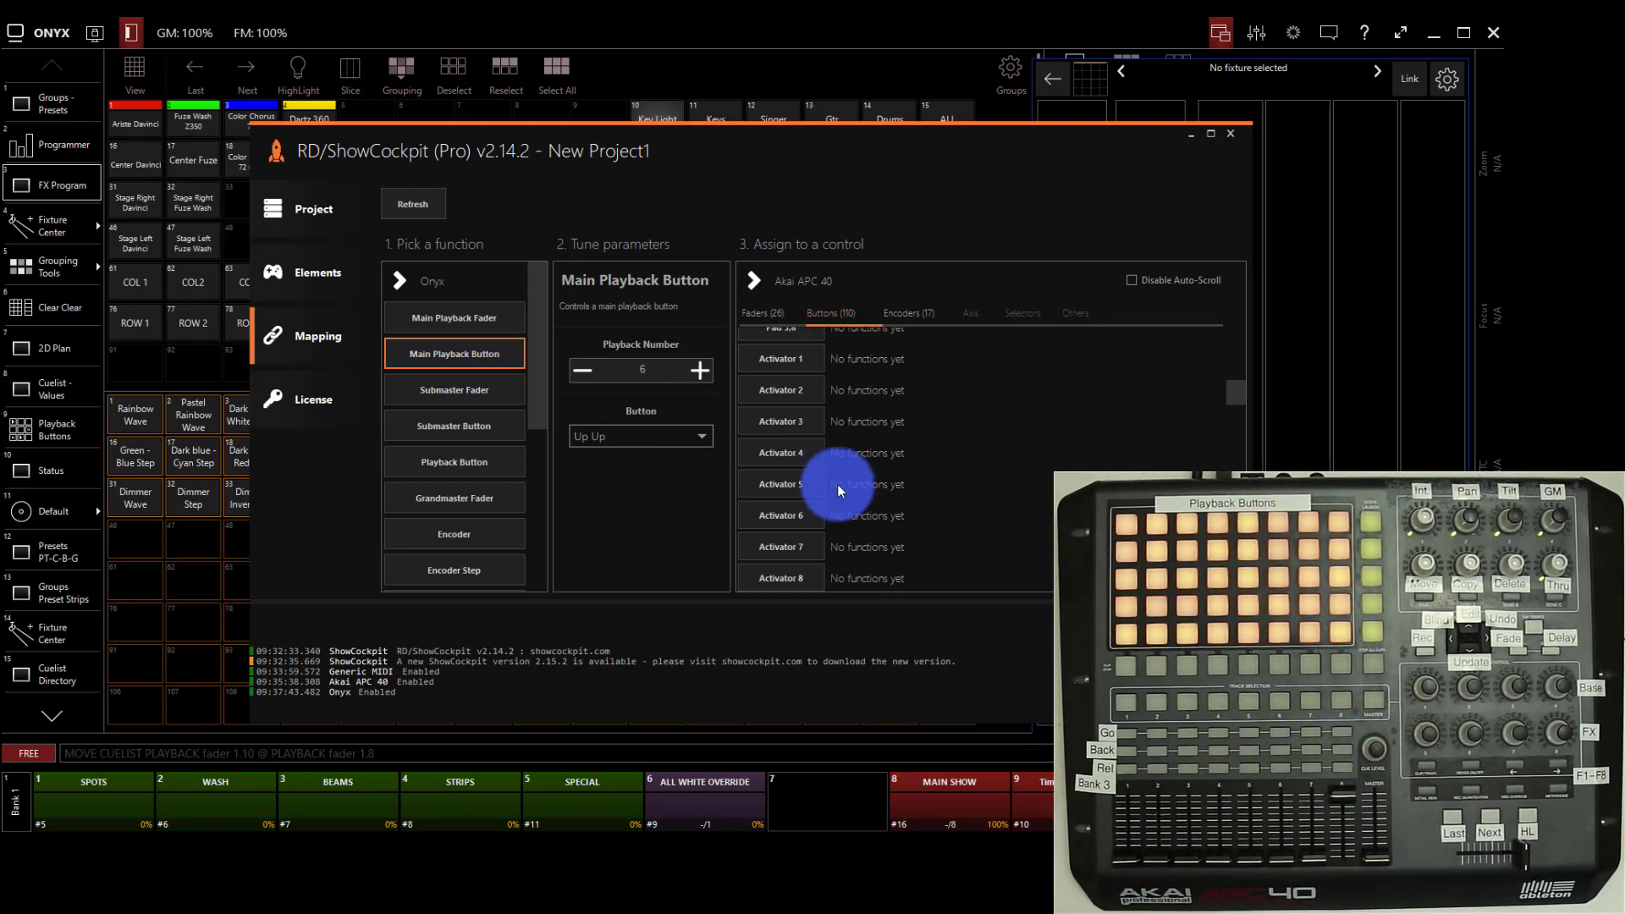
mouse_move(808, 581)
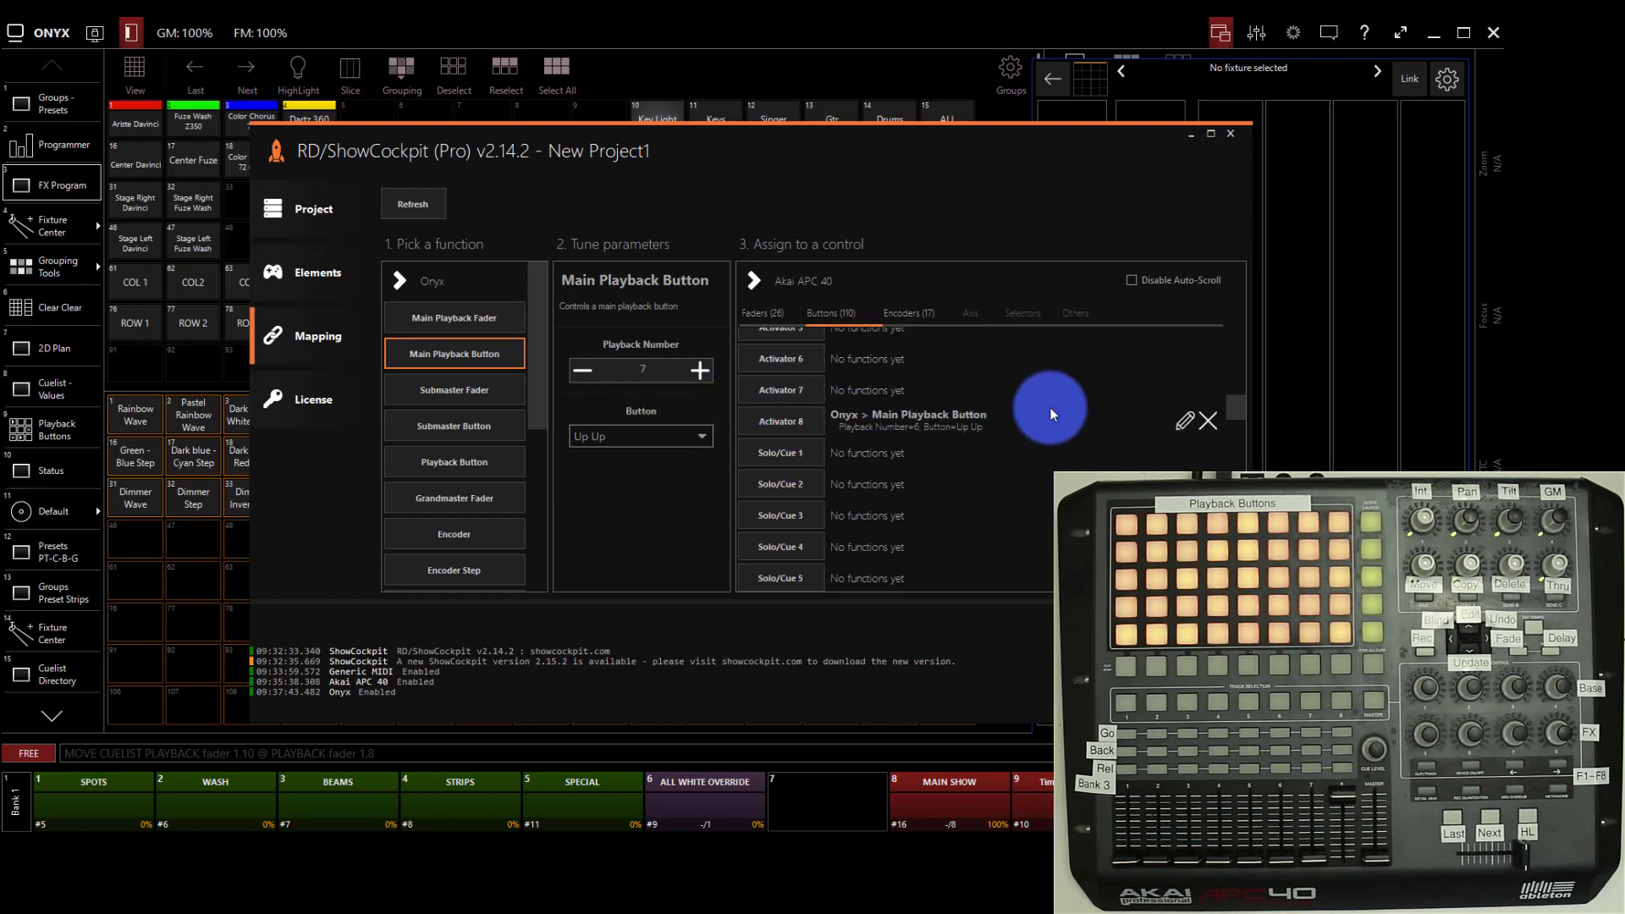
left_click(583, 370)
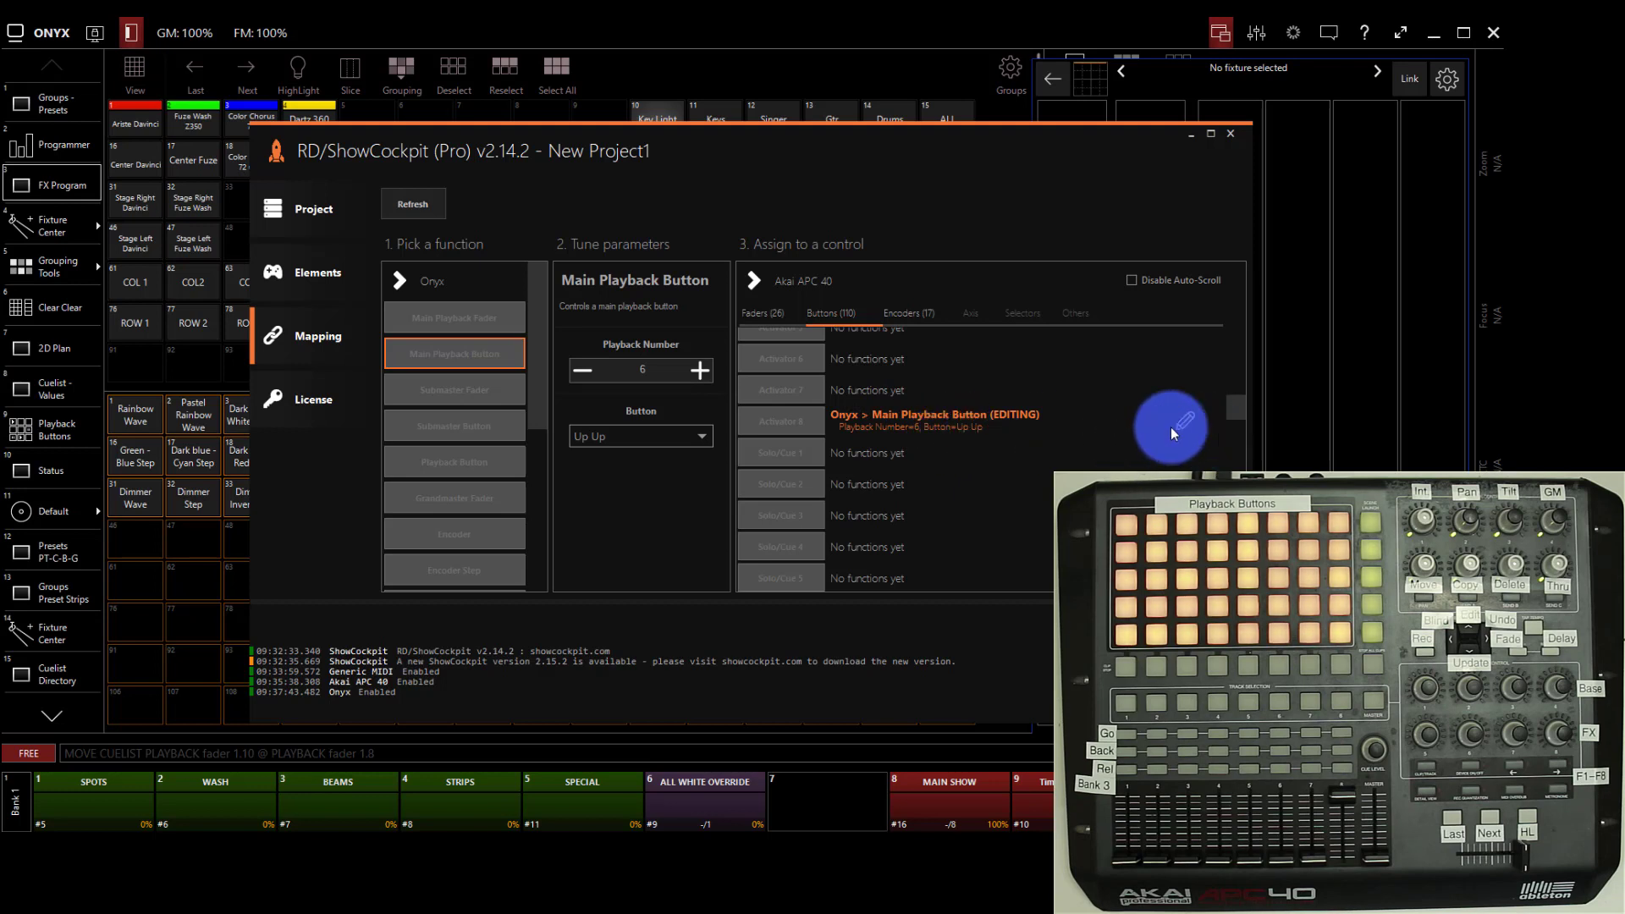
left_click(700, 370)
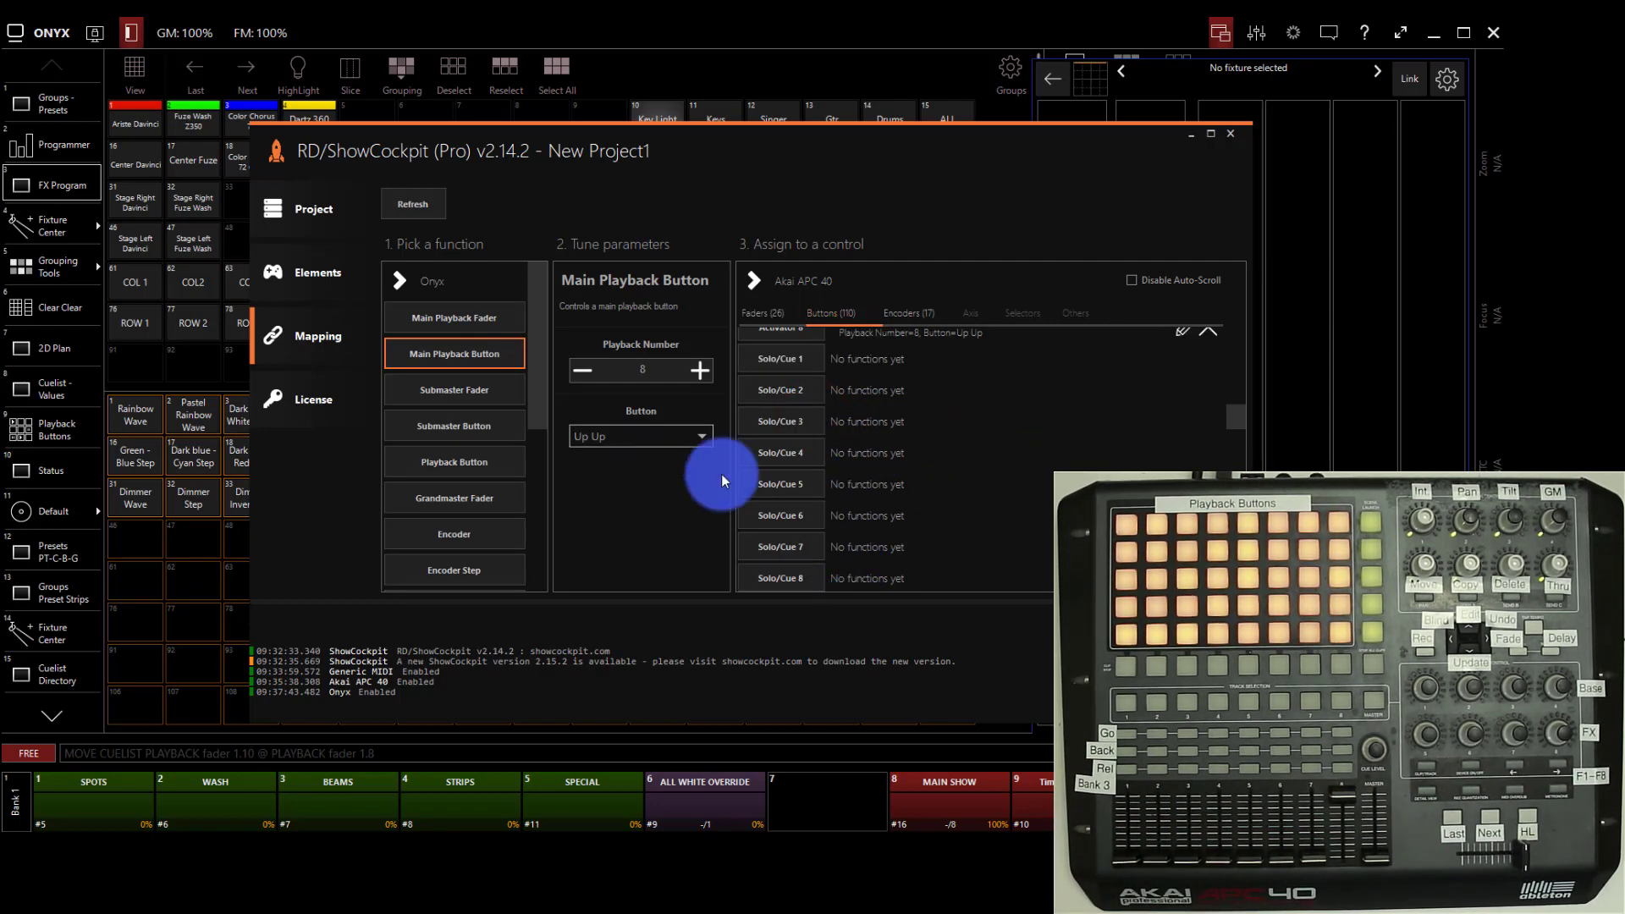
Assign playback 9's Down button action to Record Arm 8, then return to the elements list
left_click(640, 435)
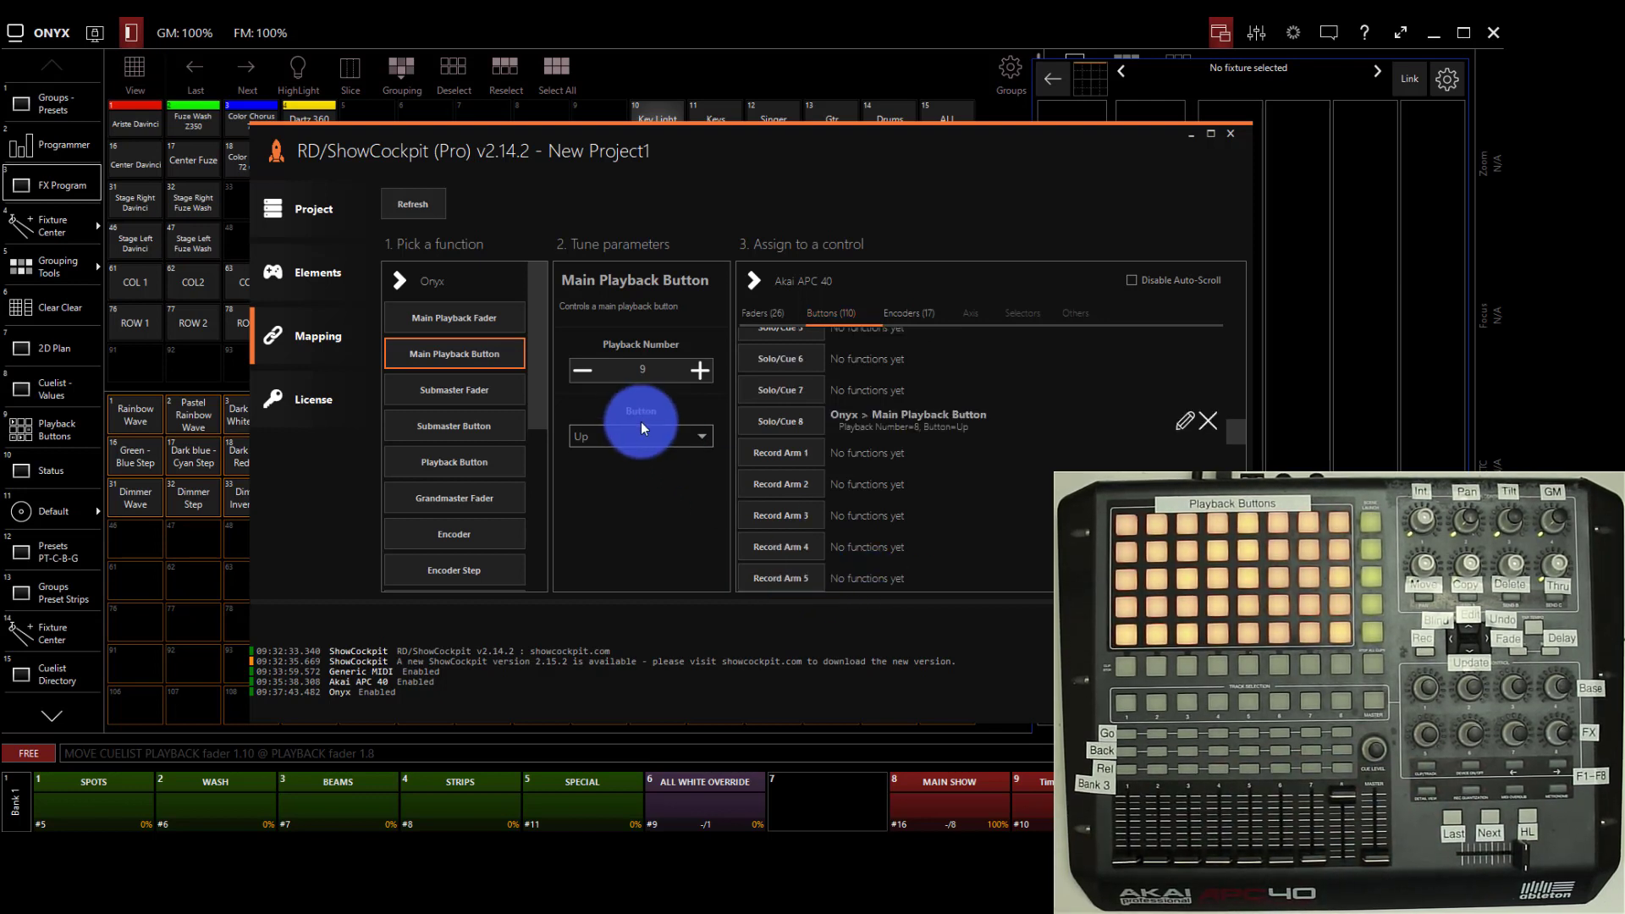
left_click(641, 435)
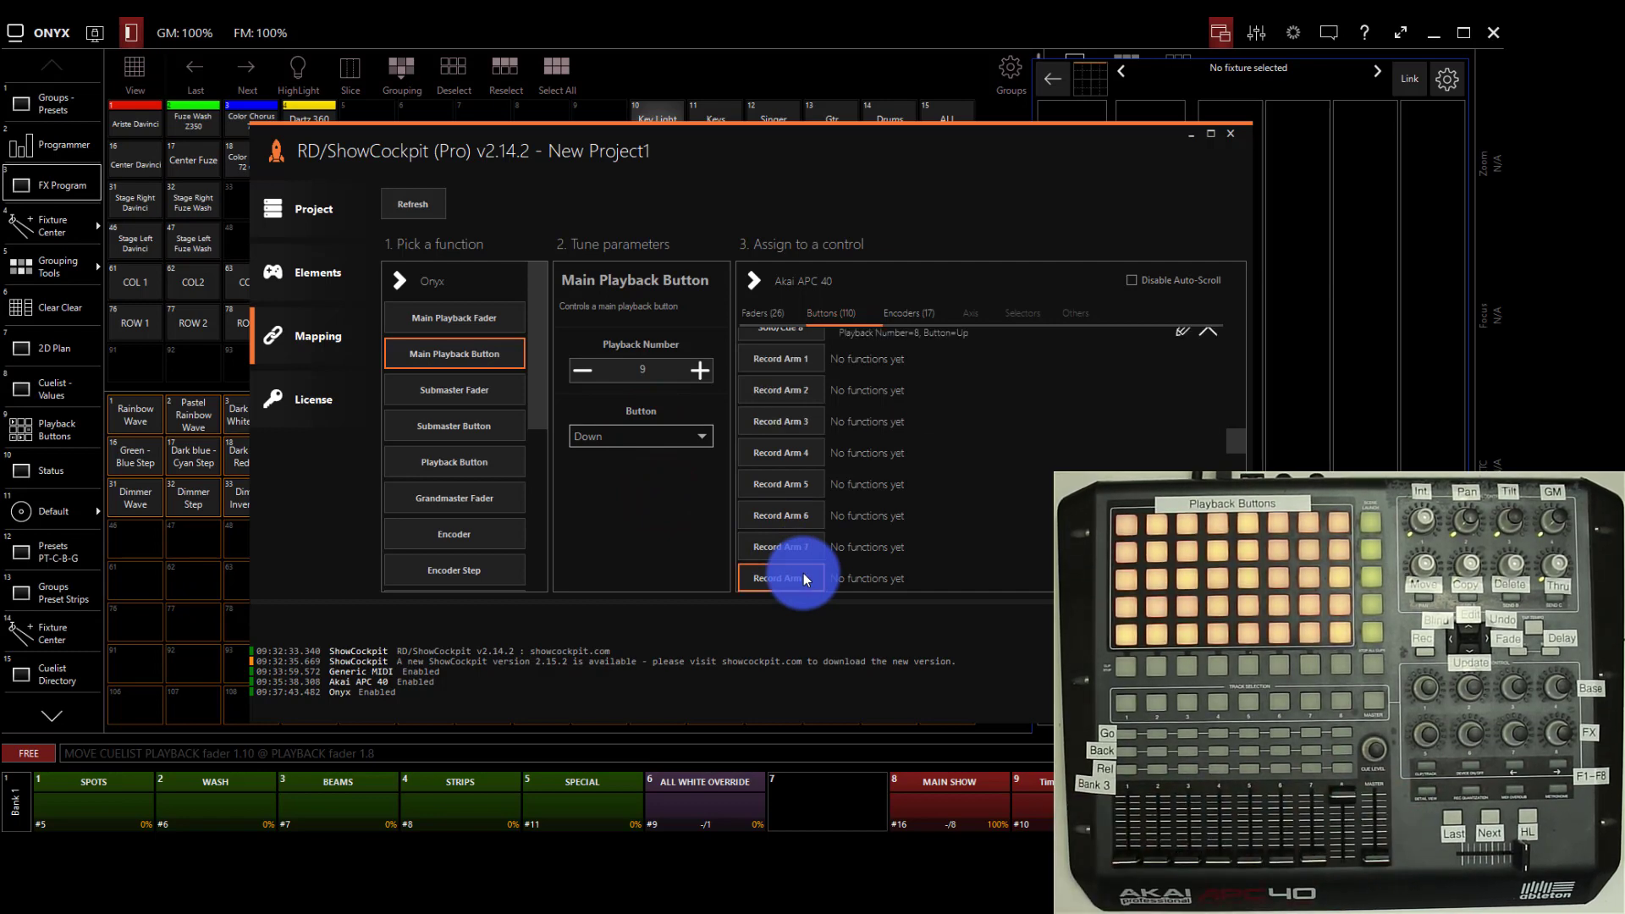
left_click(698, 370)
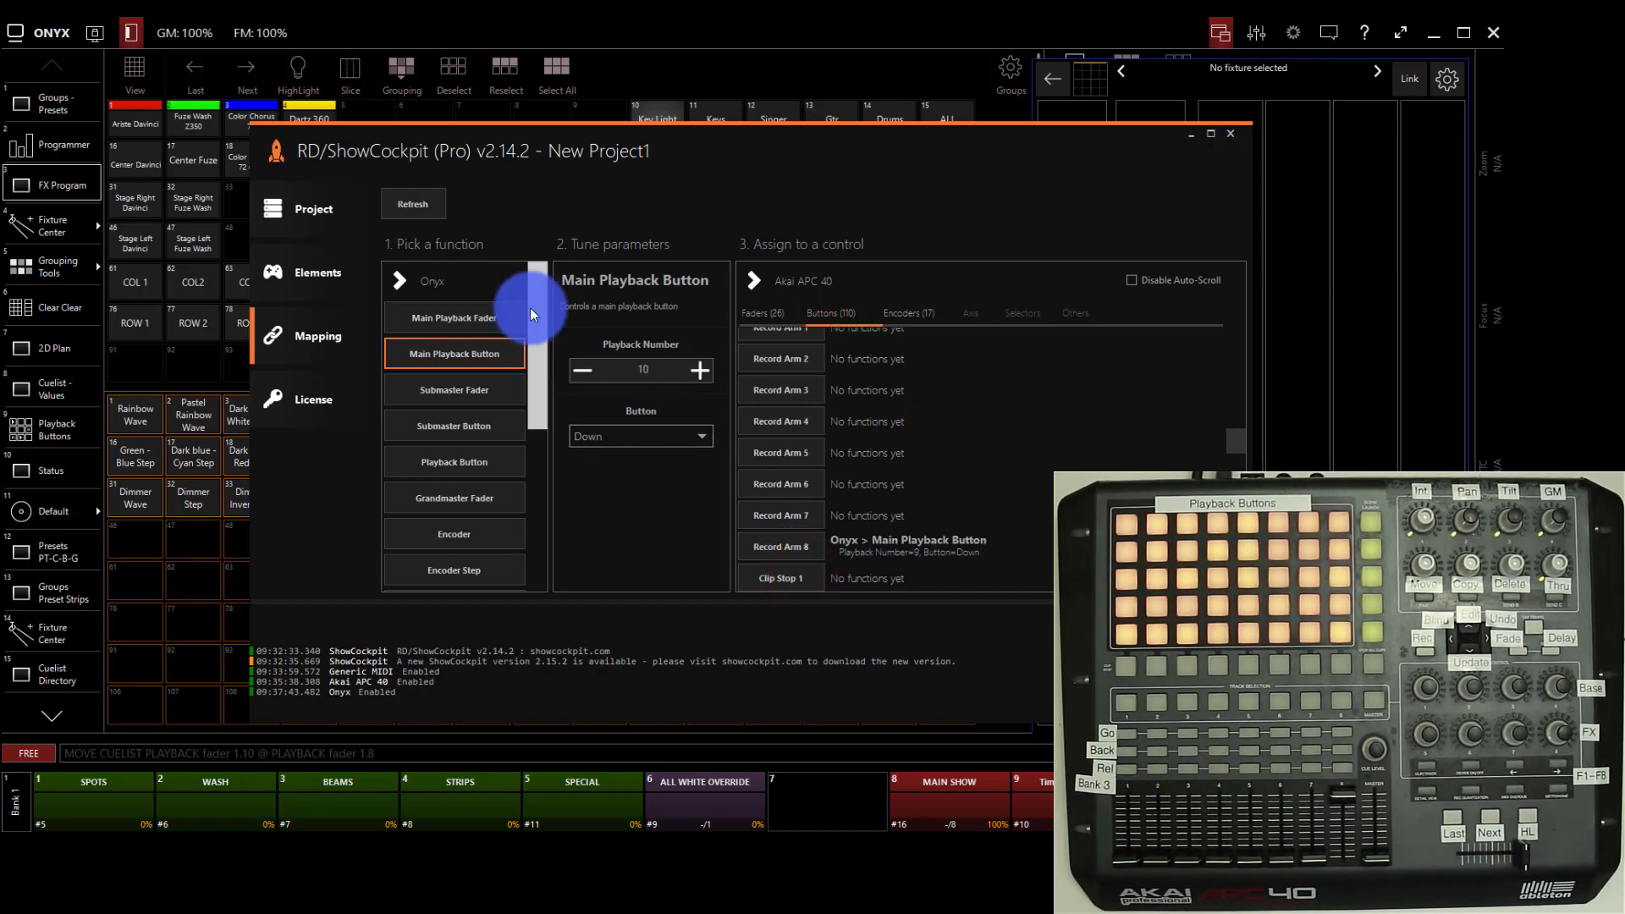
left_click(317, 272)
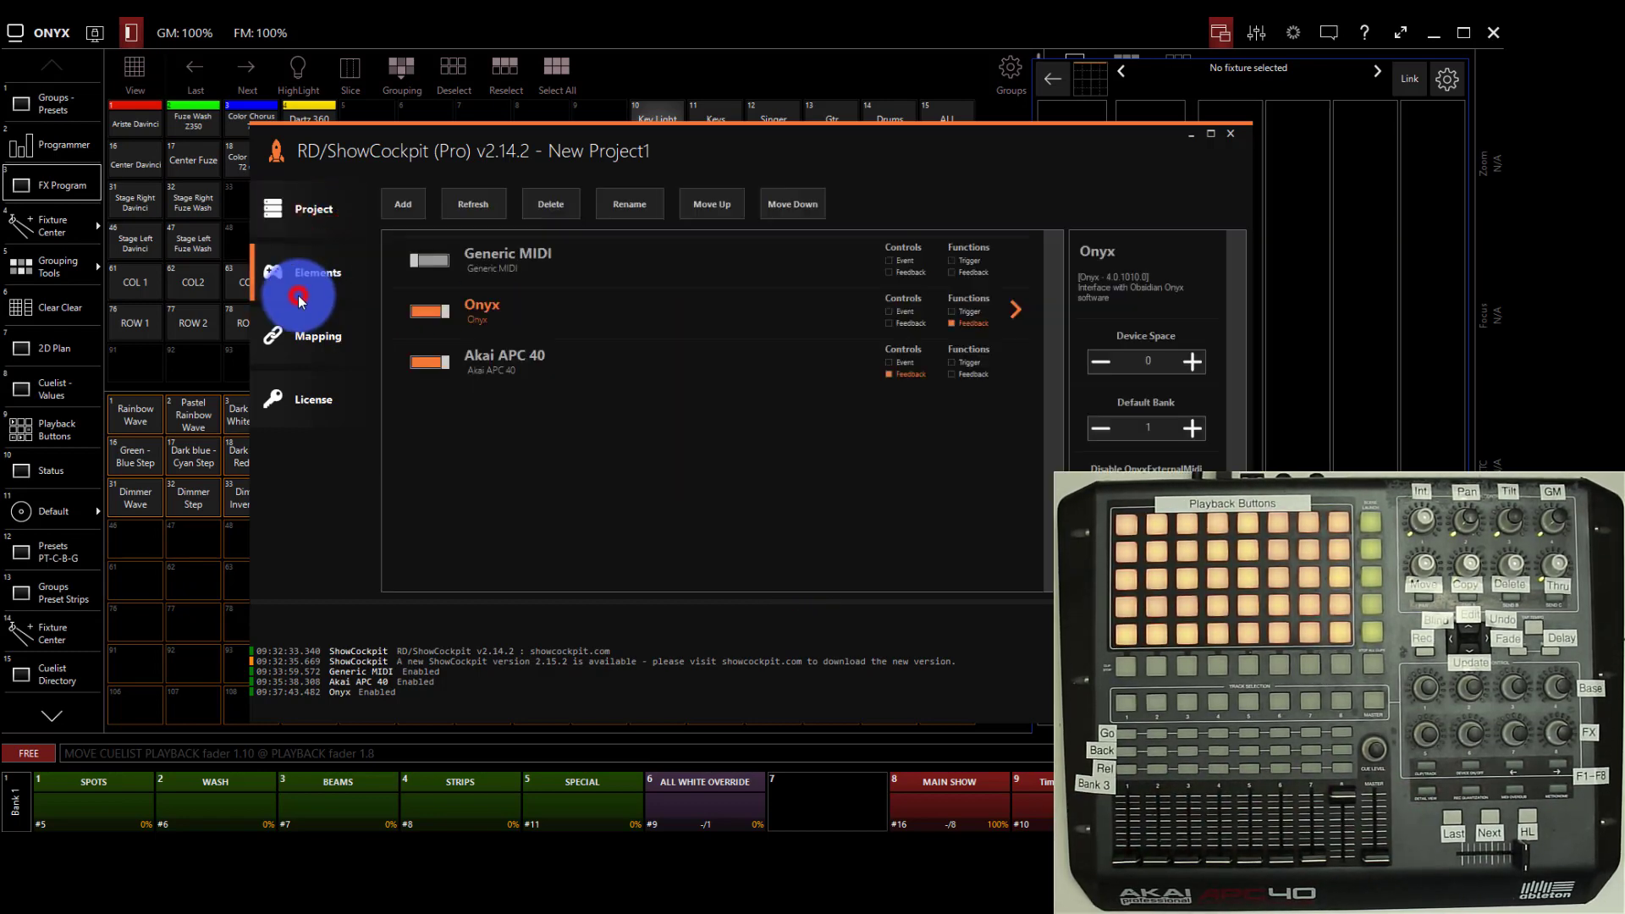